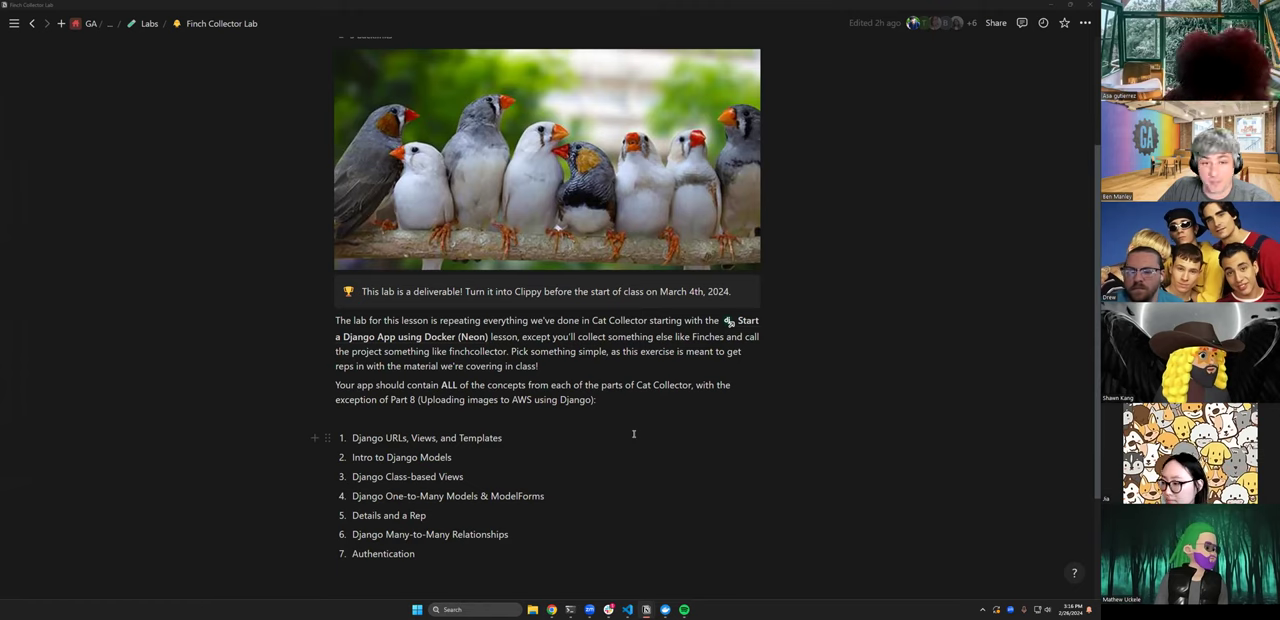
Scroll the Neon Docker lesson down to 'Starting a New Django Project in Docker'.
scroll("down", 3)
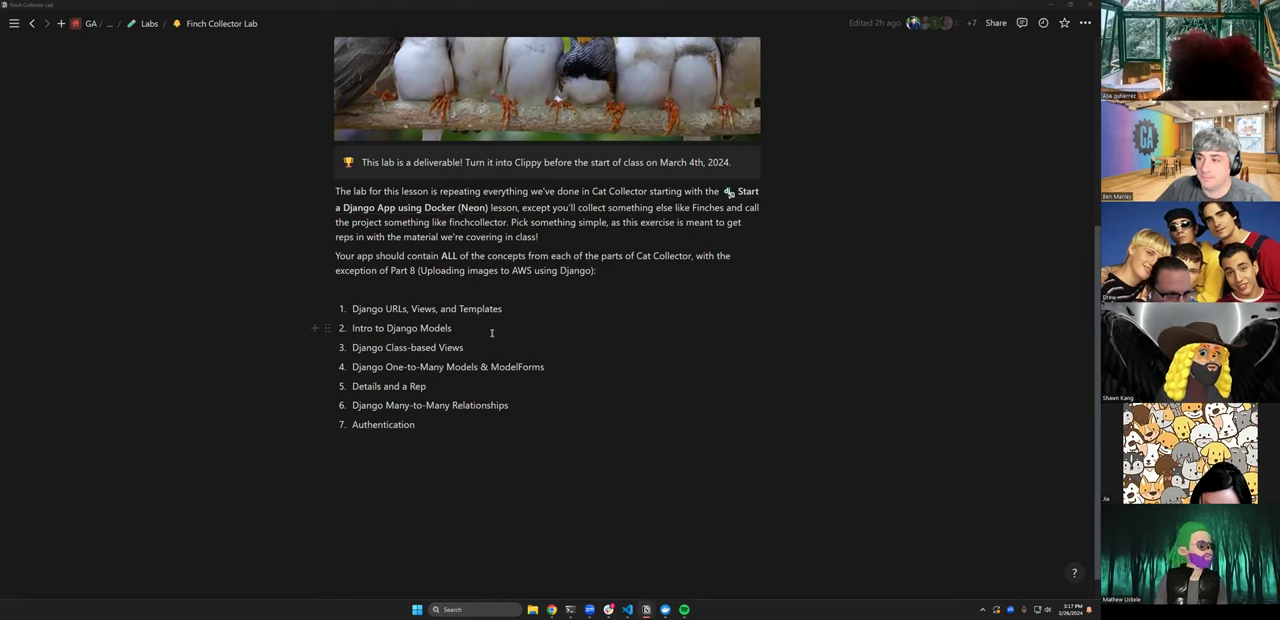
mouse_move(740, 200)
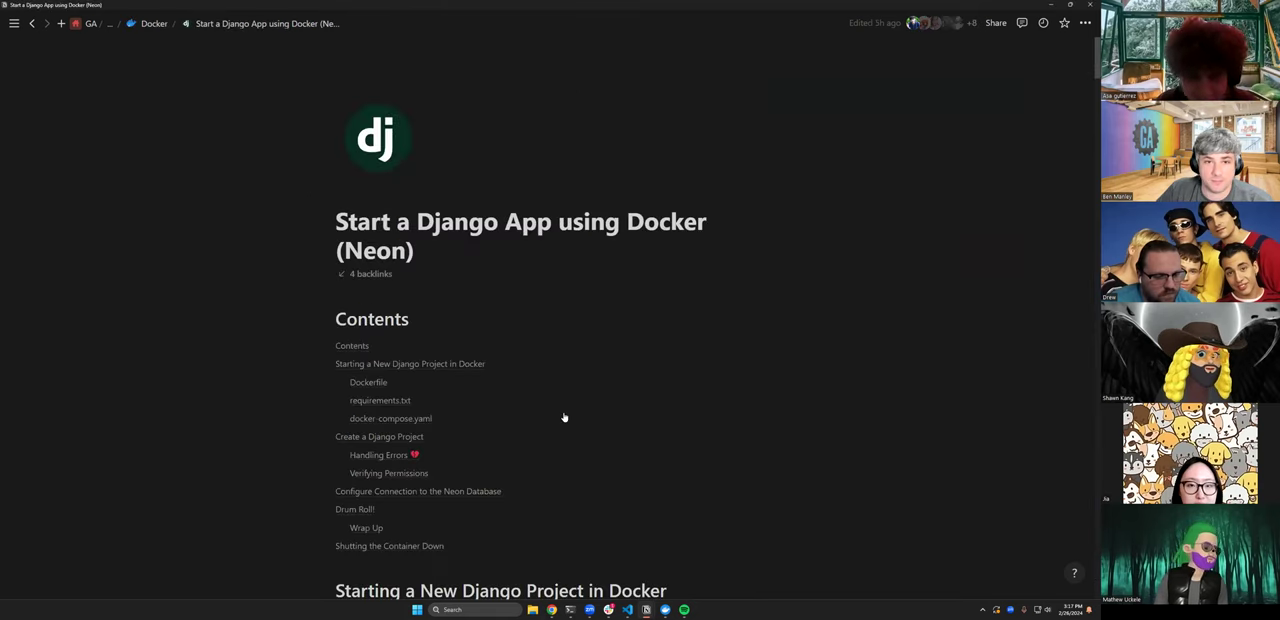
mouse_move(548, 432)
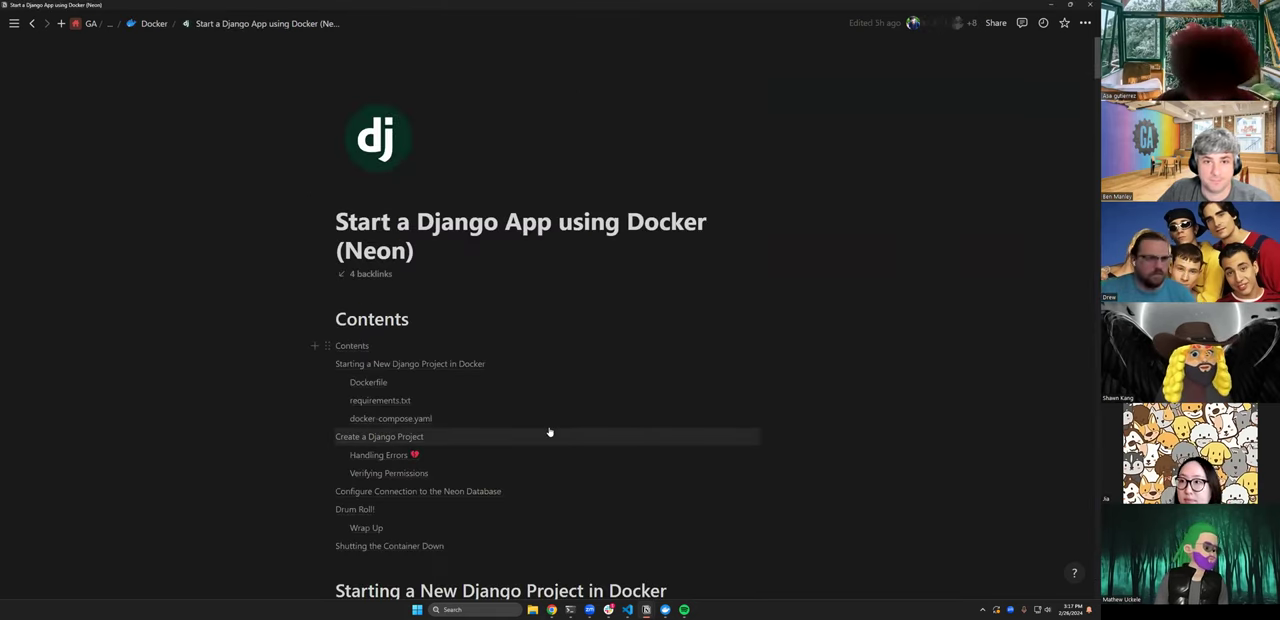
scroll("down", 3)
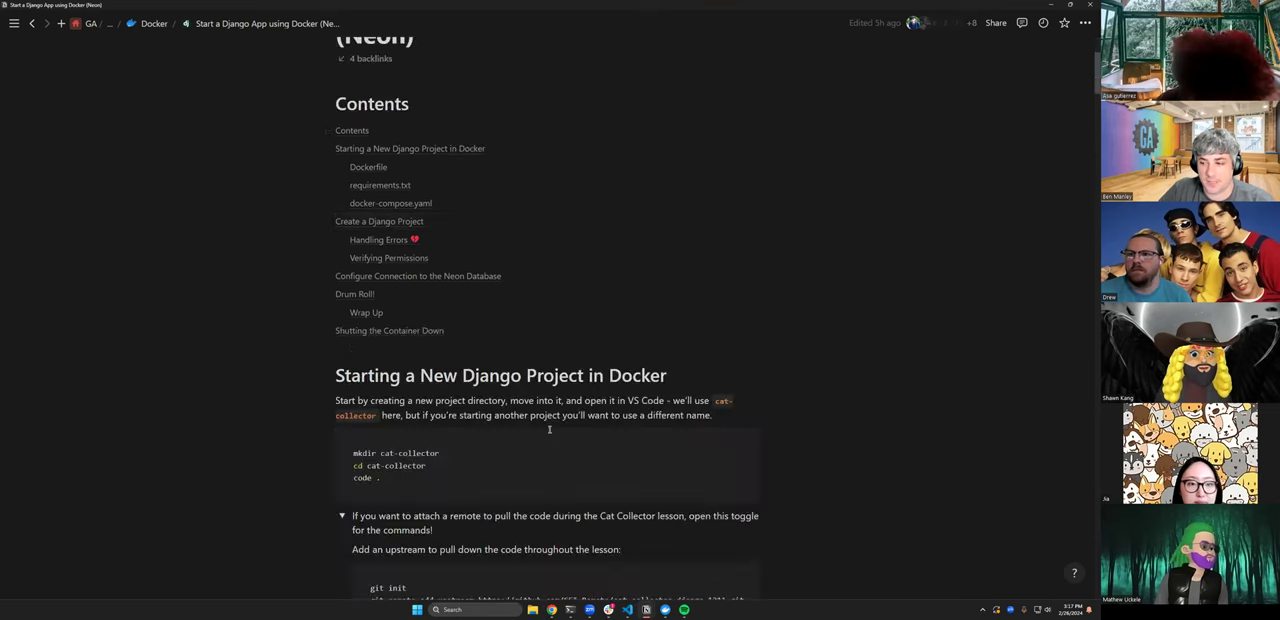
scroll("down", 3)
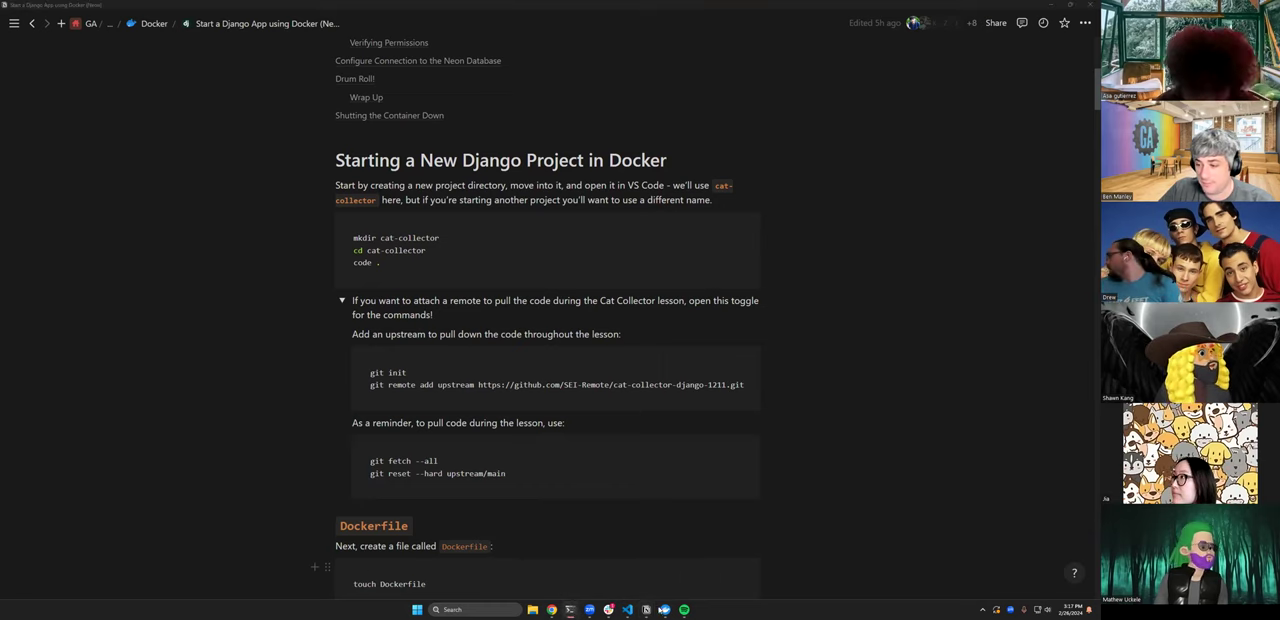
right_click(569, 609)
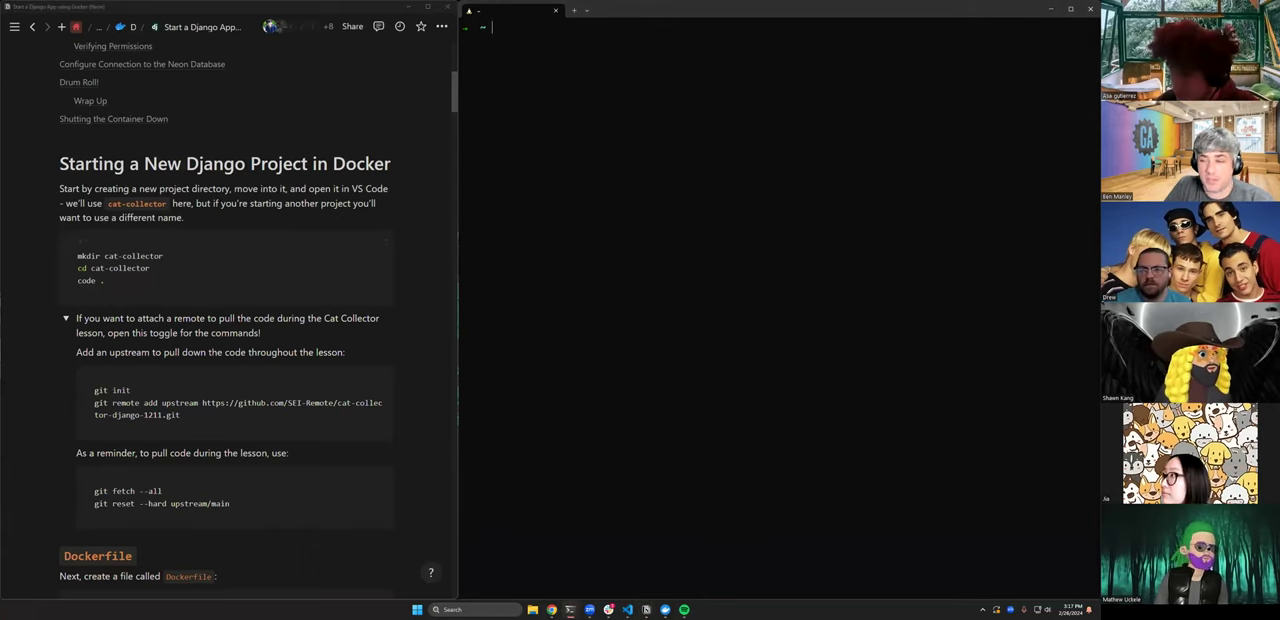
Create a finch-collector folder under code/sei/labs and cd into it.
type("cd code/sei/labs")
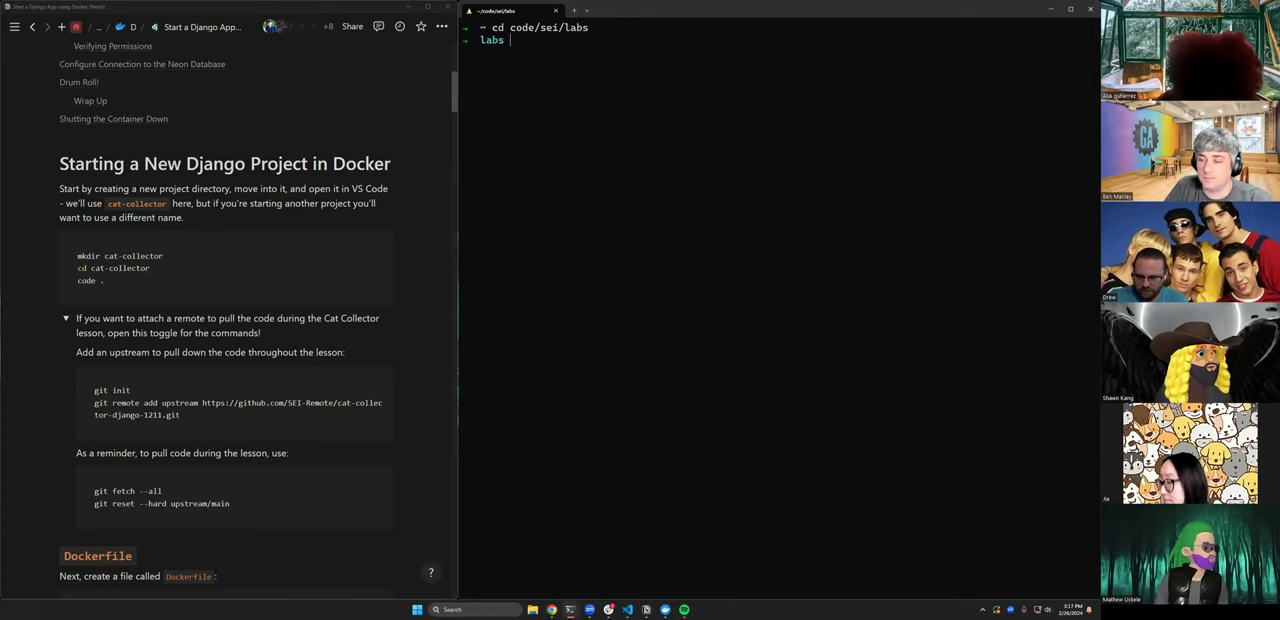
type("mkdir f")
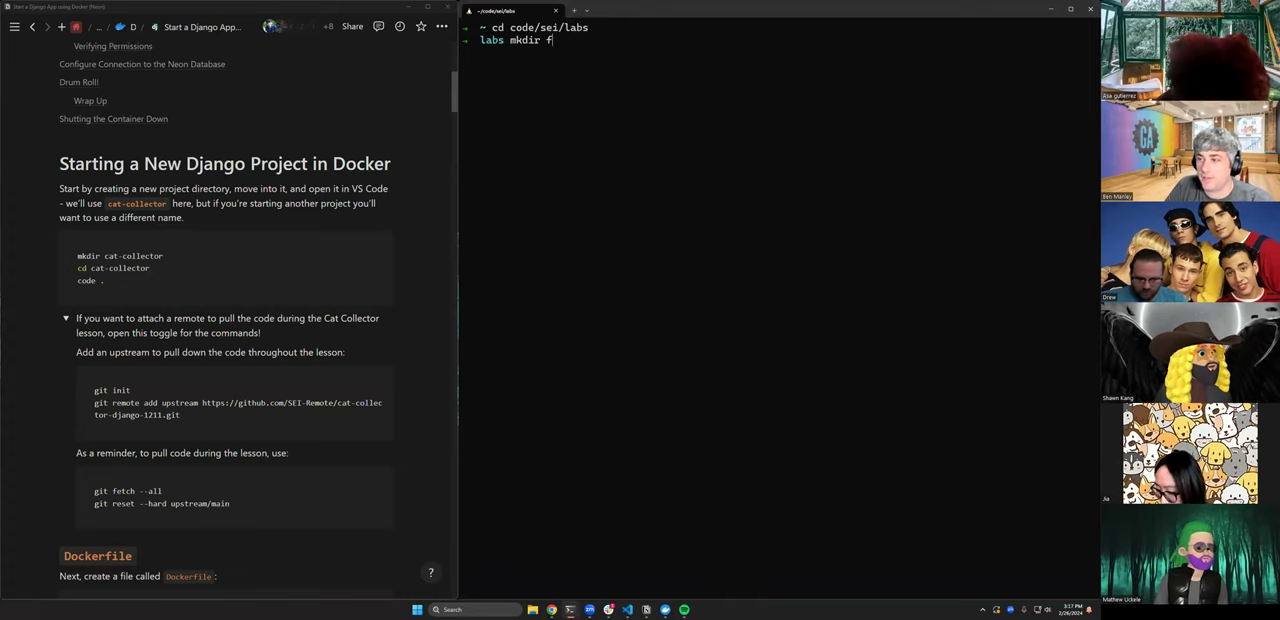
type("inch")
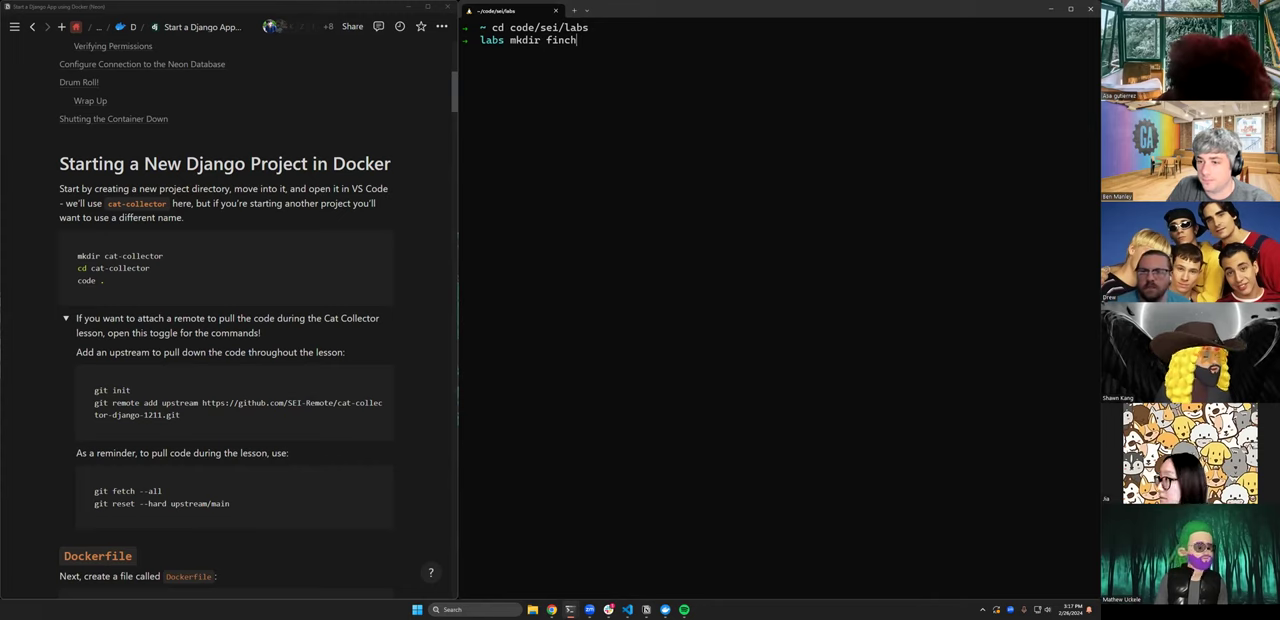
type("-col")
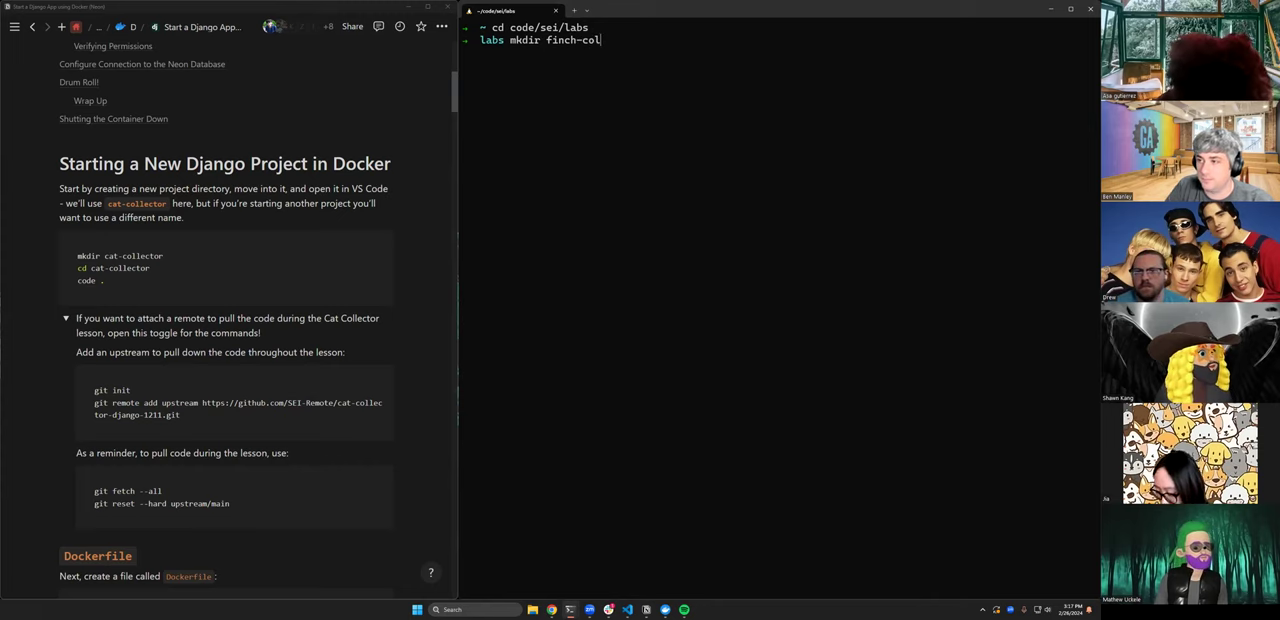
type("cd finch-collector")
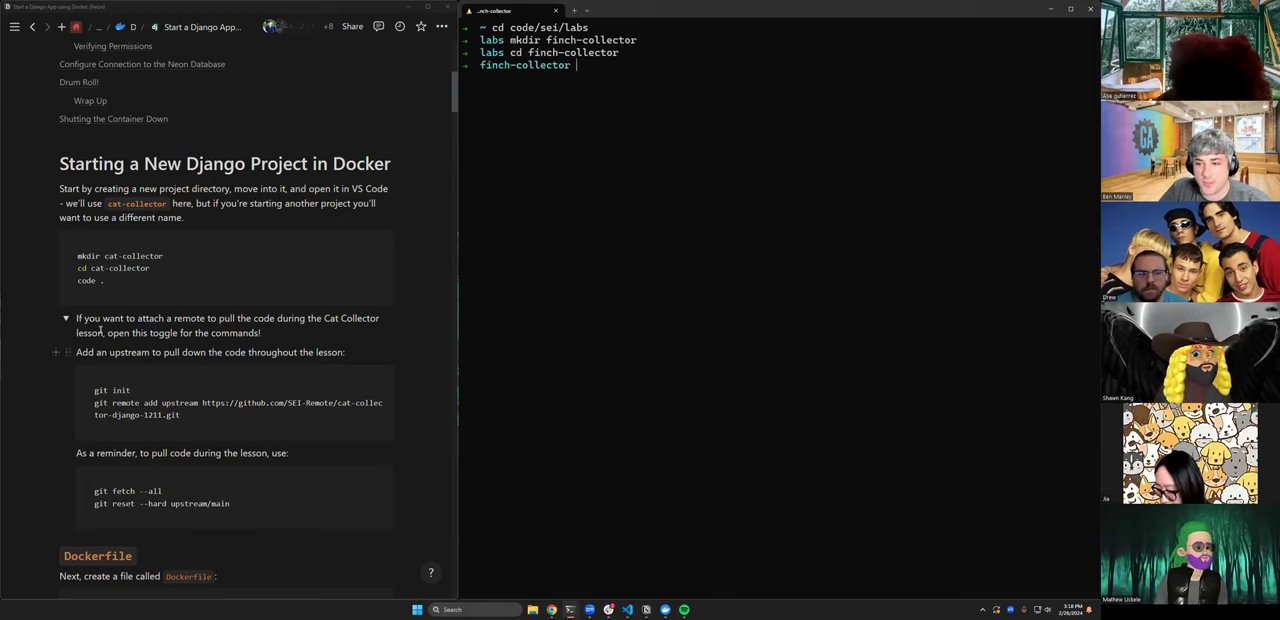
Collapse the lesson's optional remote commands section.
left_click(66, 318)
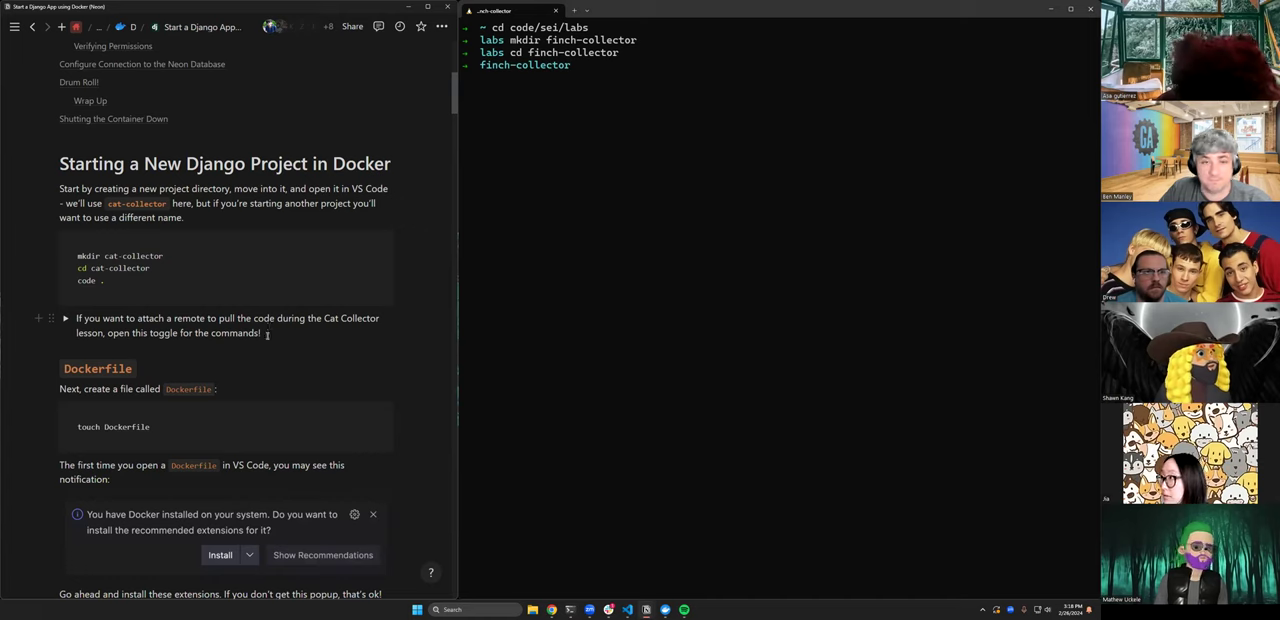
left_click(65, 318)
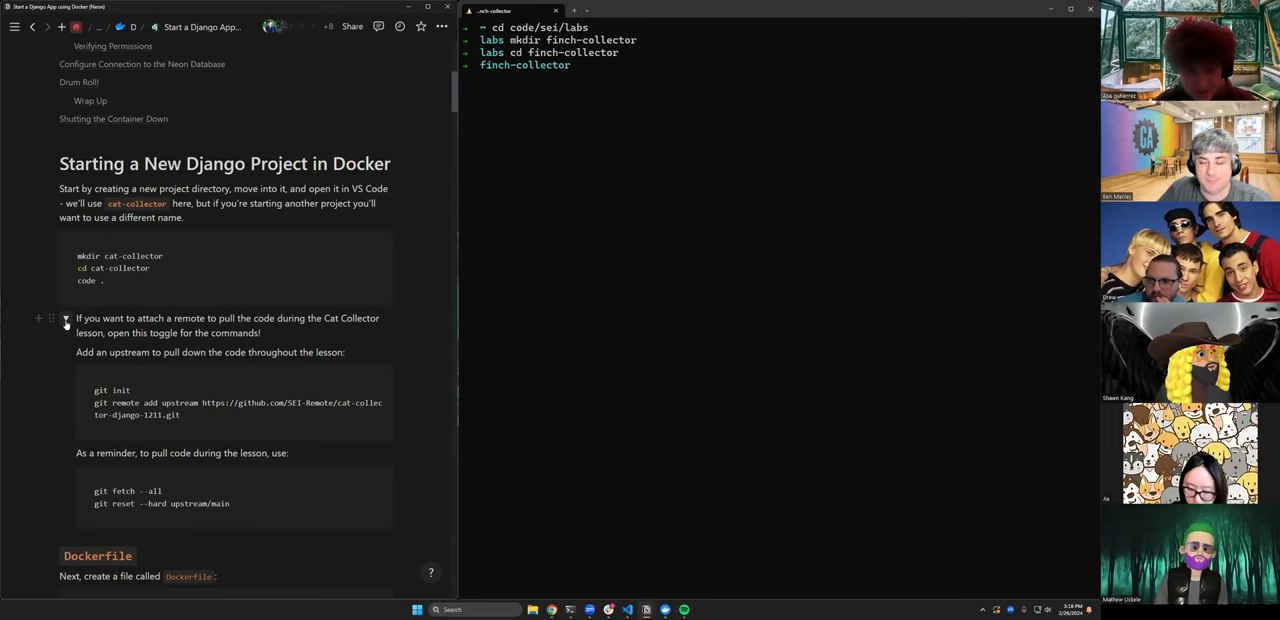
left_click(65, 318)
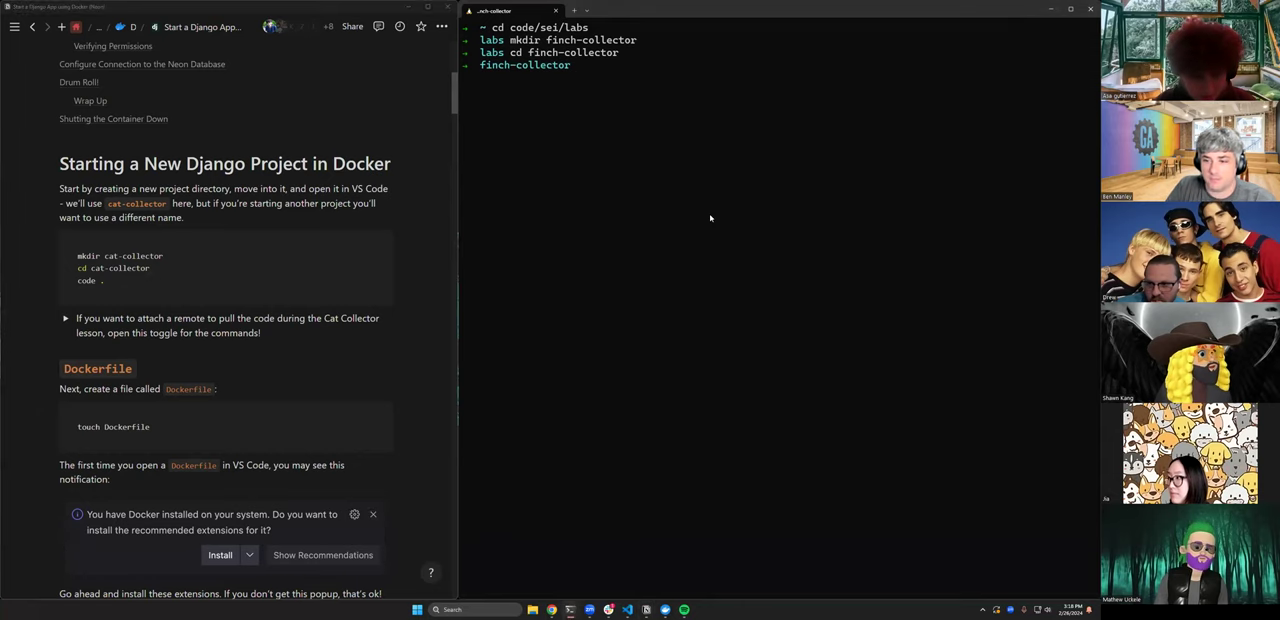
Open the project in VS Code with 'code .' and create a Dockerfile.
type("code .")
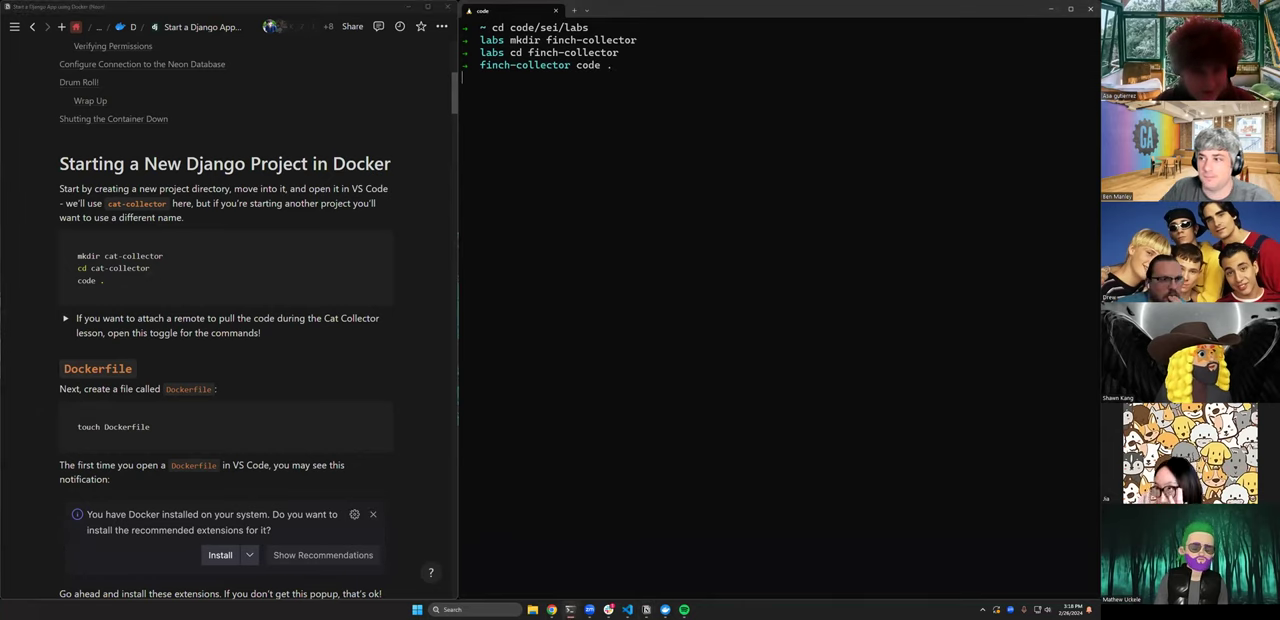
key("Return")
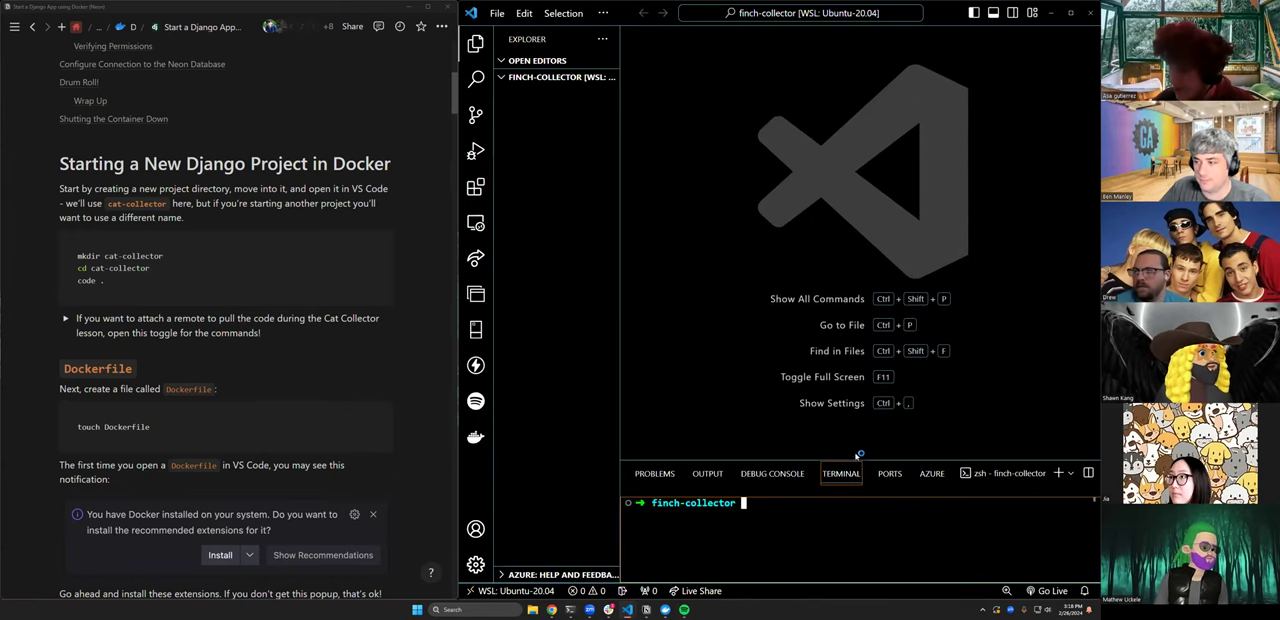
type("touch Dockerfile")
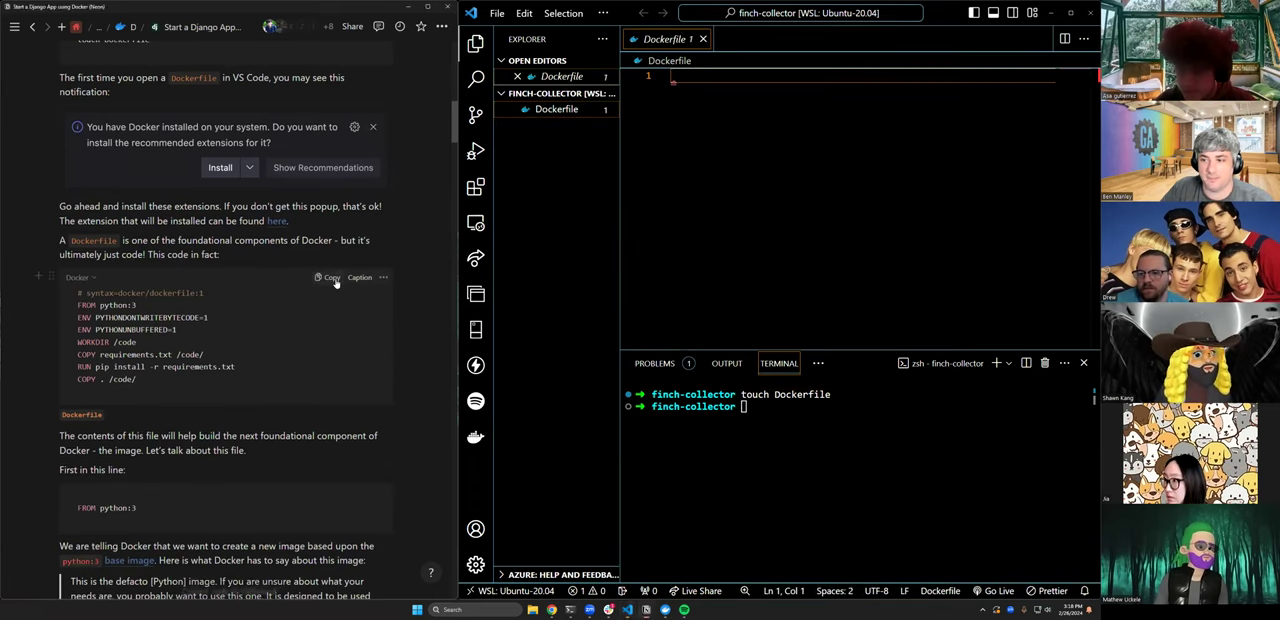
Copy the lesson's Python 3 Dockerfile code into the Dockerfile.
left_click(330, 277)
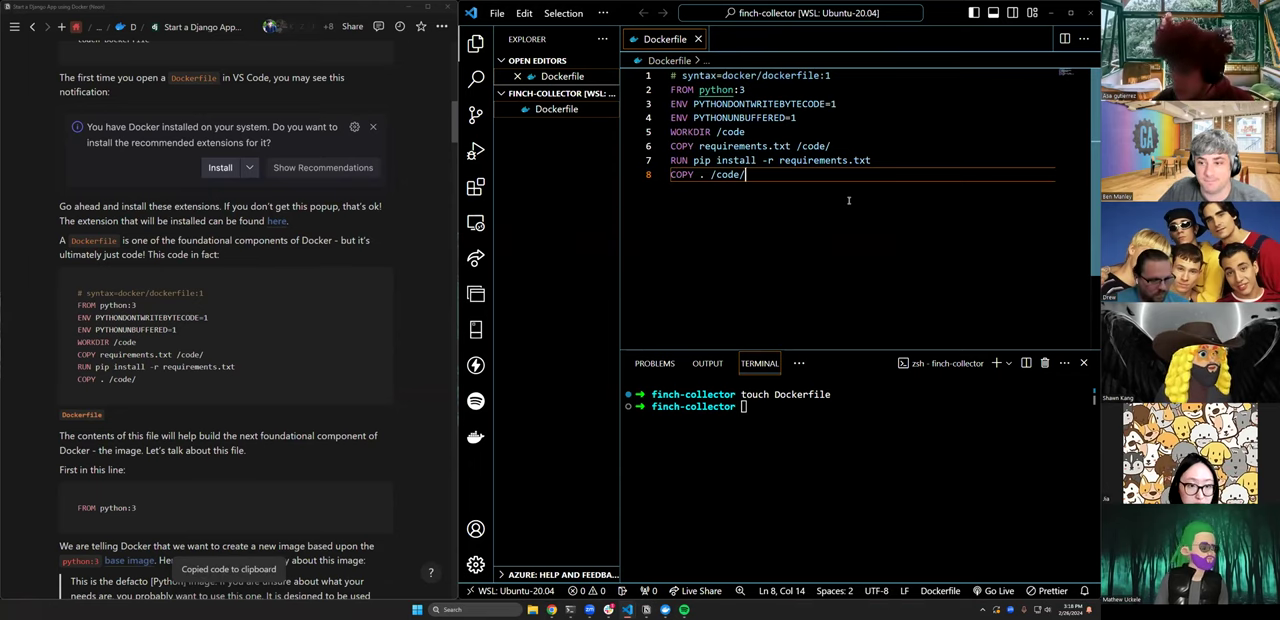
scroll("down", 3)
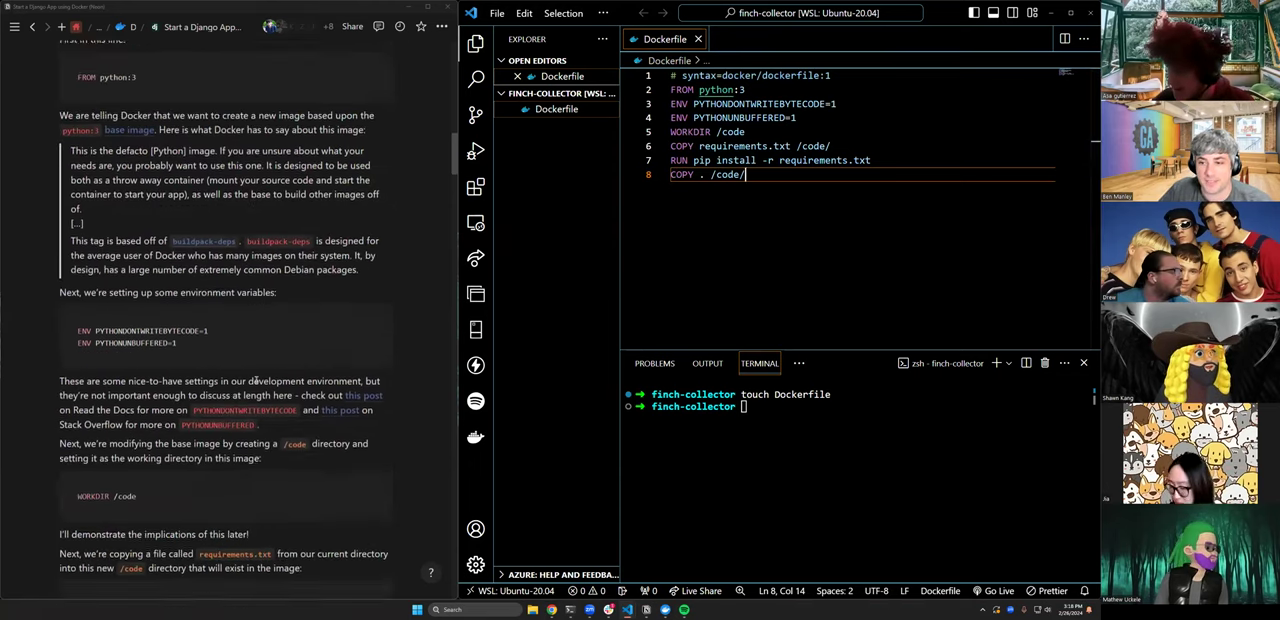
scroll("down", 3)
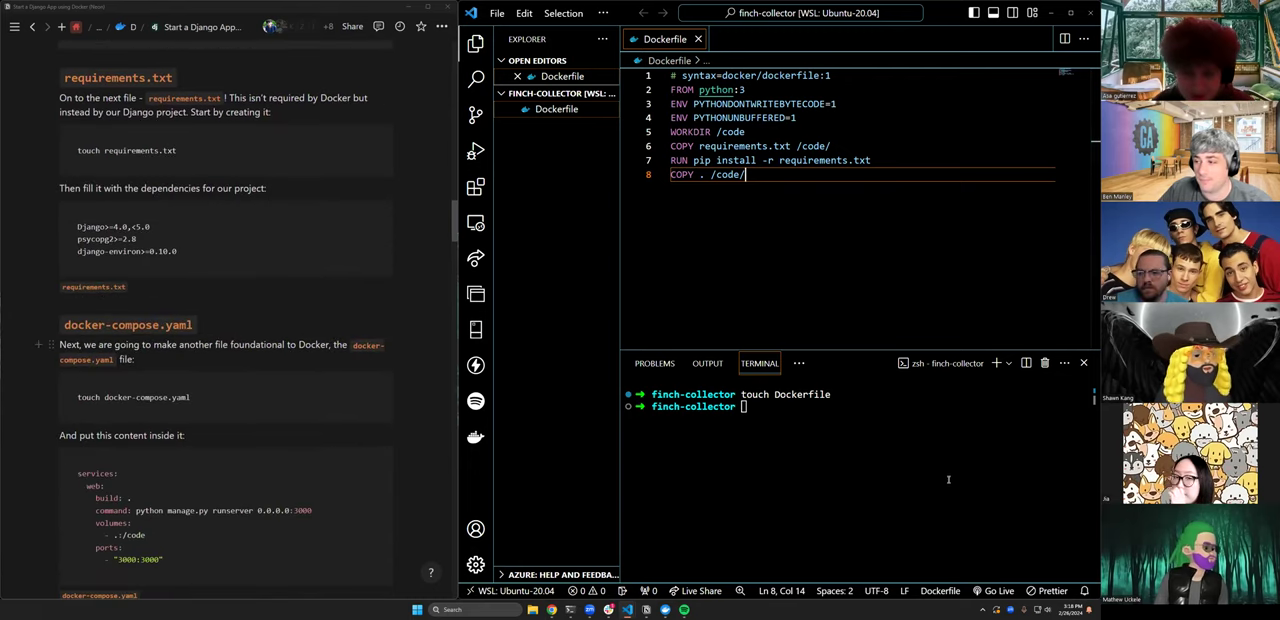
Fill requirements.txt with Django, psycopg2 and django-environ.
left_click(554, 92)
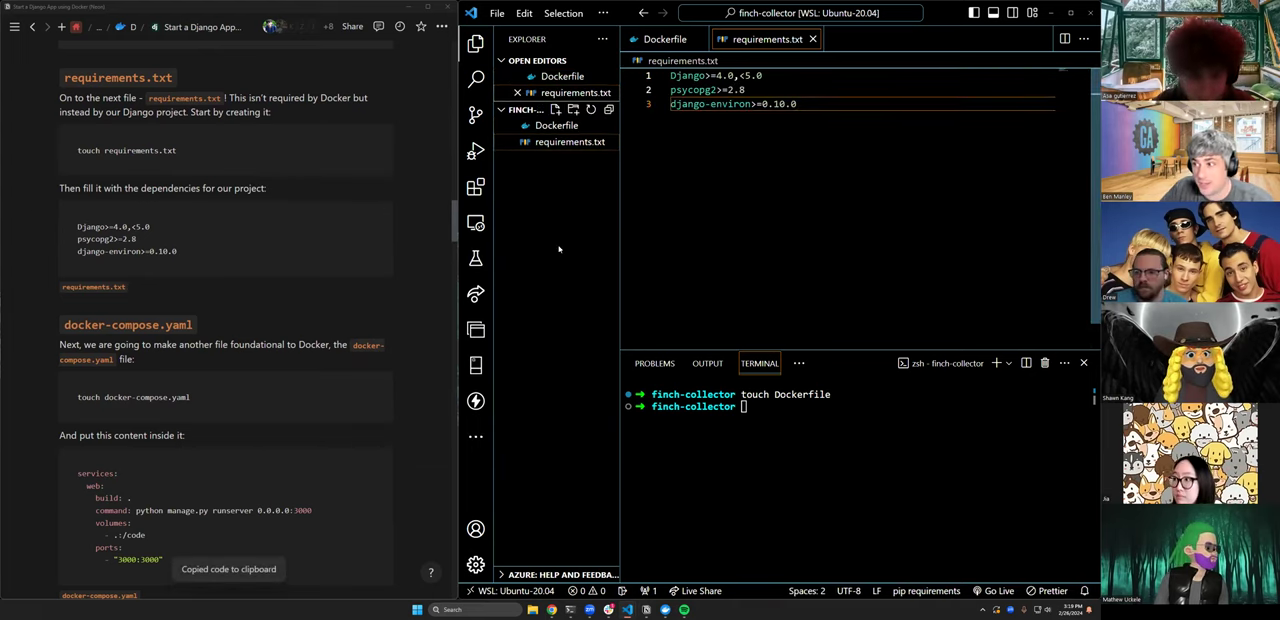
scroll("down", 3)
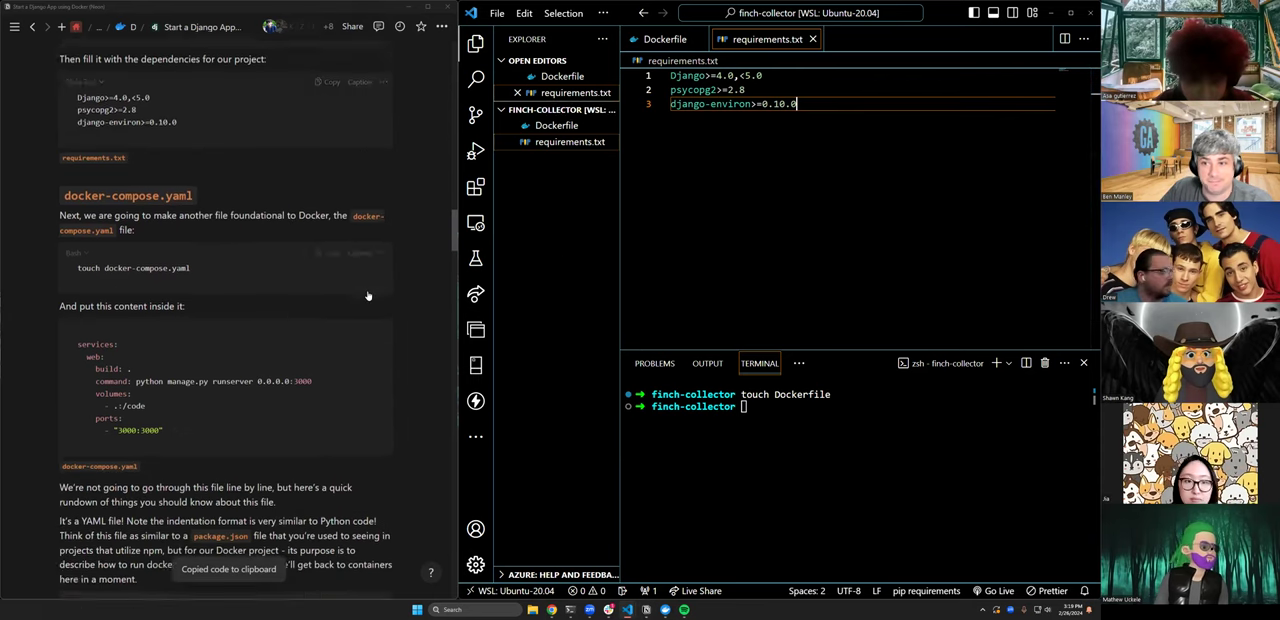
scroll("down", 3)
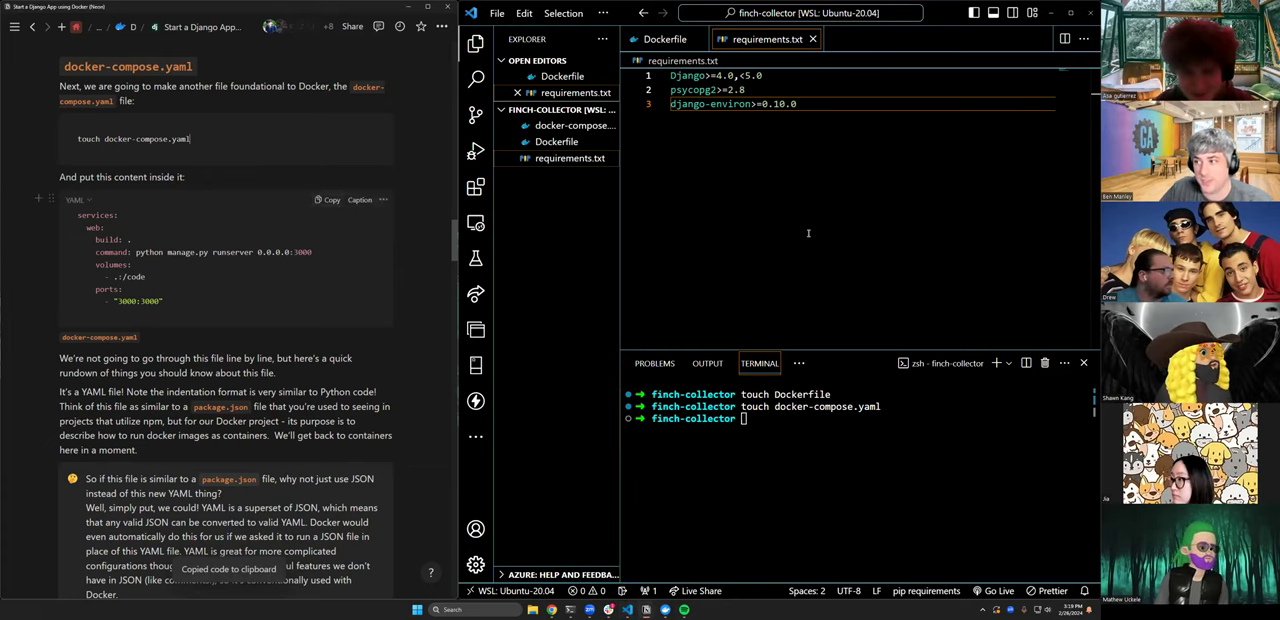
Paste the services/web configuration into docker-compose.yaml.
left_click(575, 141)
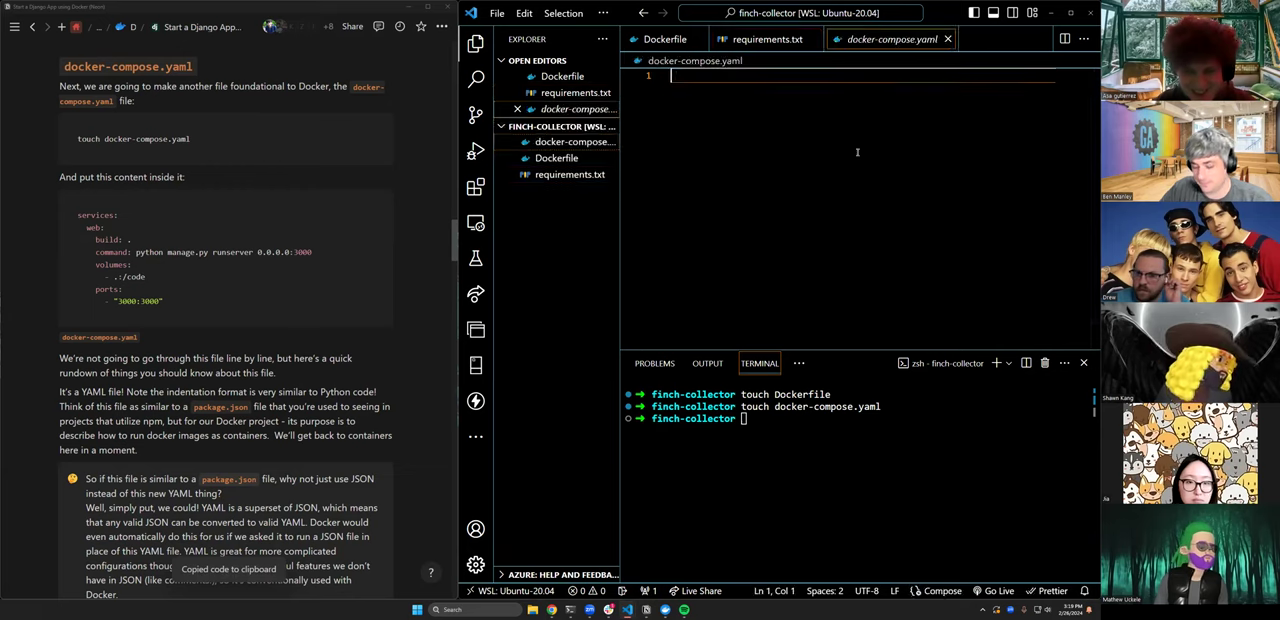
type("services:")
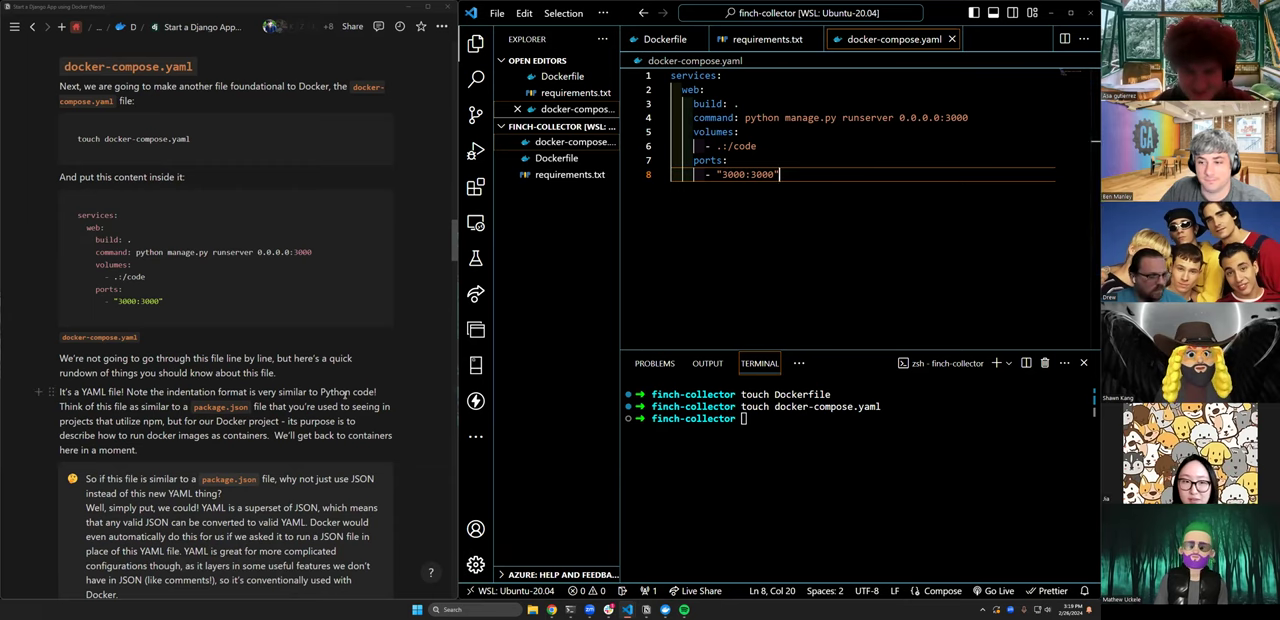
scroll("down", 3)
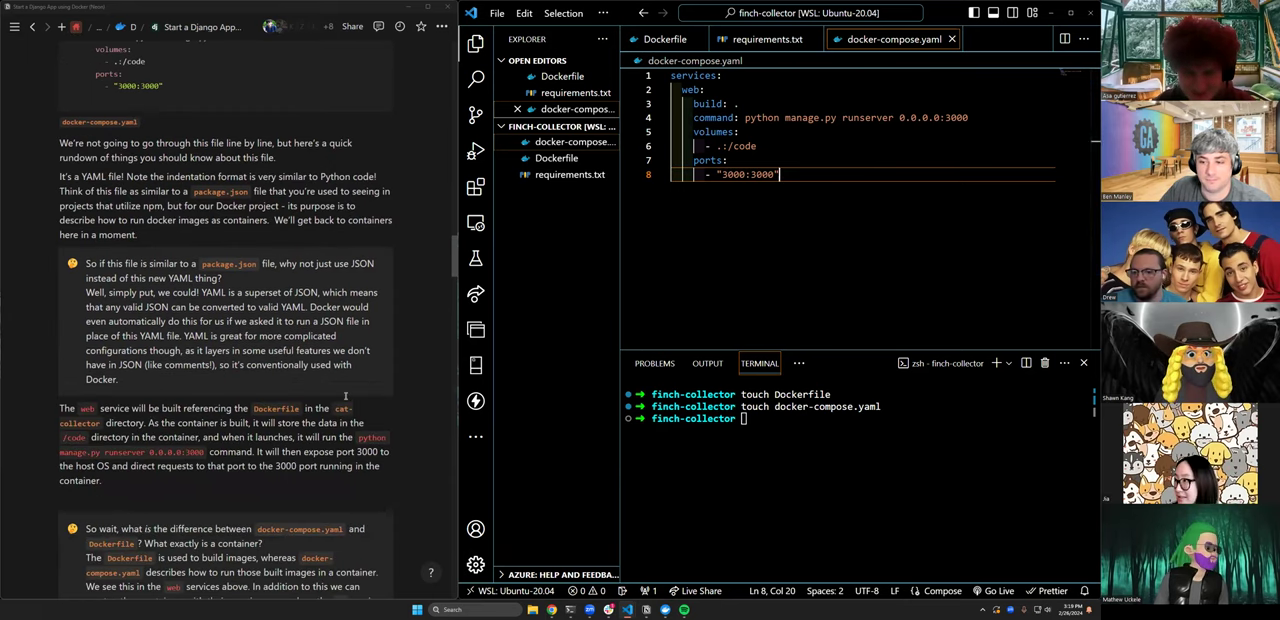
scroll("down", 3)
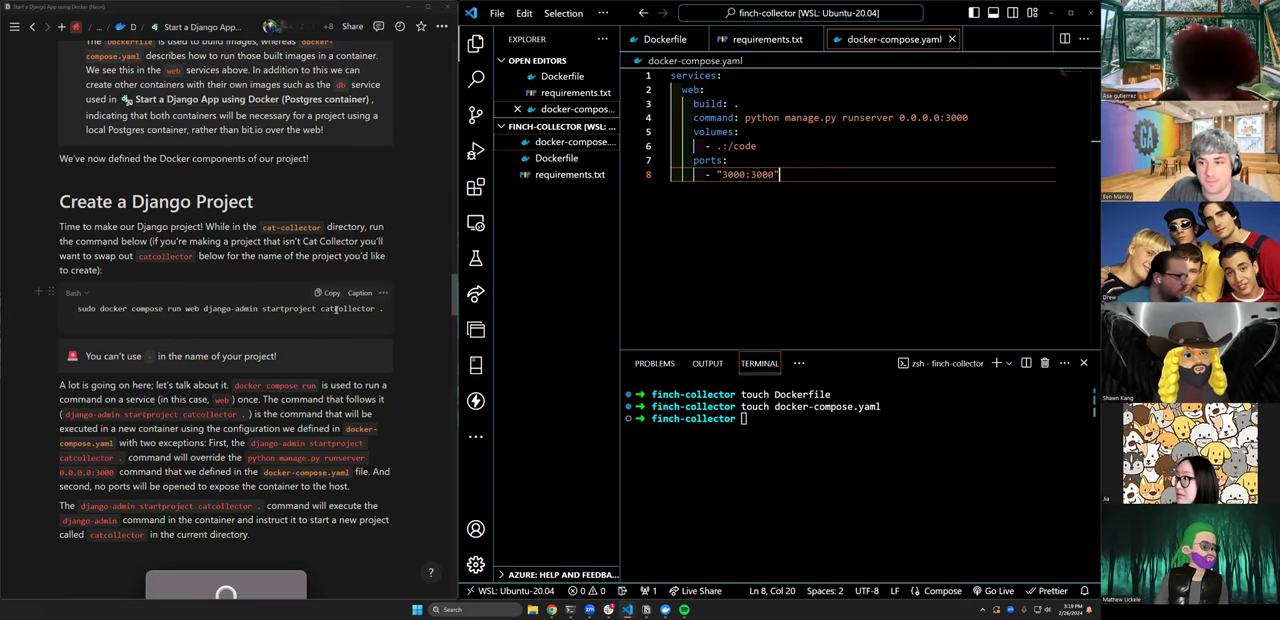
Run 'sudo docker compose run web django-admin startproject', which fails with a credentials error.
scroll("down", 3)
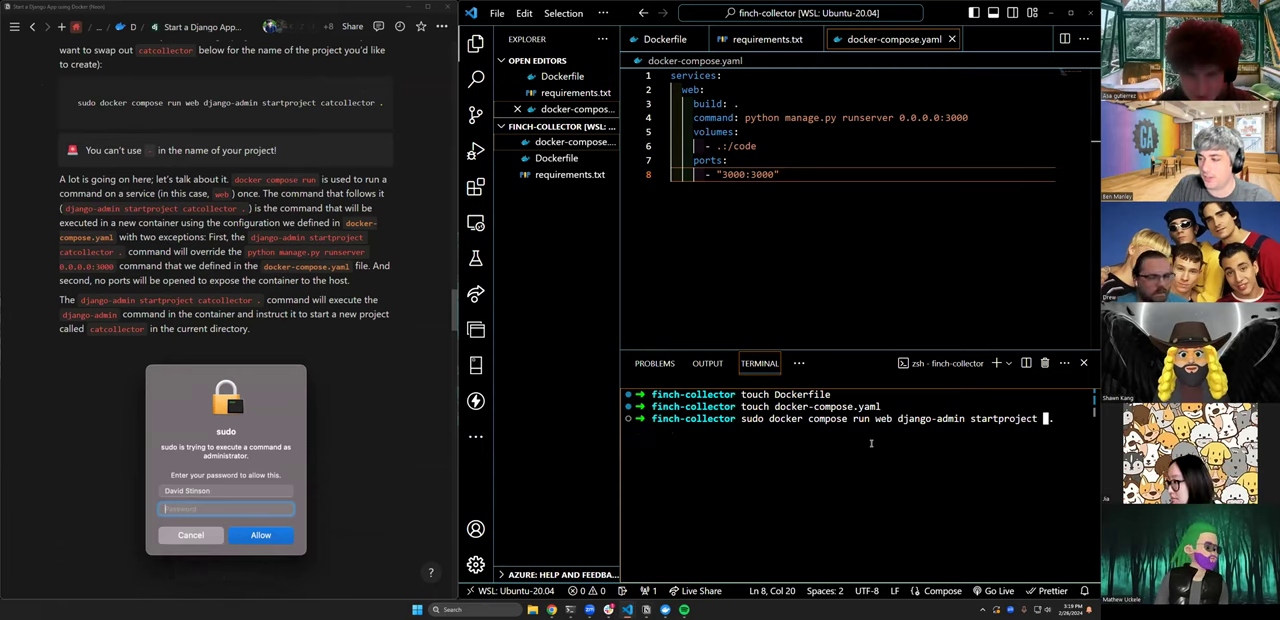
type("finchcollect")
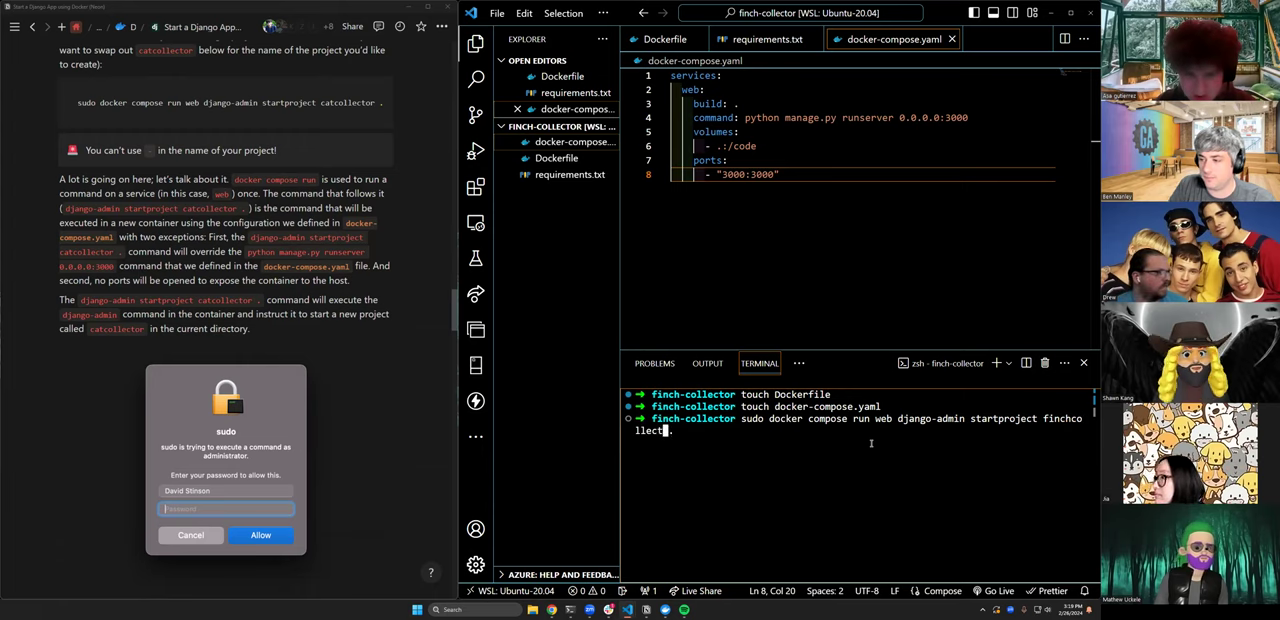
type("or")
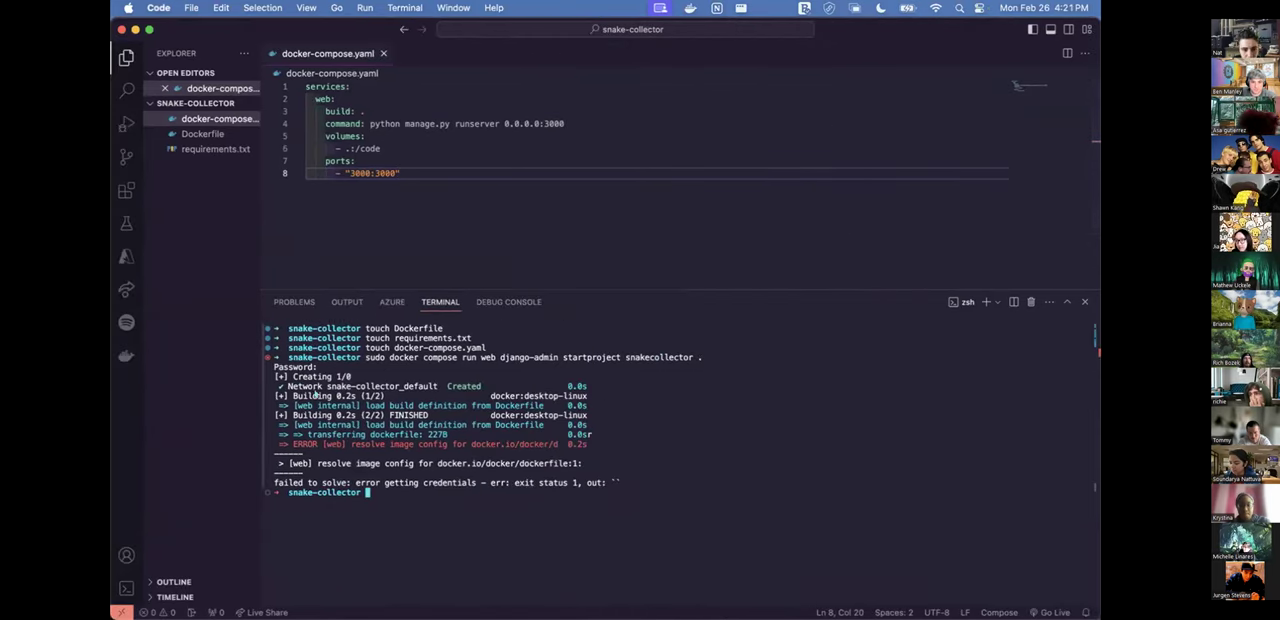
mouse_move(464, 523)
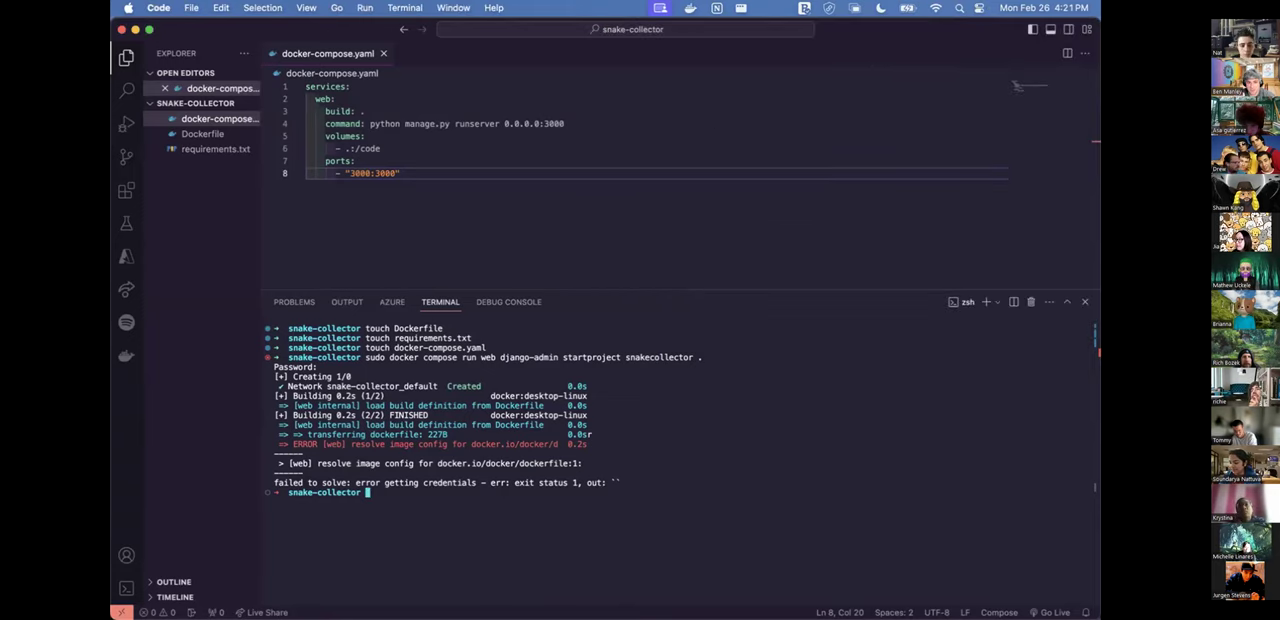
Open ~/.docker/config.json, then rerun startproject snakecollector, which fails with permission denied.
type("code")
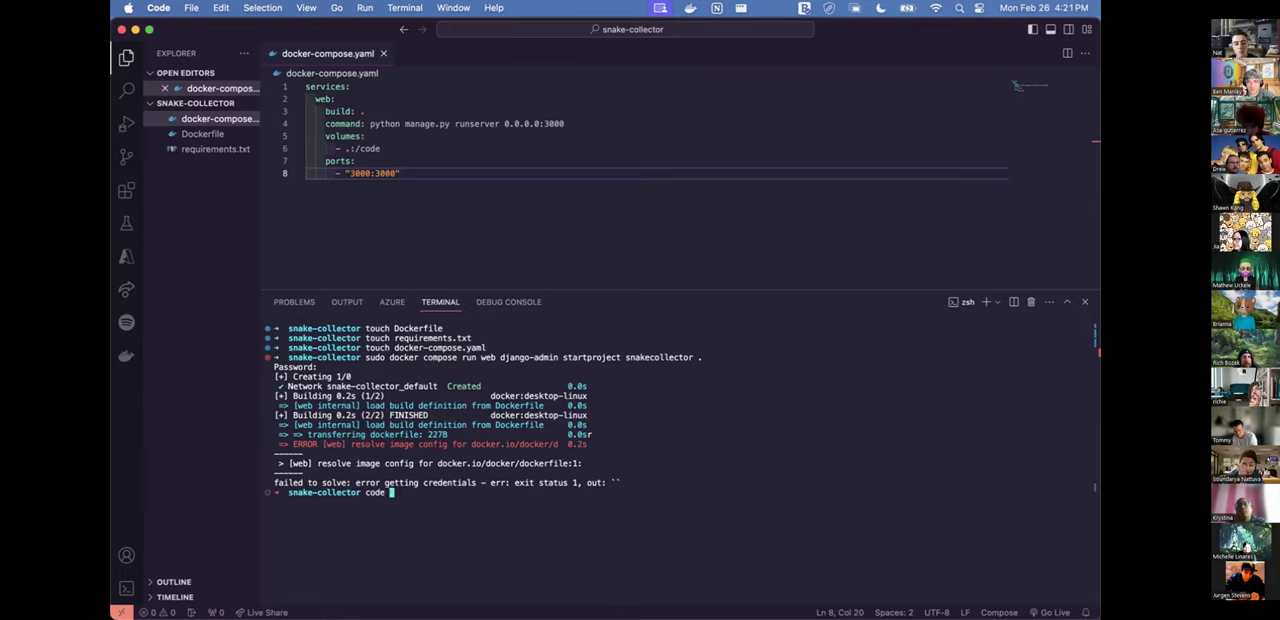
type("-v")
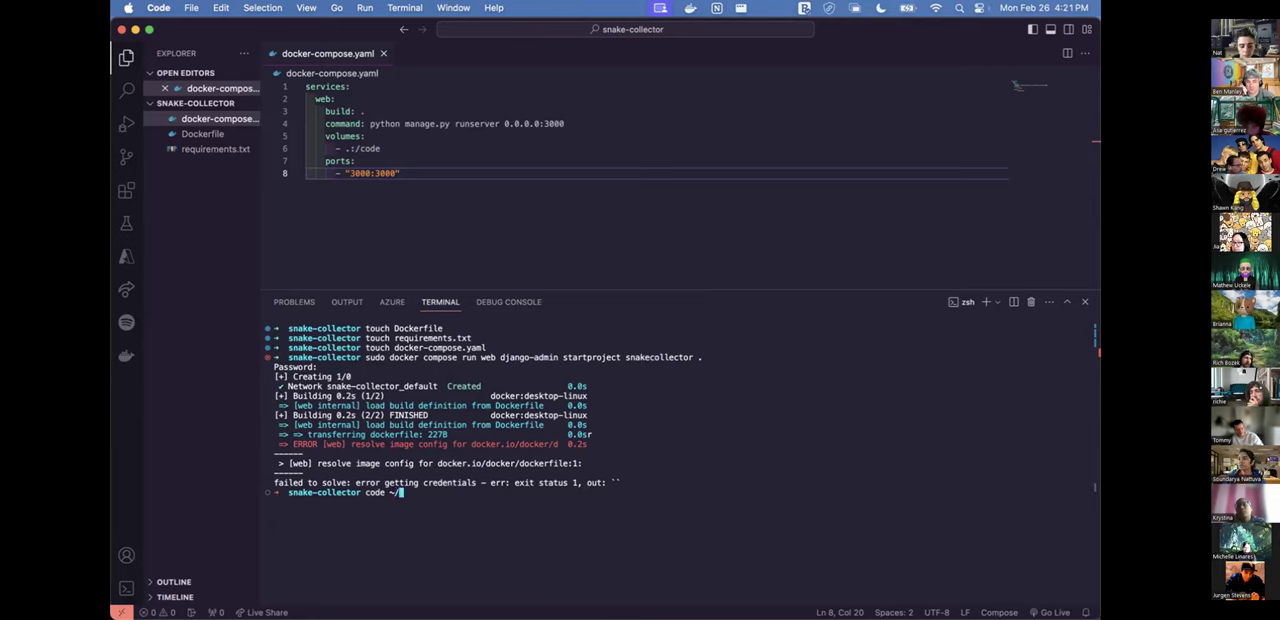
type(".d")
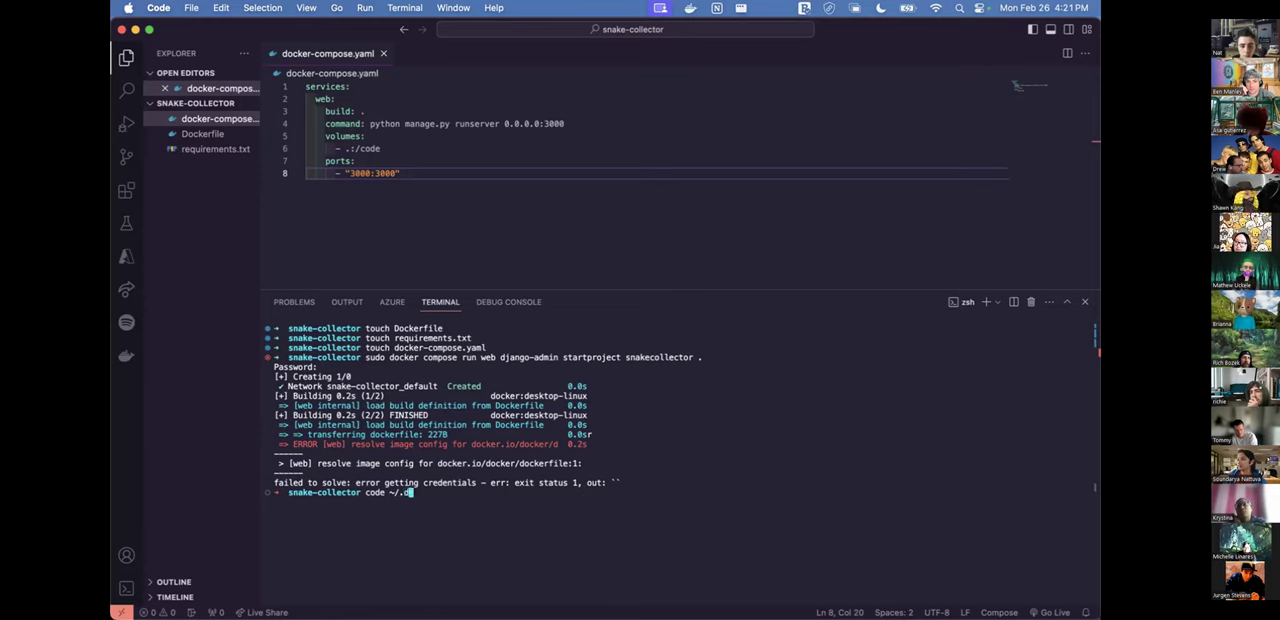
type("ocker")
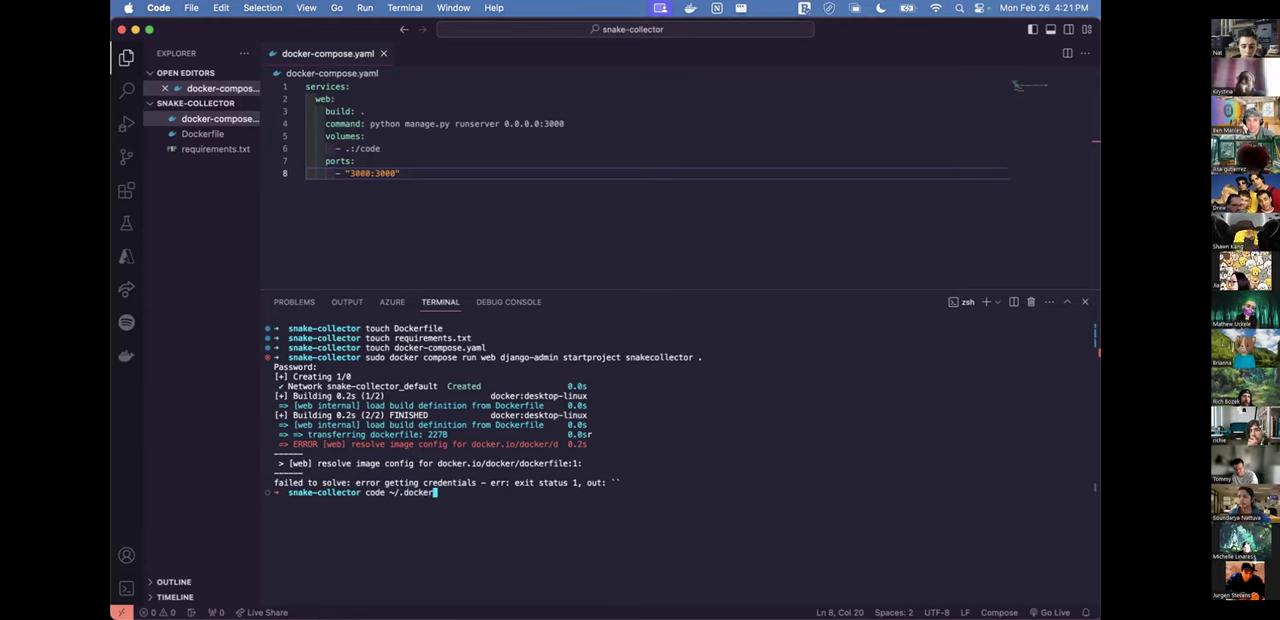
key("Tab")
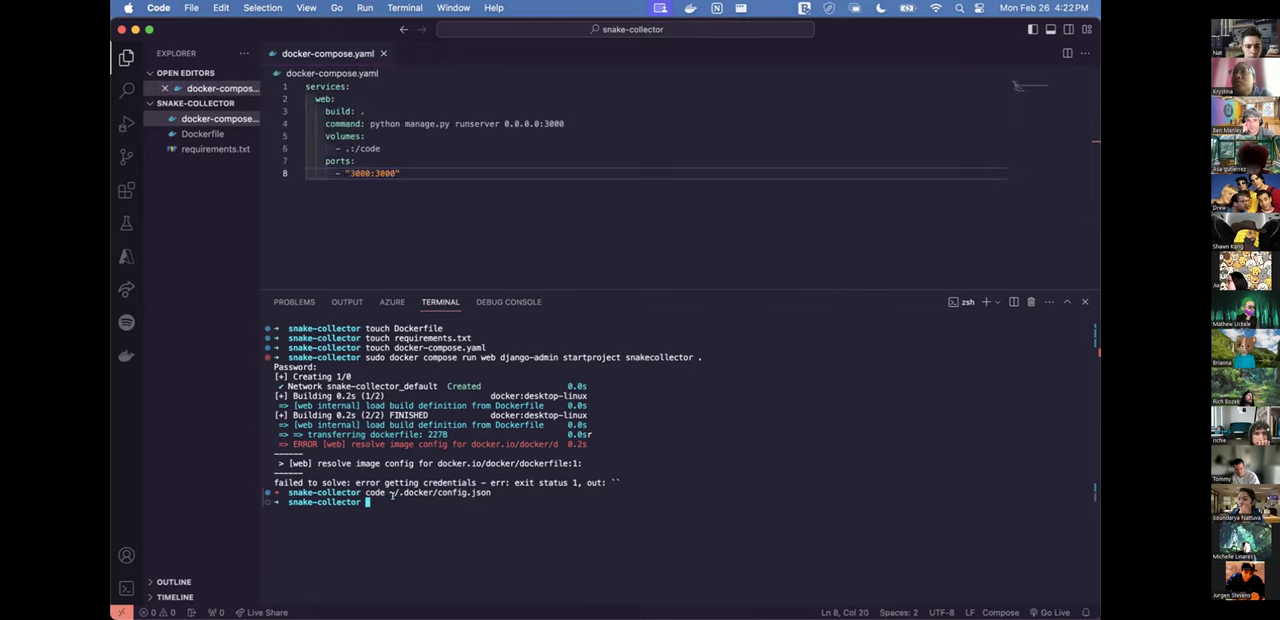
type("sudo docker compose run web django-admin startproject snakecollector .")
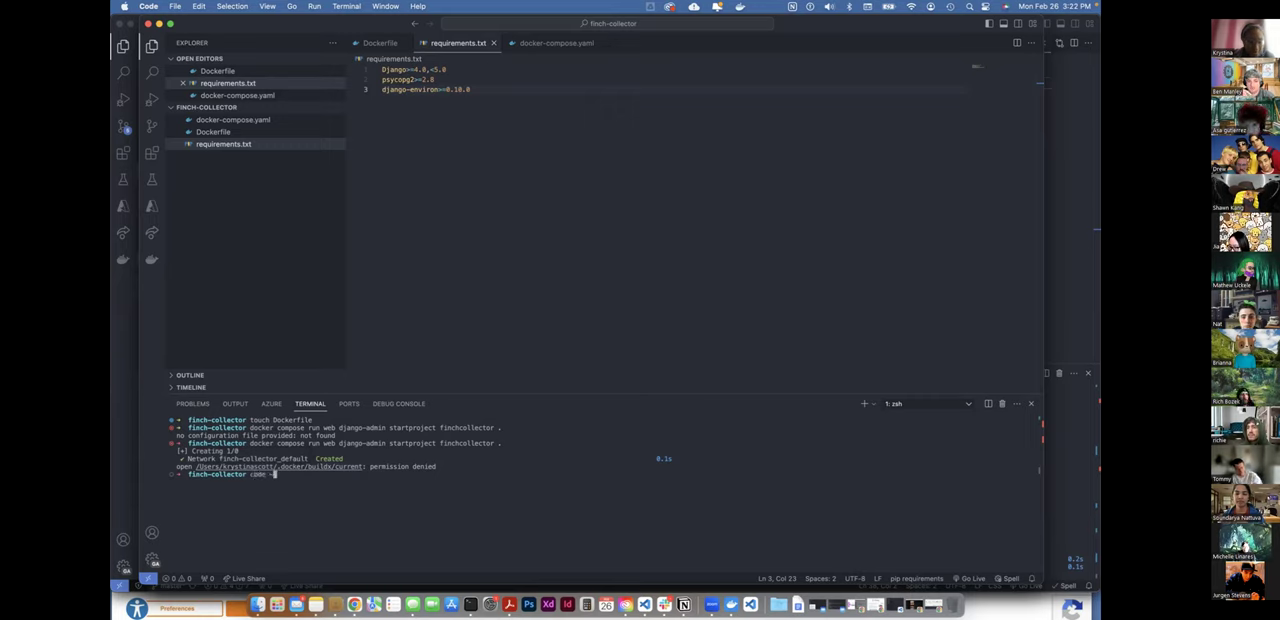
Review ~/.docker/config.json, then run startproject finchcollector to generate the project and manage.py.
type("~/")
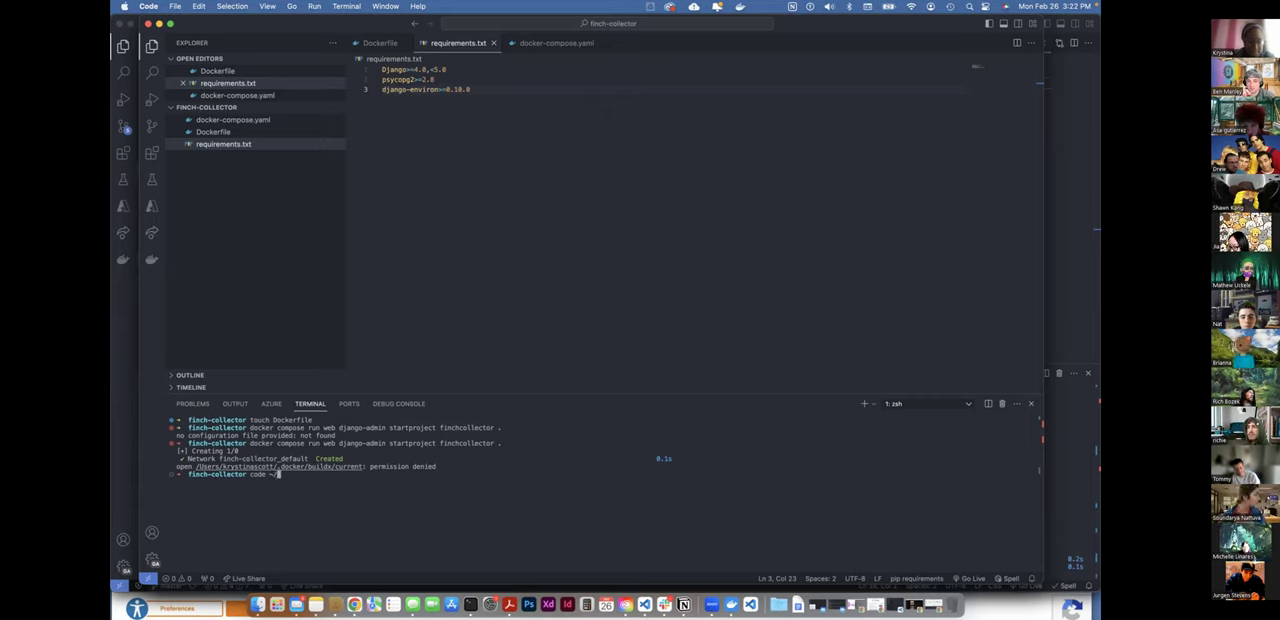
type(".docker/")
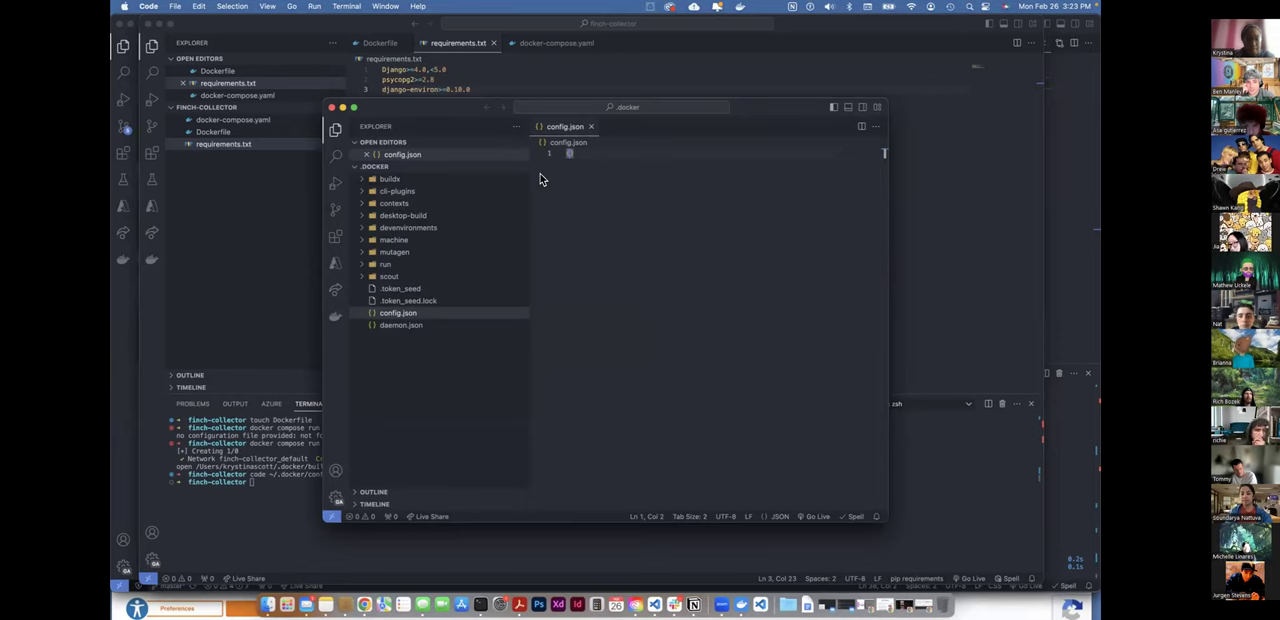
mouse_move(547, 178)
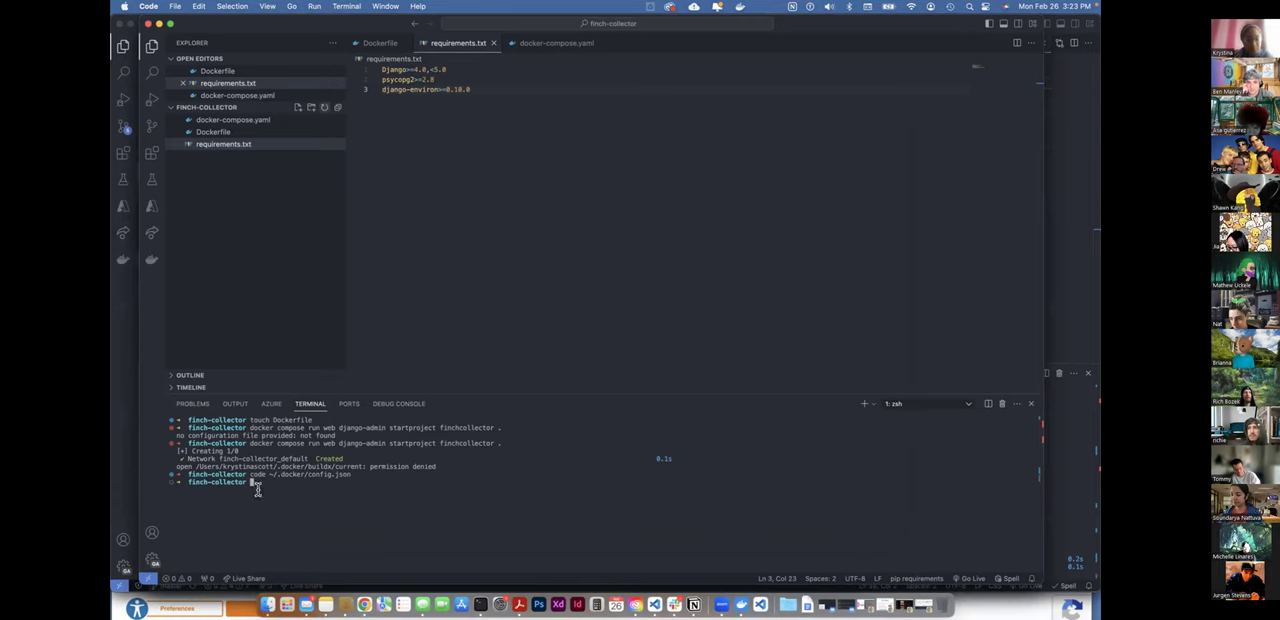
type("docker compose run web django-admin startproject finchcollector .")
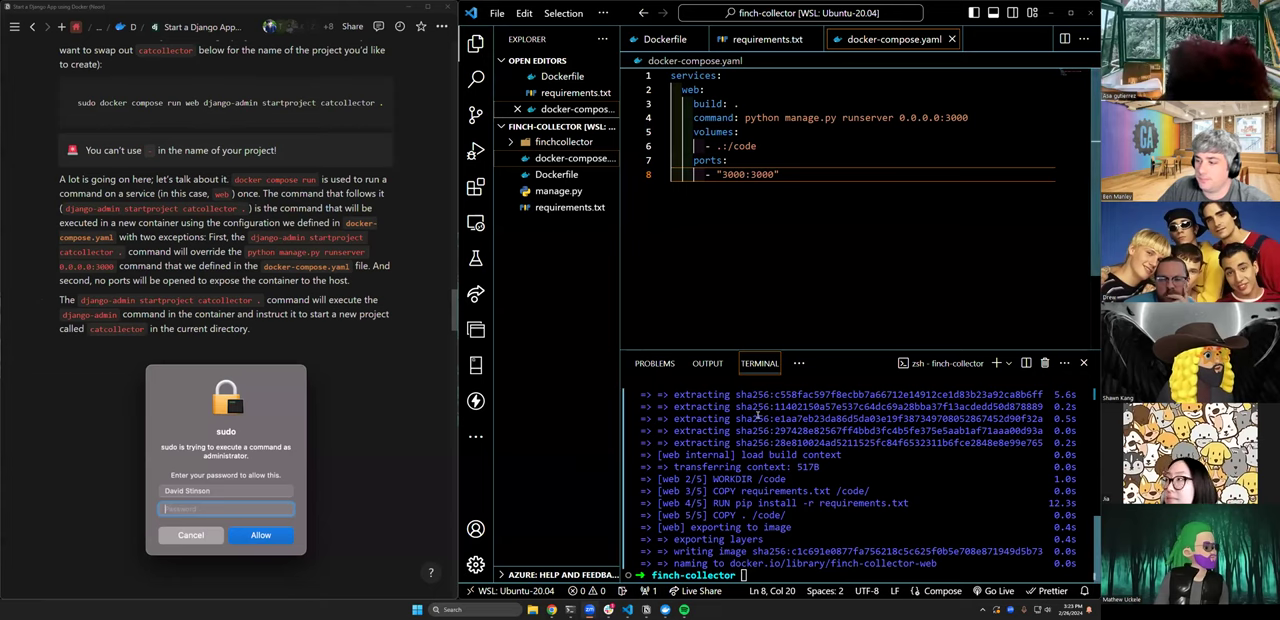
List files and chown the project folder and manage.py to $USER, then switch to the browser.
scroll("down", 3)
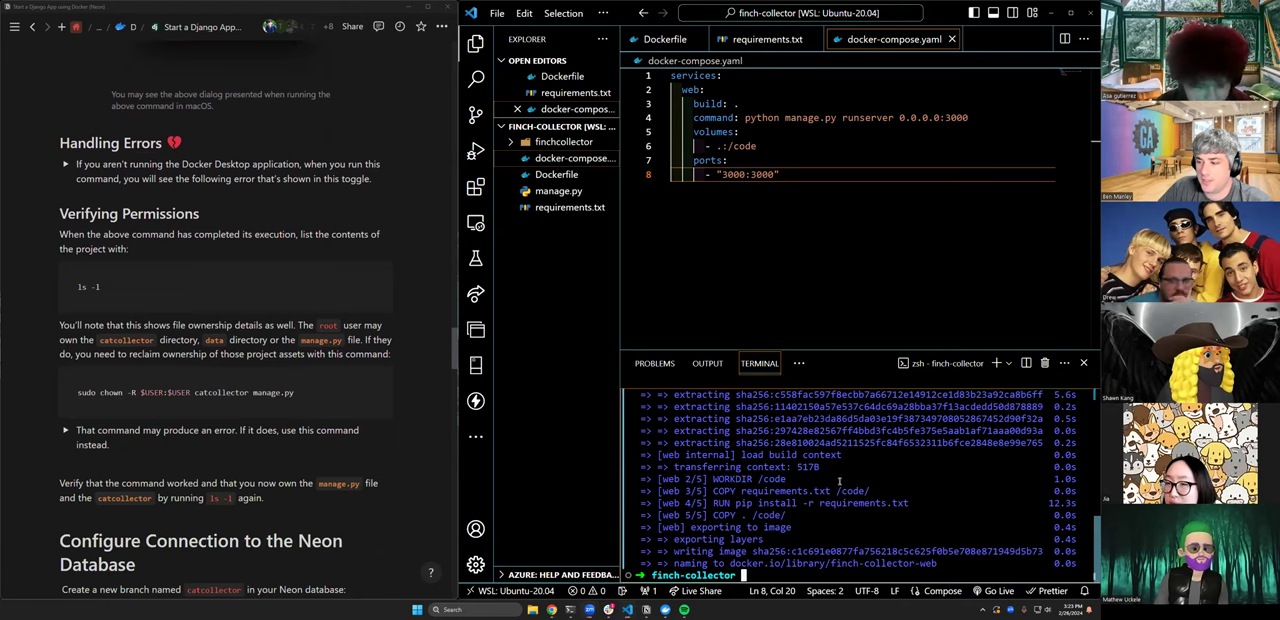
type("ls -l")
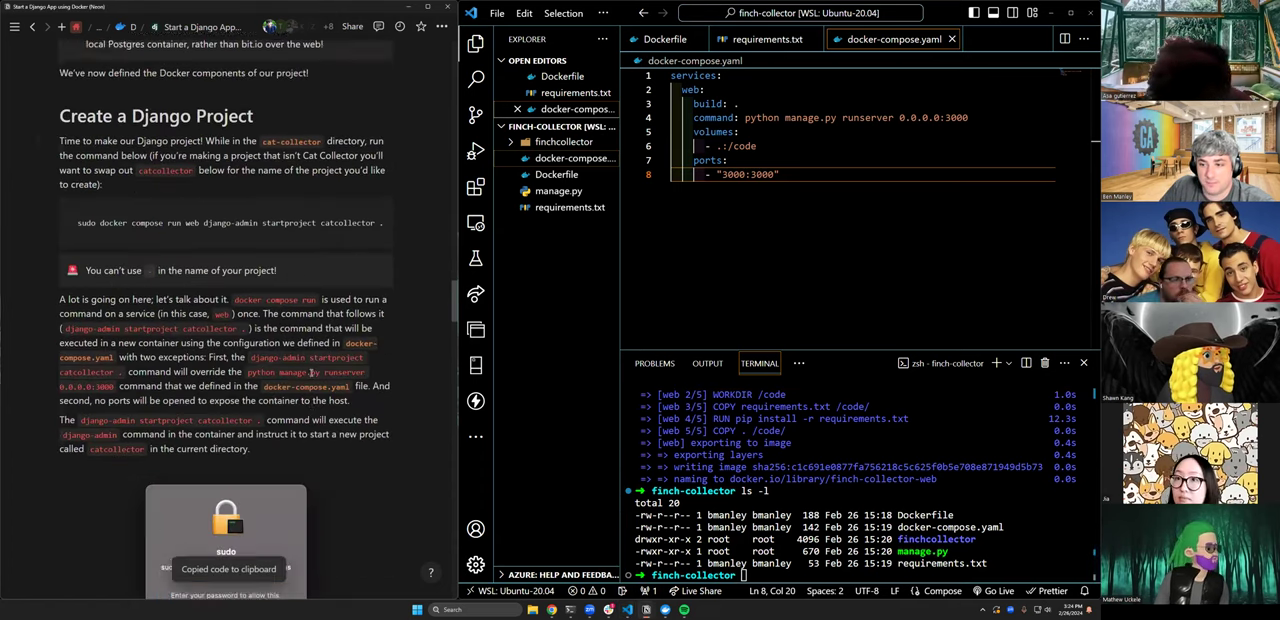
scroll("down", 3)
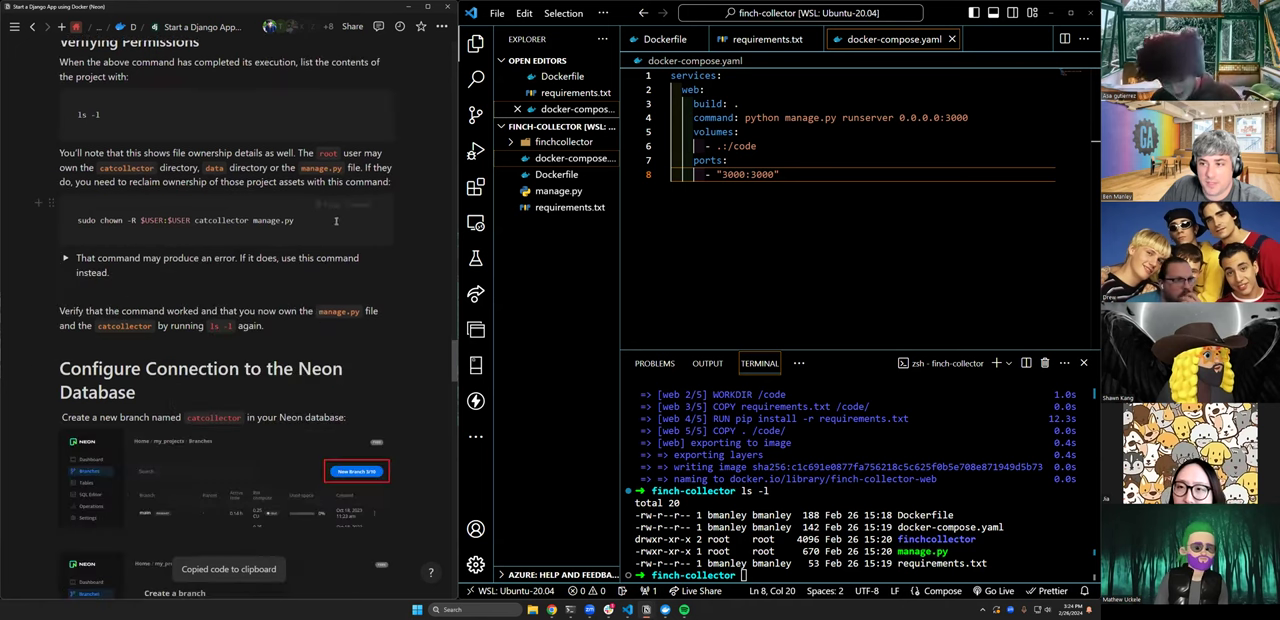
type("sudo chown -R $USER:$USER catcollector manage.py")
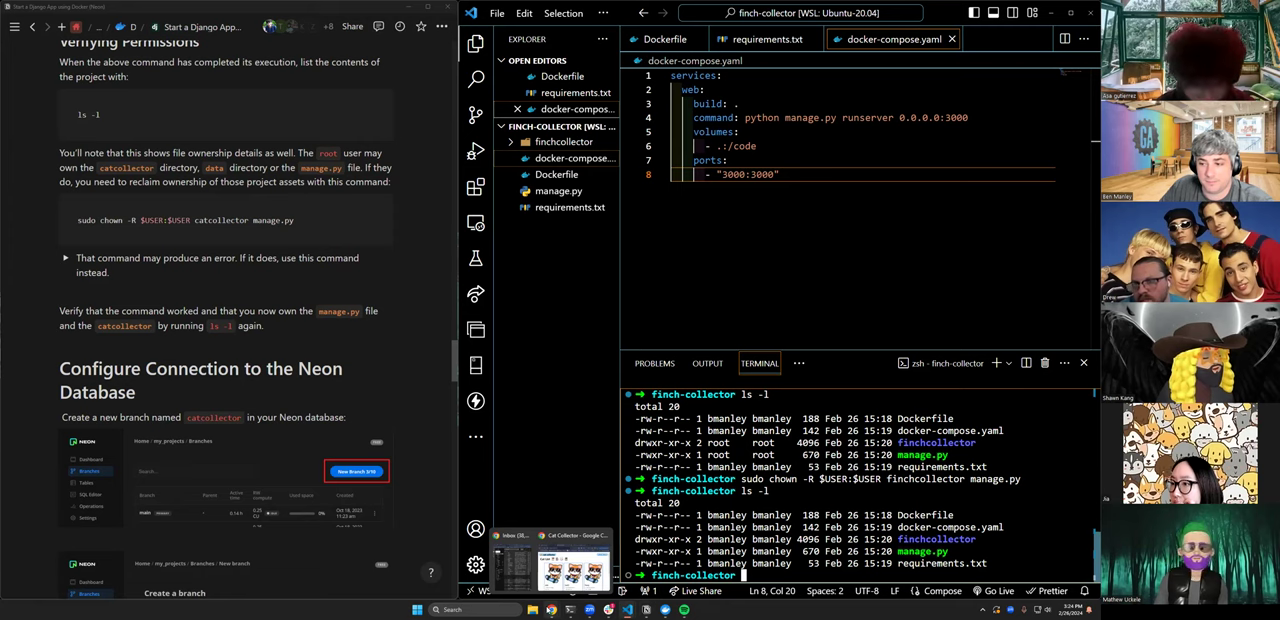
left_click(573, 565)
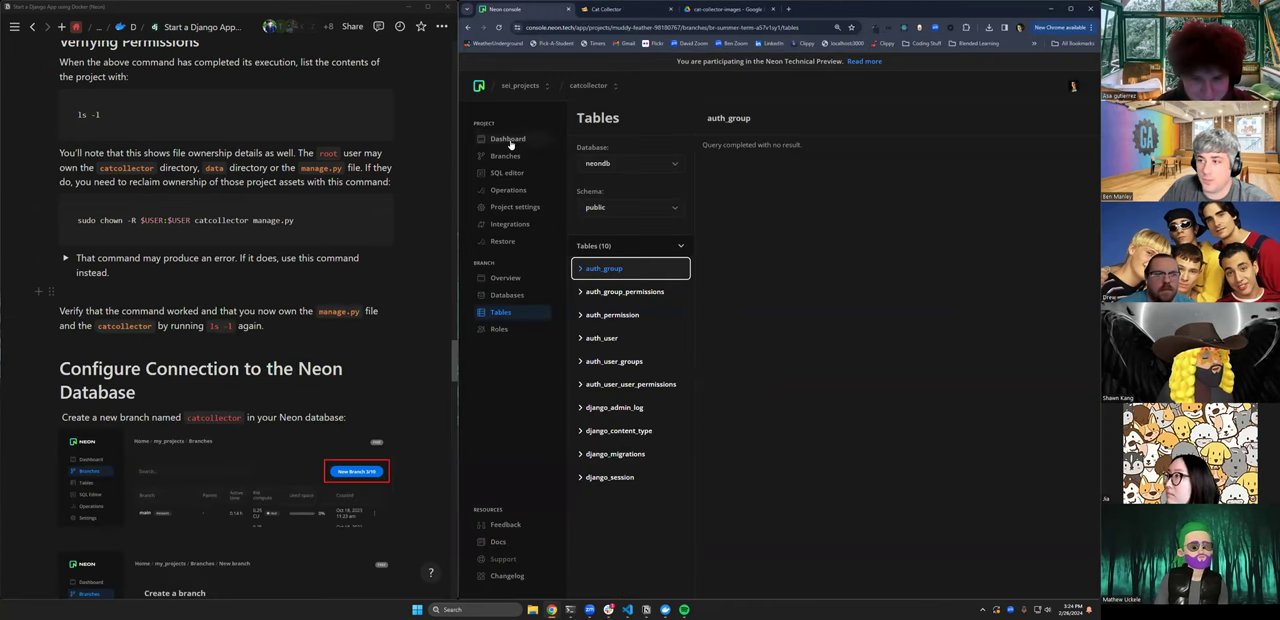
On the Neon project's Branches page, create a 'finchcollector' branch from main.
left_click(507, 139)
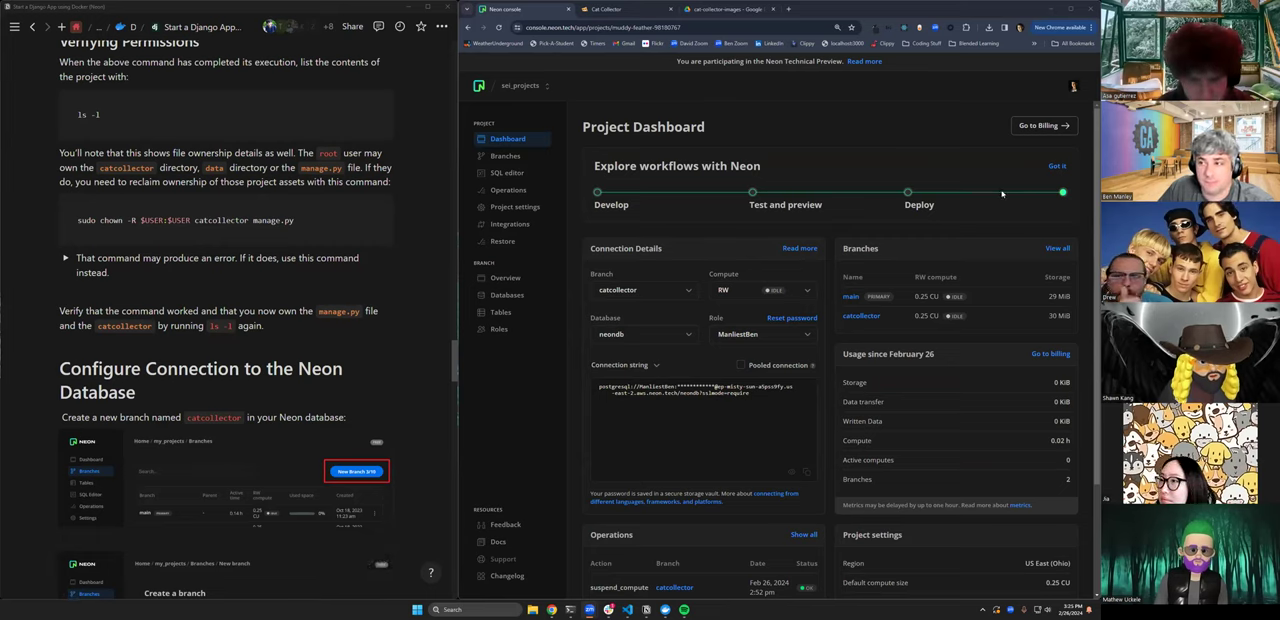
left_click(505, 156)
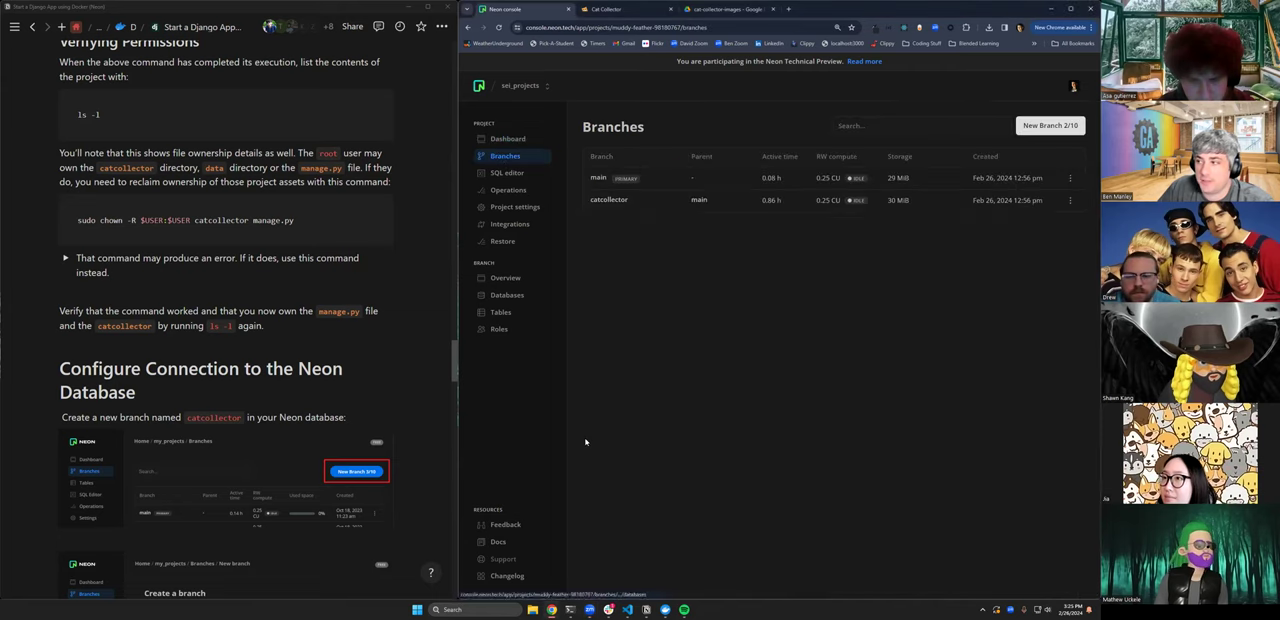
left_click(1050, 125)
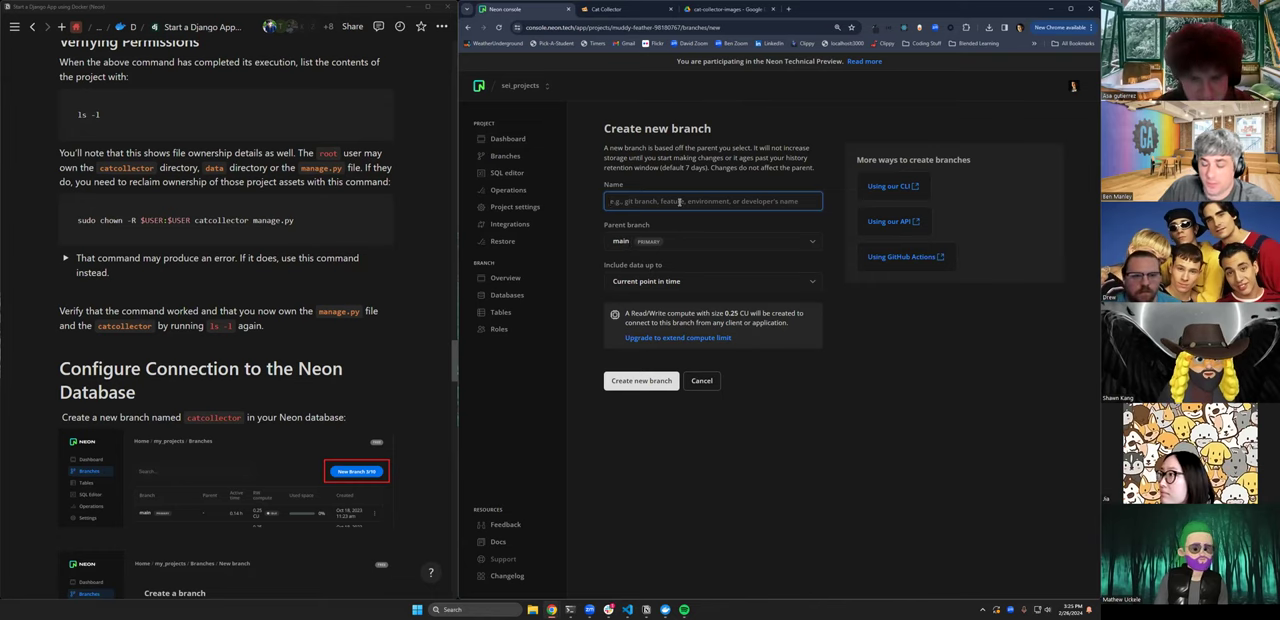
type("finche")
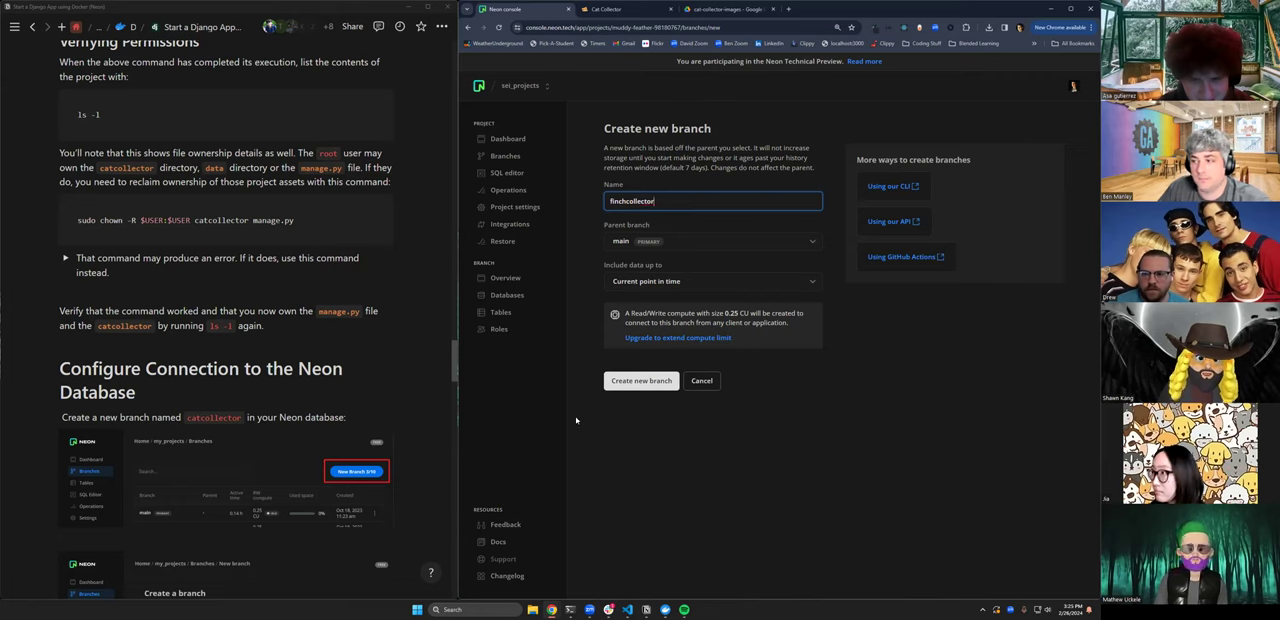
left_click(641, 380)
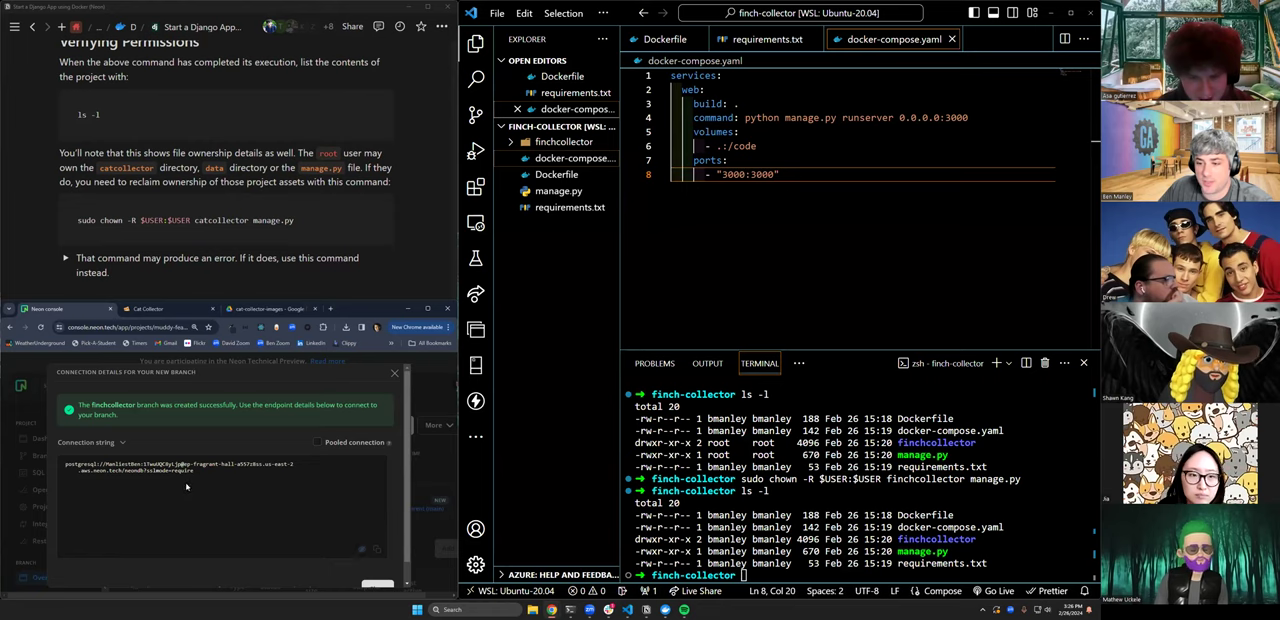
Fill .env with user Manlie, the password, and host ep-fragrant-hall-a557z8ss.us-east-2.aws.neon.tech.
scroll("down", 3)
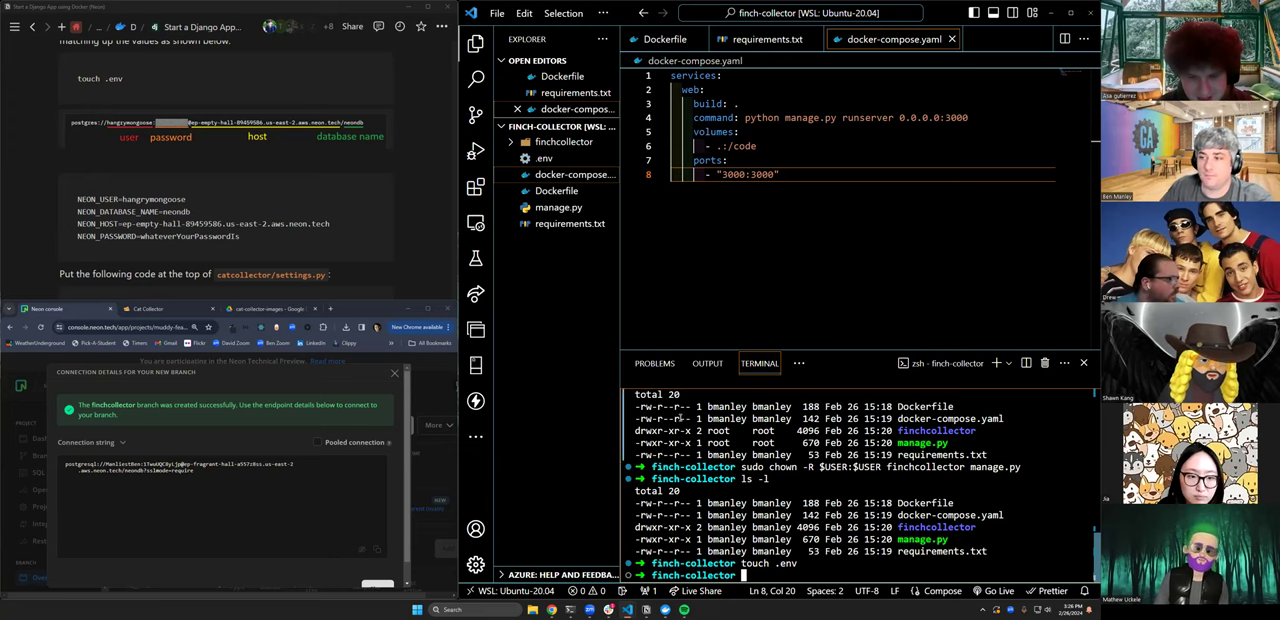
left_click(544, 174)
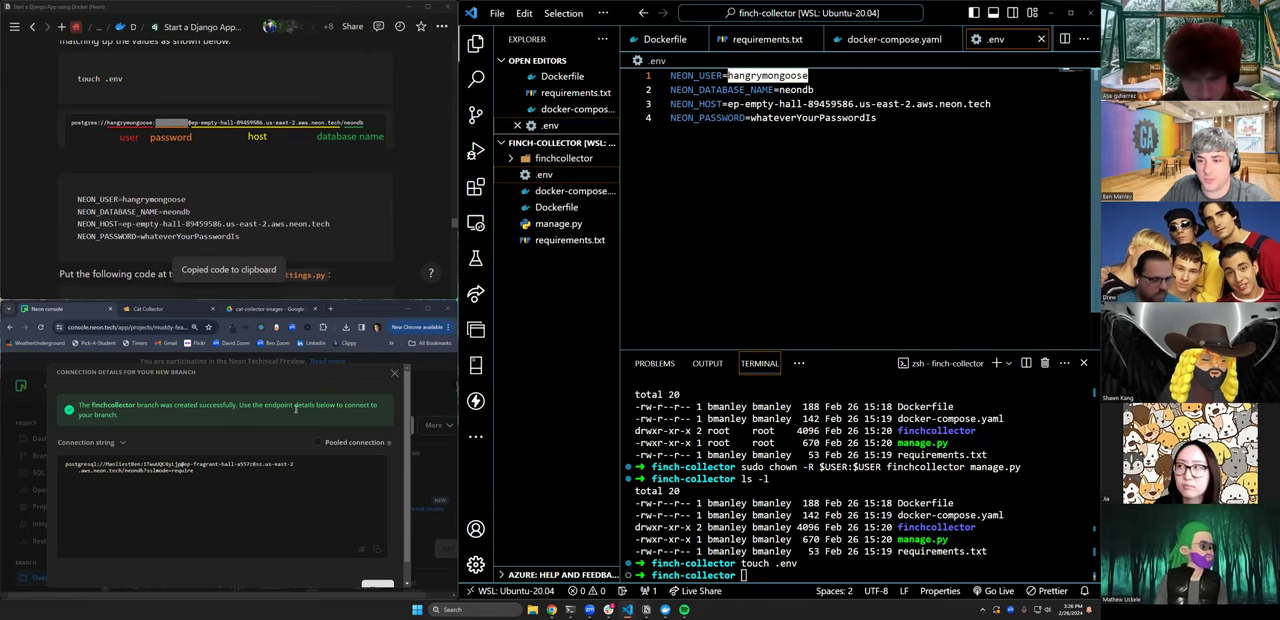
type("ManliestBe")
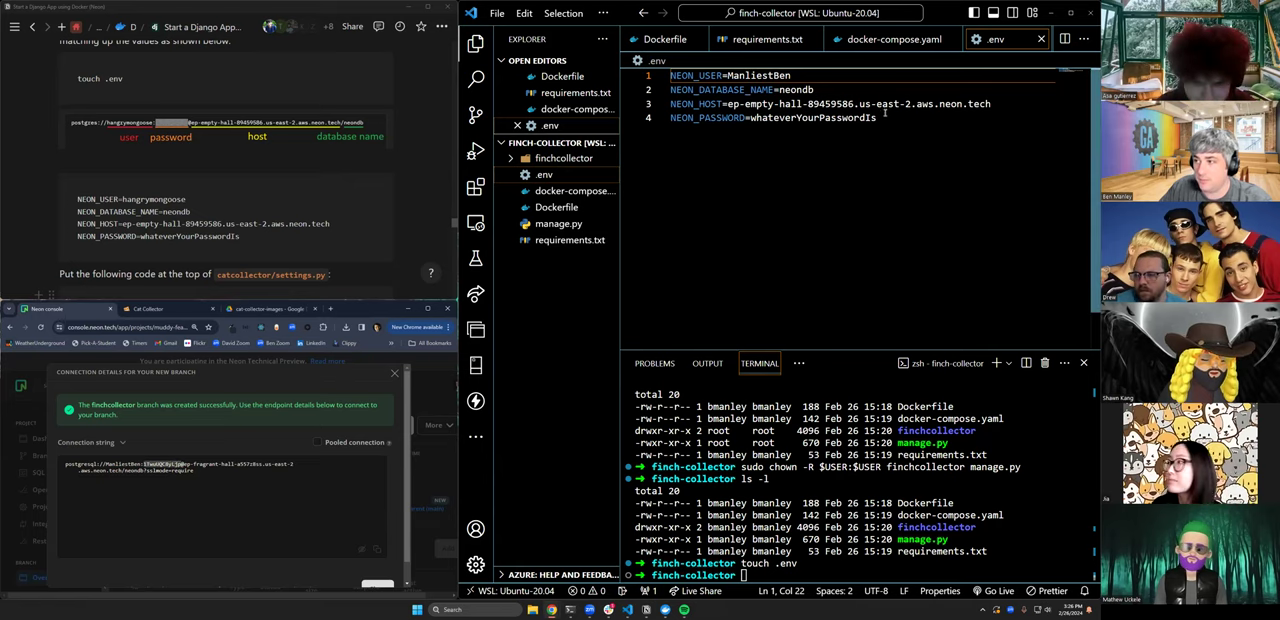
double_click(810, 118)
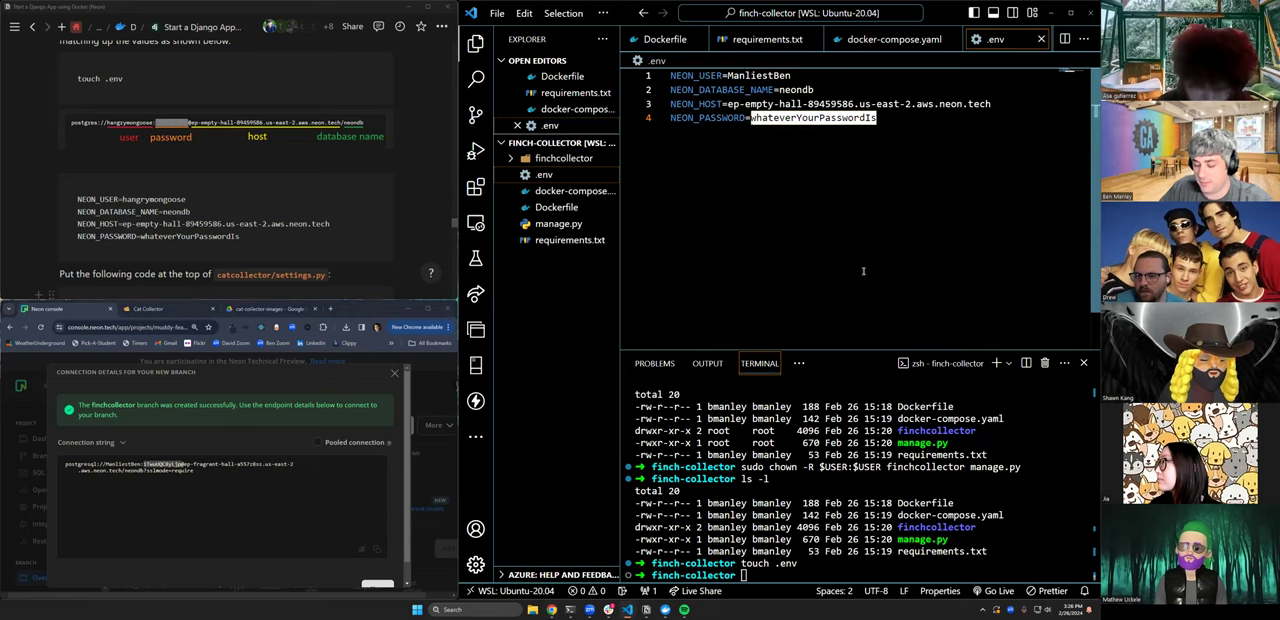
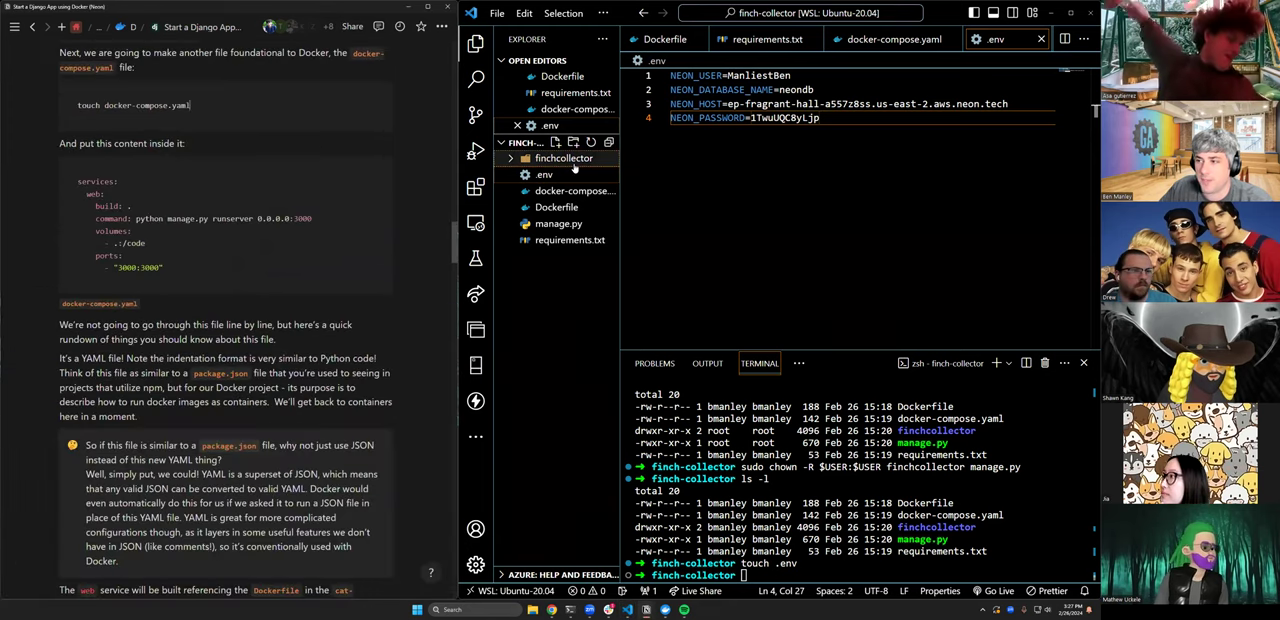
Open finchcollector's settings.py and type 'import environ' above the pathlib import.
left_click(563, 223)
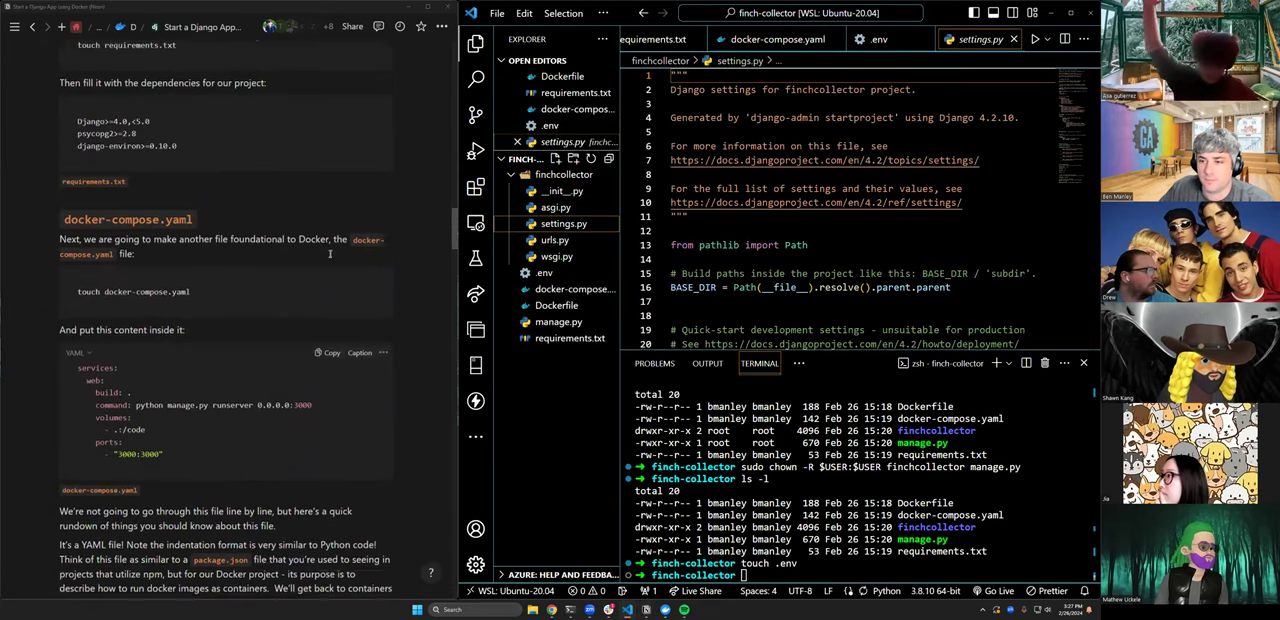
scroll("down", 3)
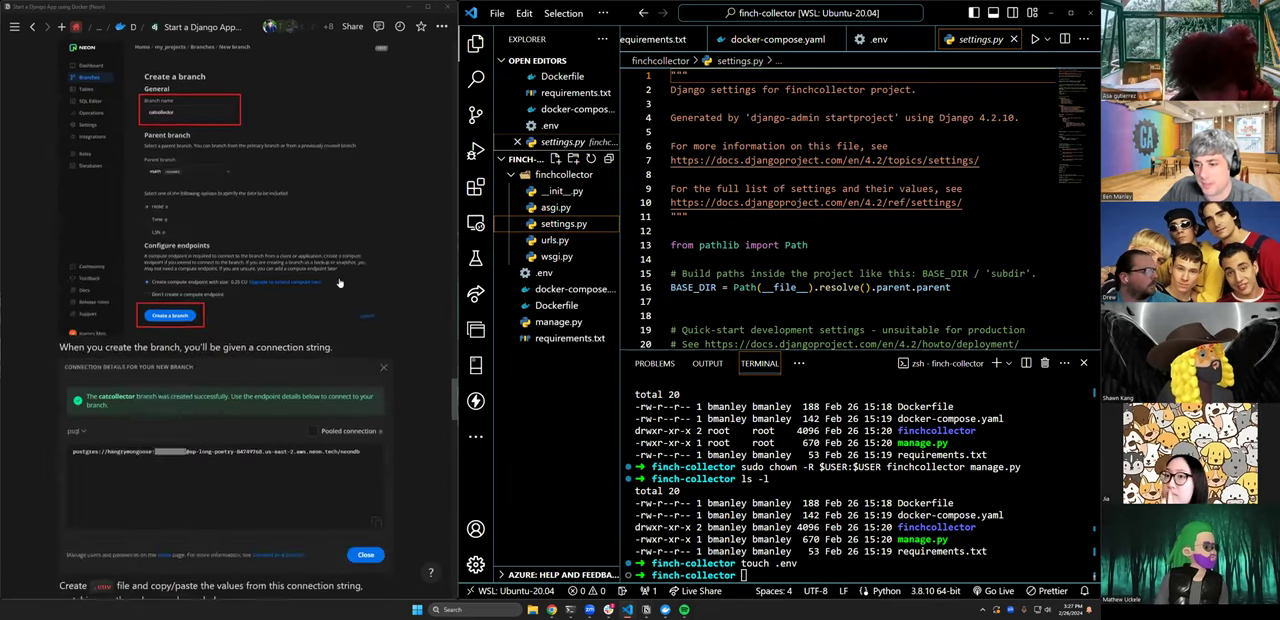
scroll("down", 3)
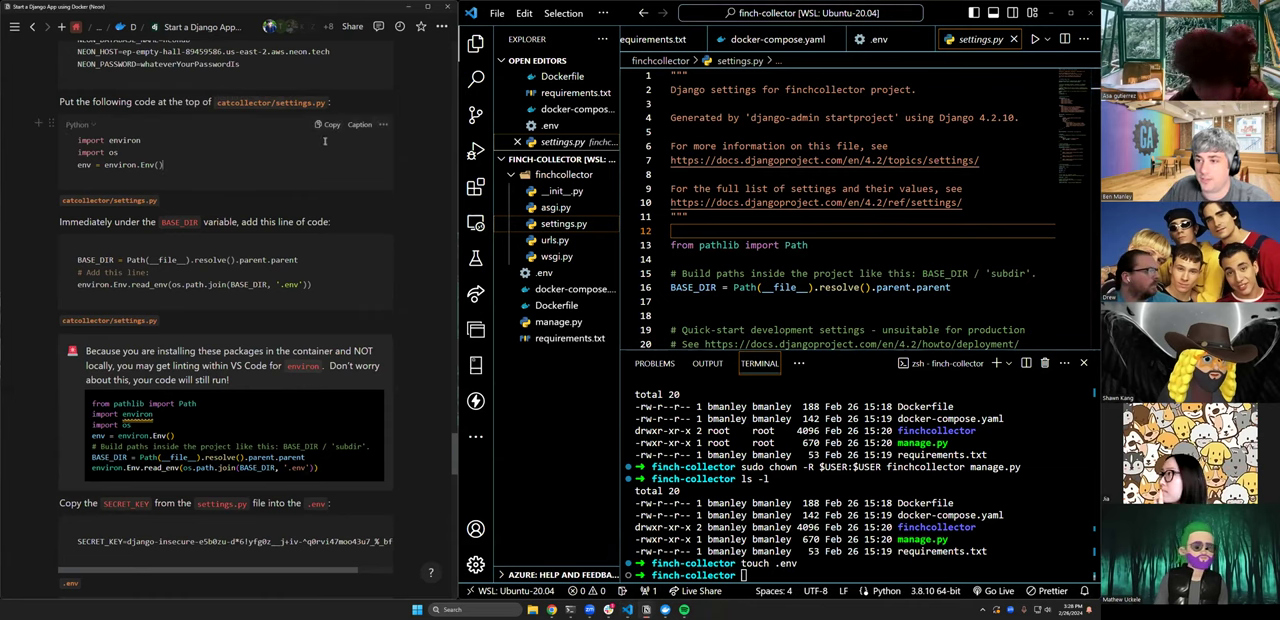
left_click(330, 124)
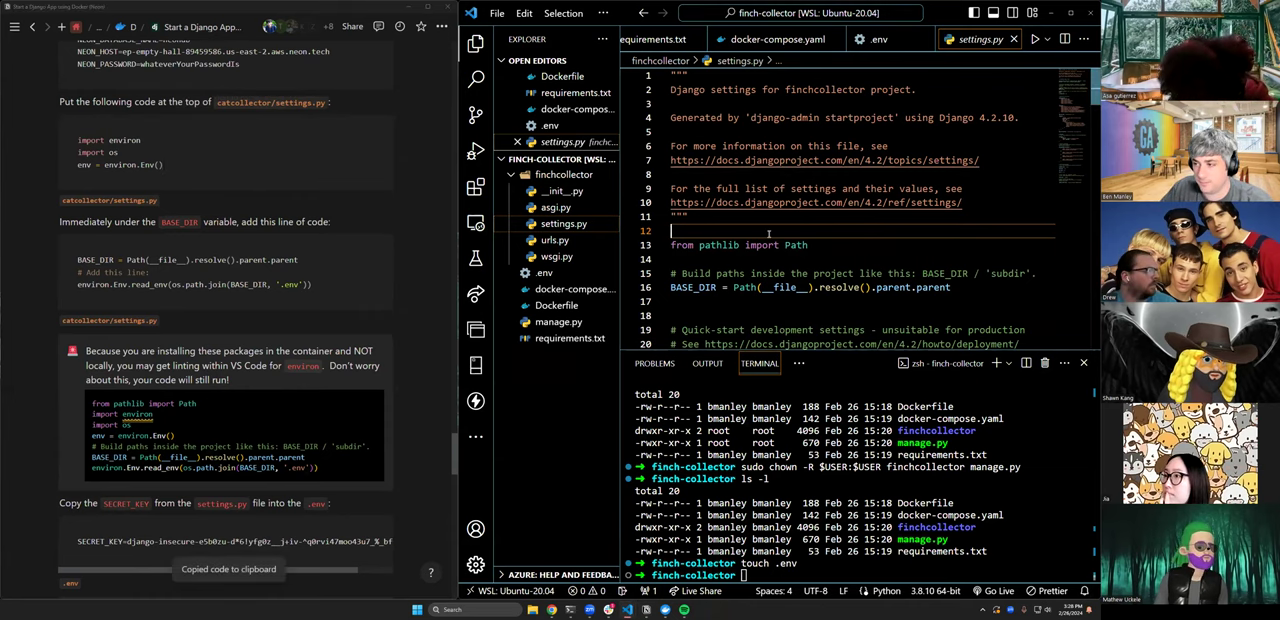
type("import environ")
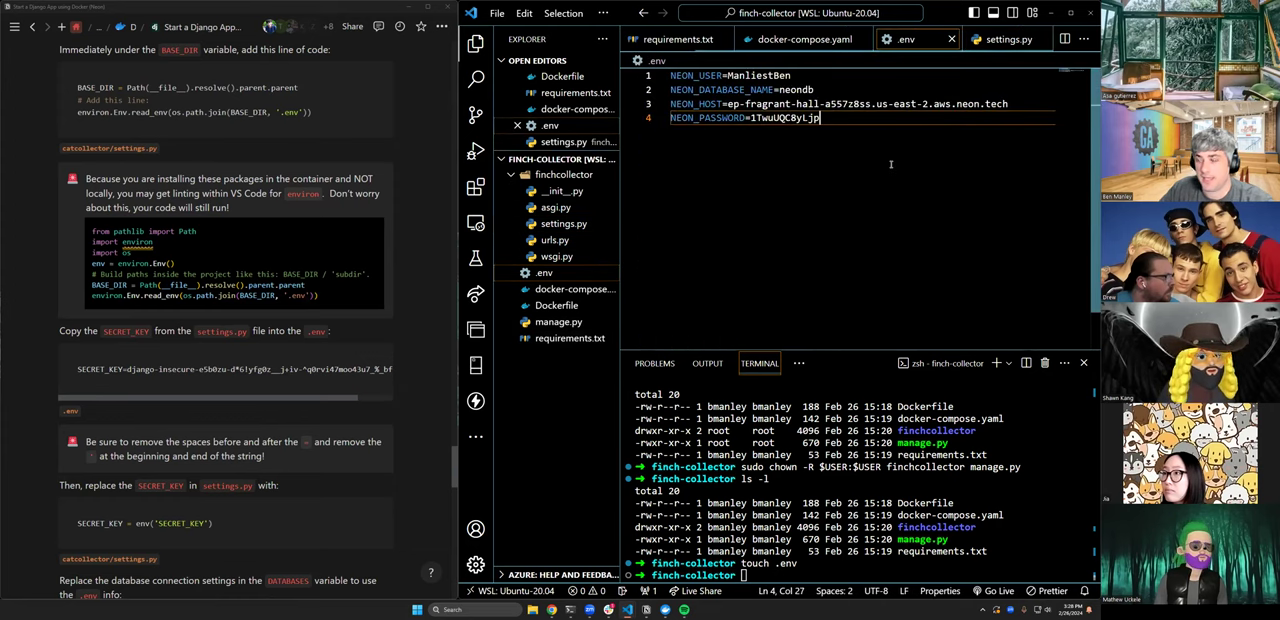
Type a SECRET_KEY= line in .env holding the key copied from settings.py.
type("SECRET_")
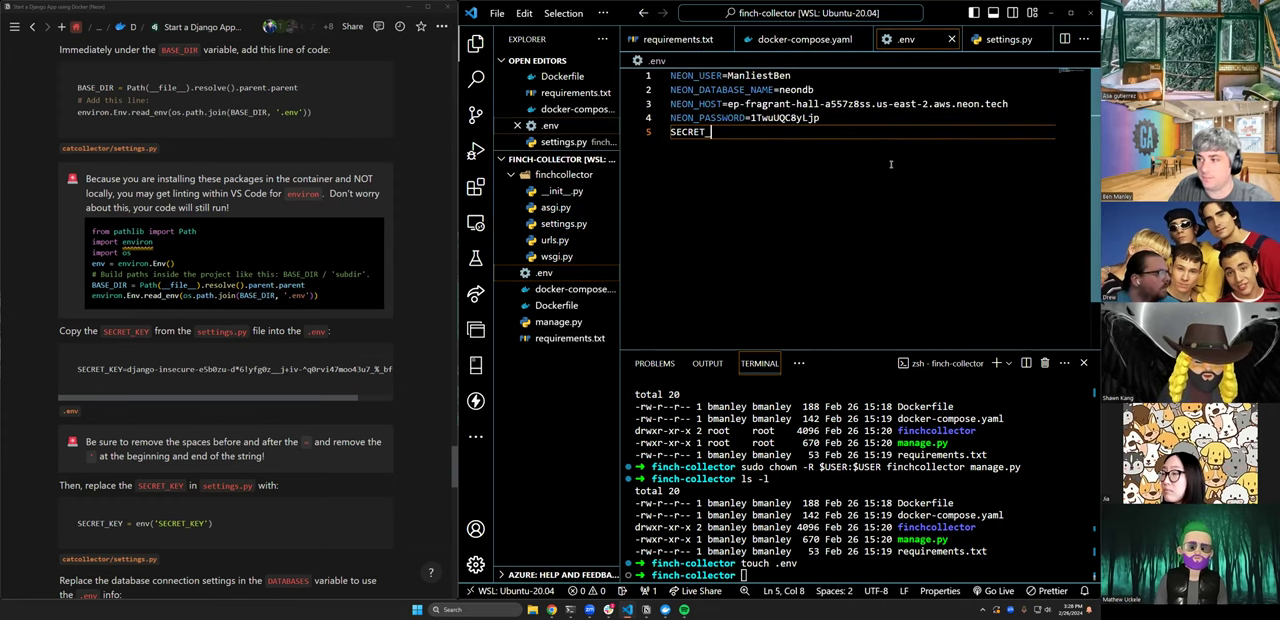
type("KE")
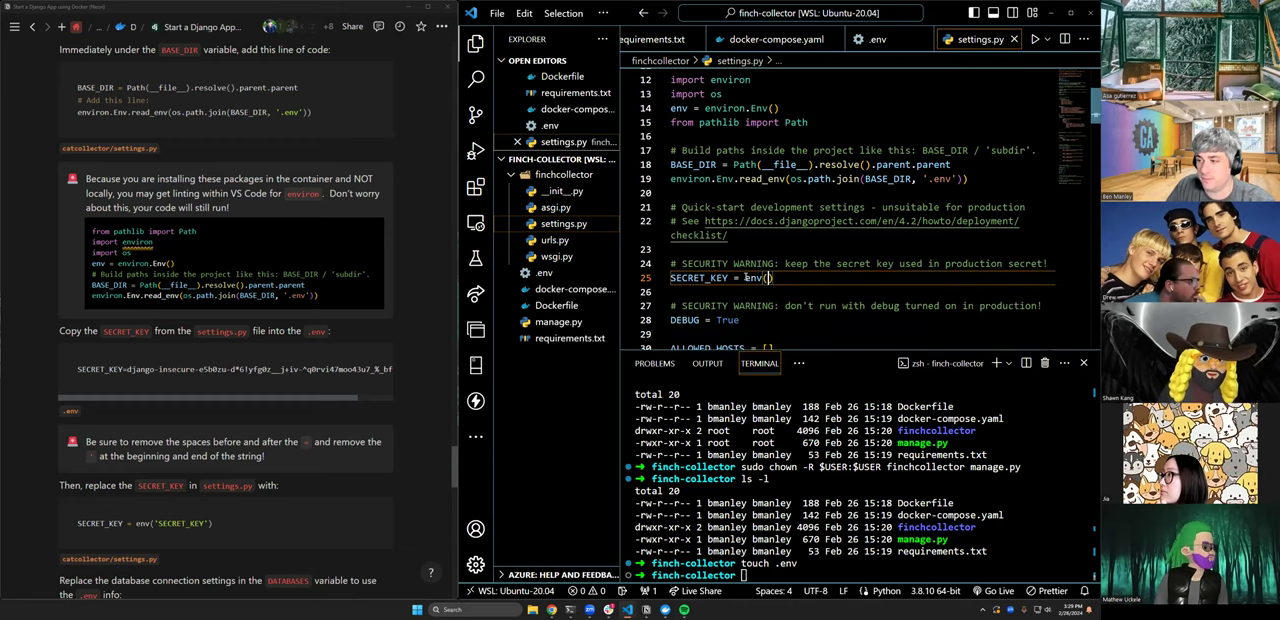
Set SECRET_KEY = env('SECRET_KEY') and switch DATABASES to the postgresql engine with env() values.
type("SECRET_KE'")
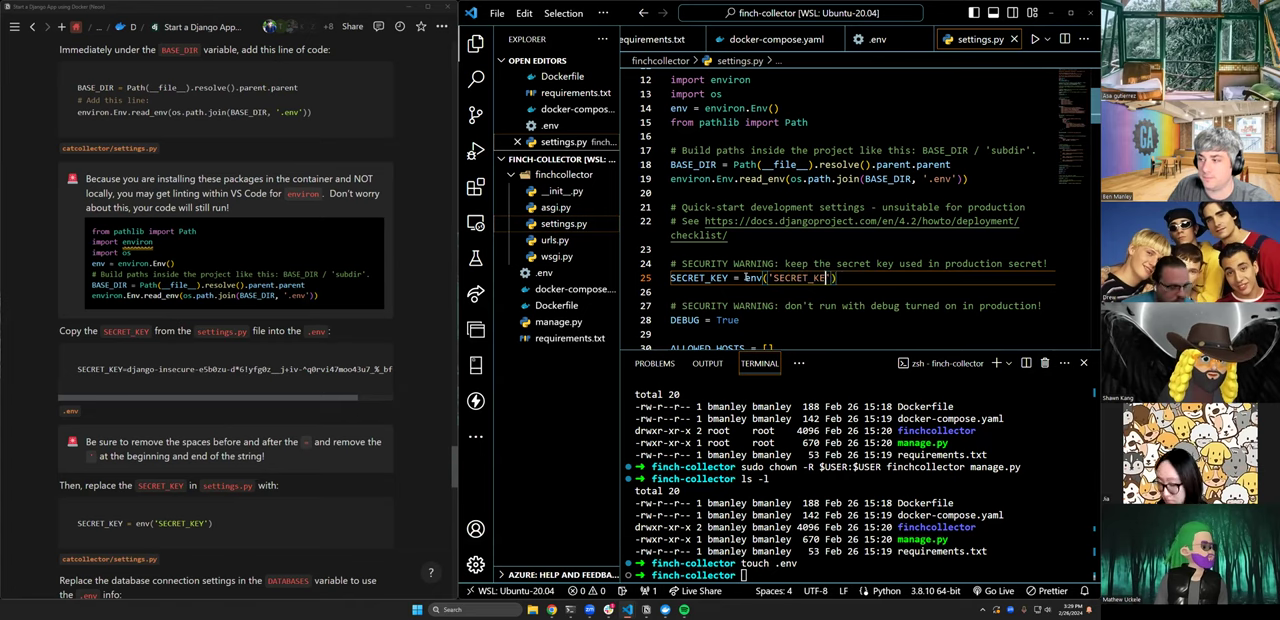
scroll("down", 3)
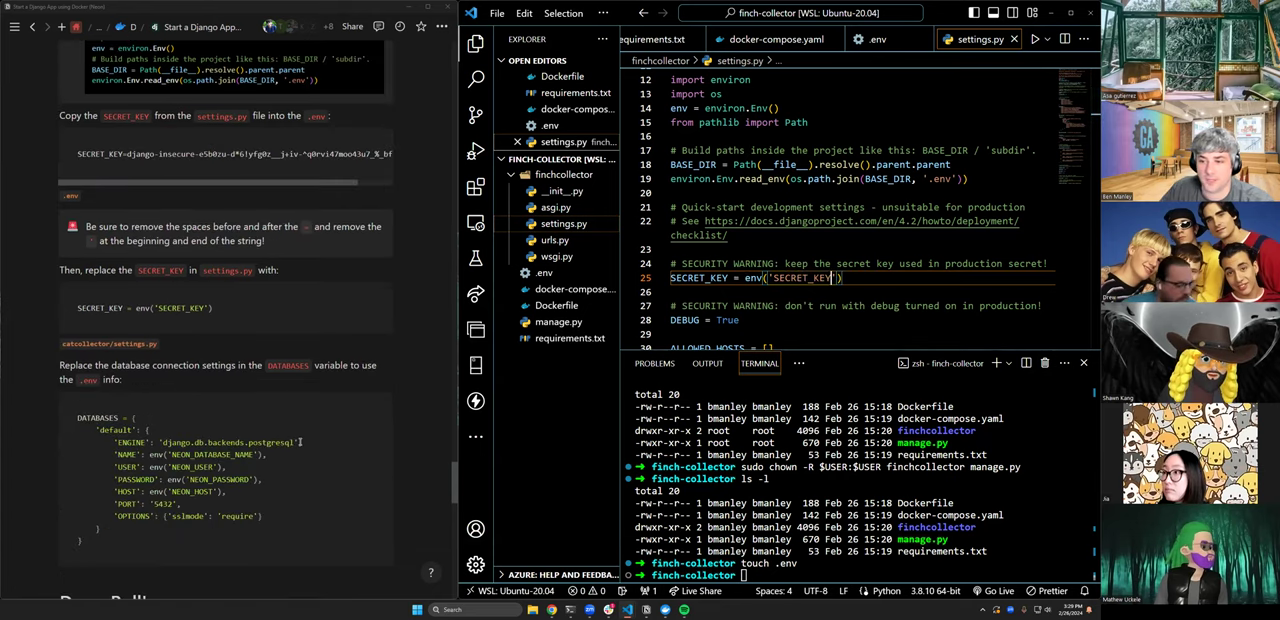
scroll("down", 3)
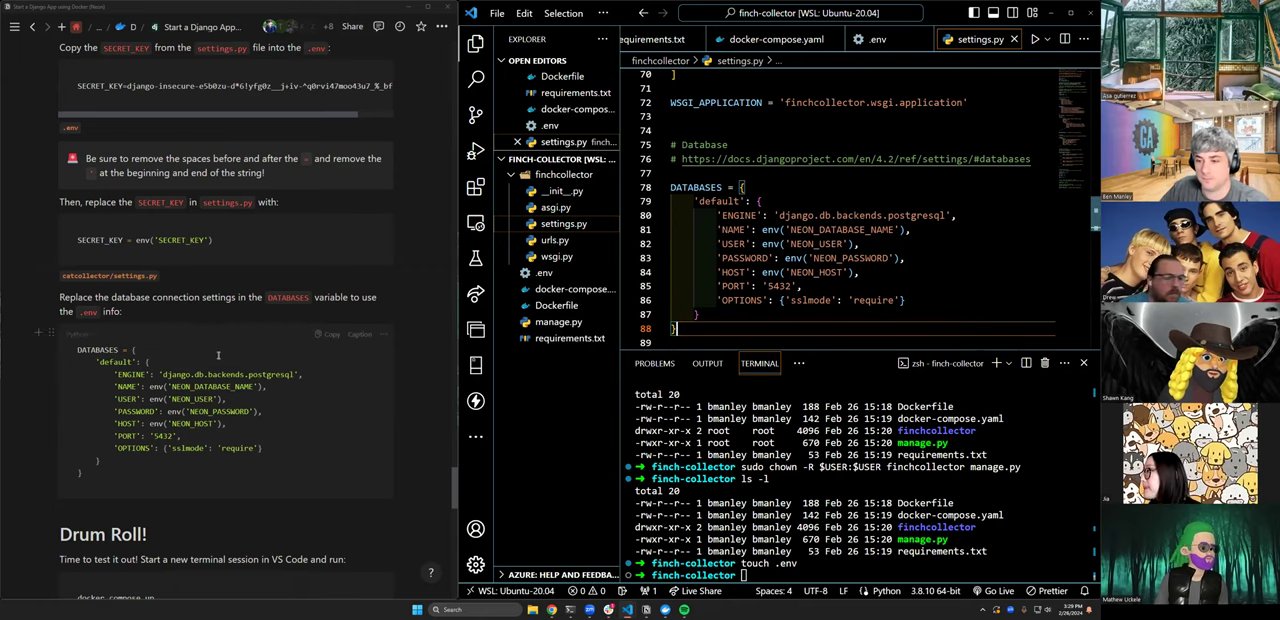
scroll("down", 3)
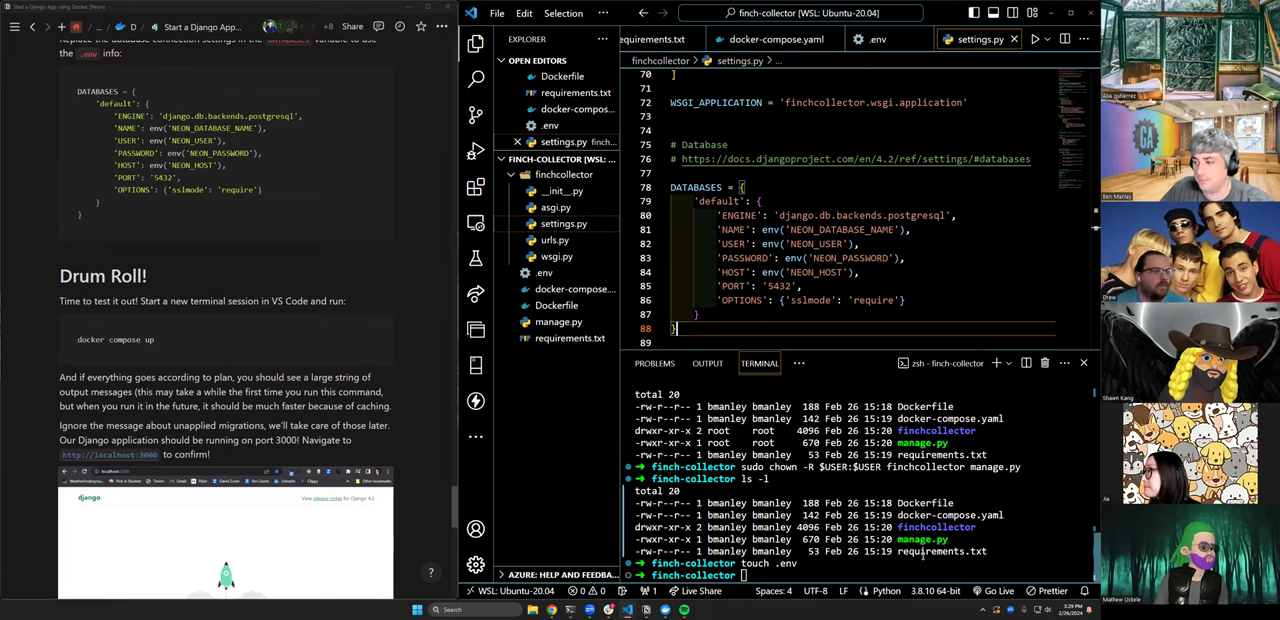
type("docker compose up")
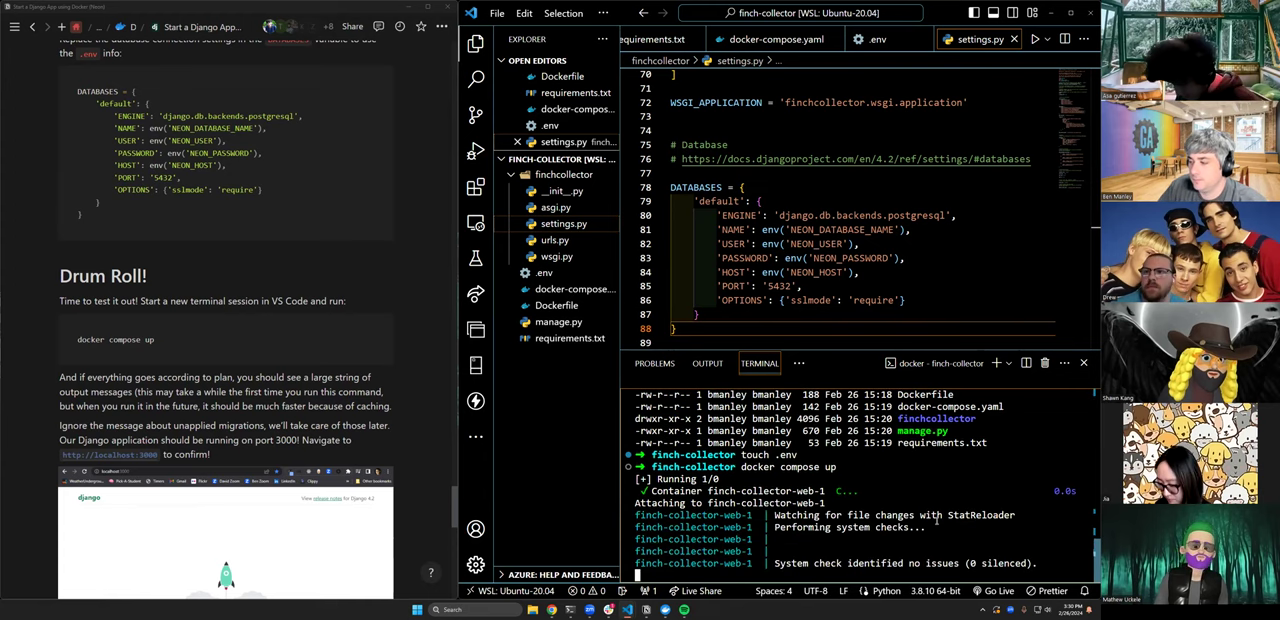
scroll("down", 3)
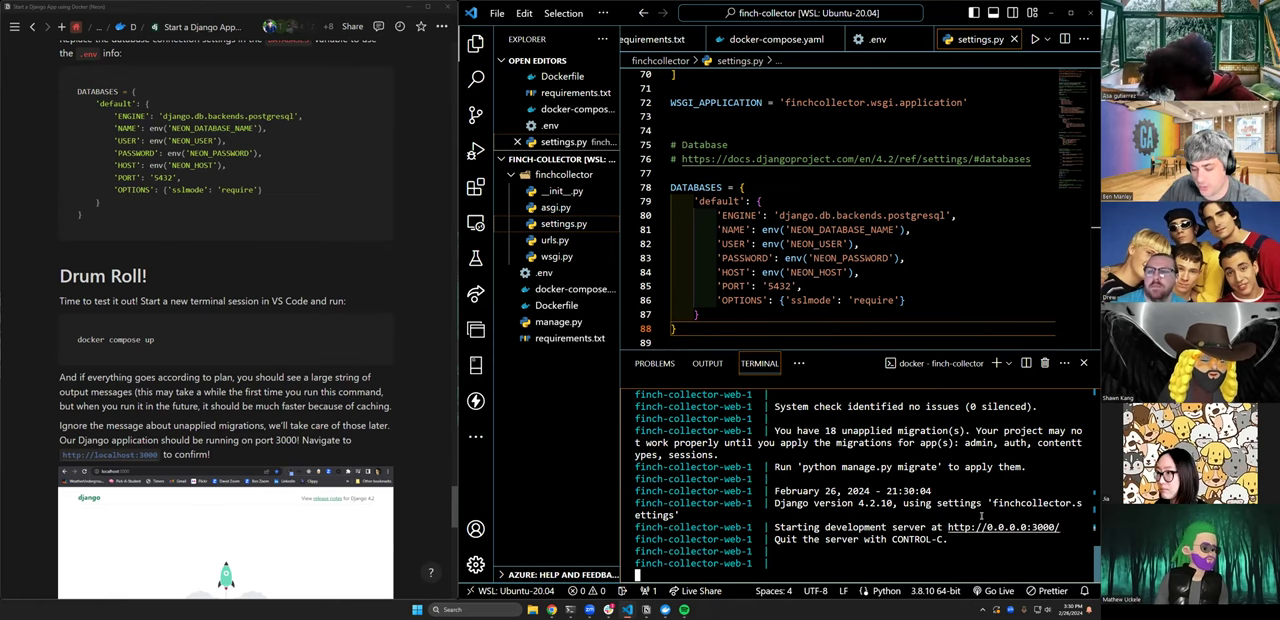
left_click(1003, 527)
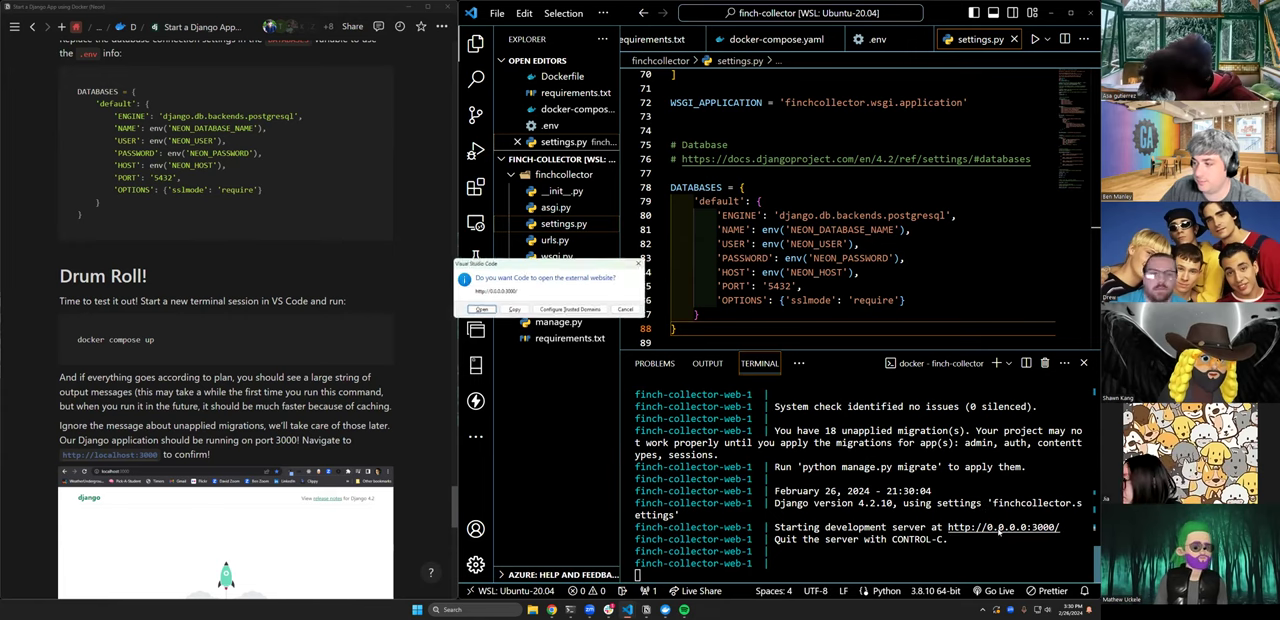
Scroll the Docker tutorial page down to Wrap Up and Shutting the Container Down.
left_click(481, 309)
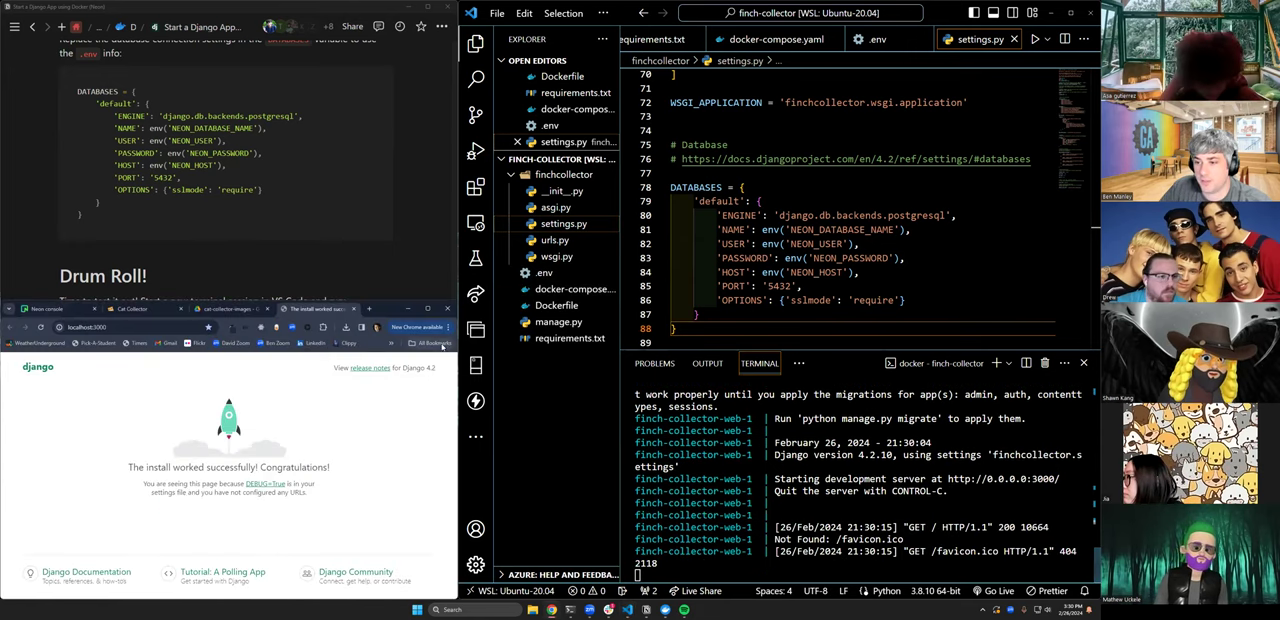
mouse_move(341, 412)
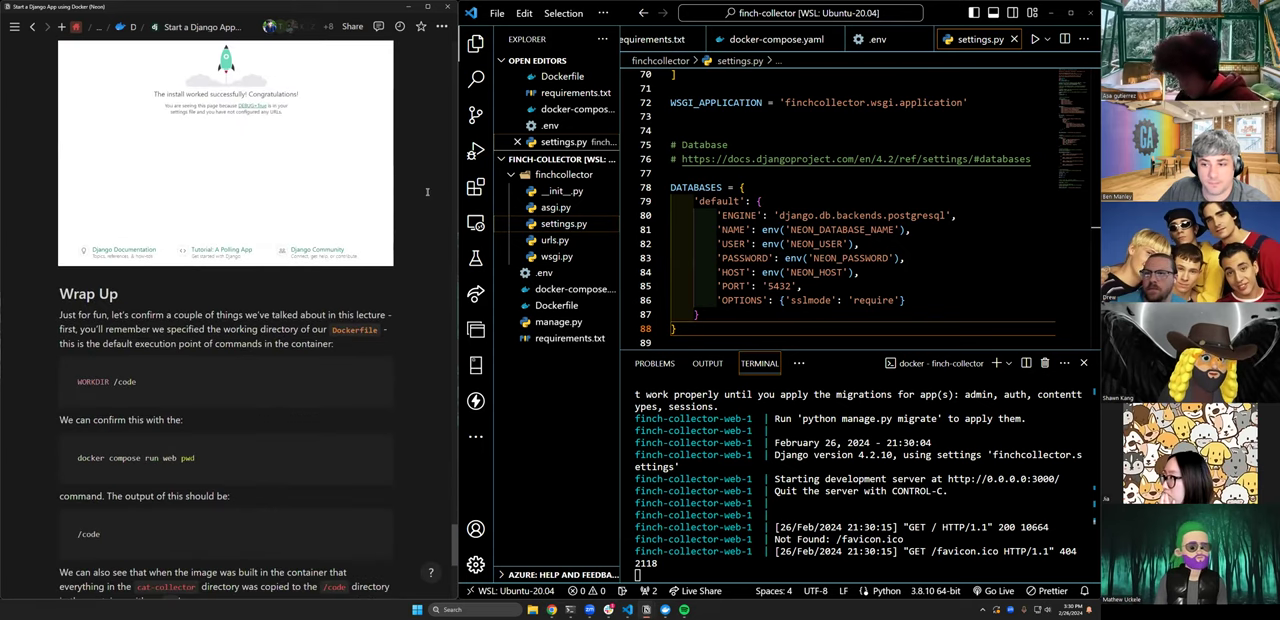
scroll("down", 3)
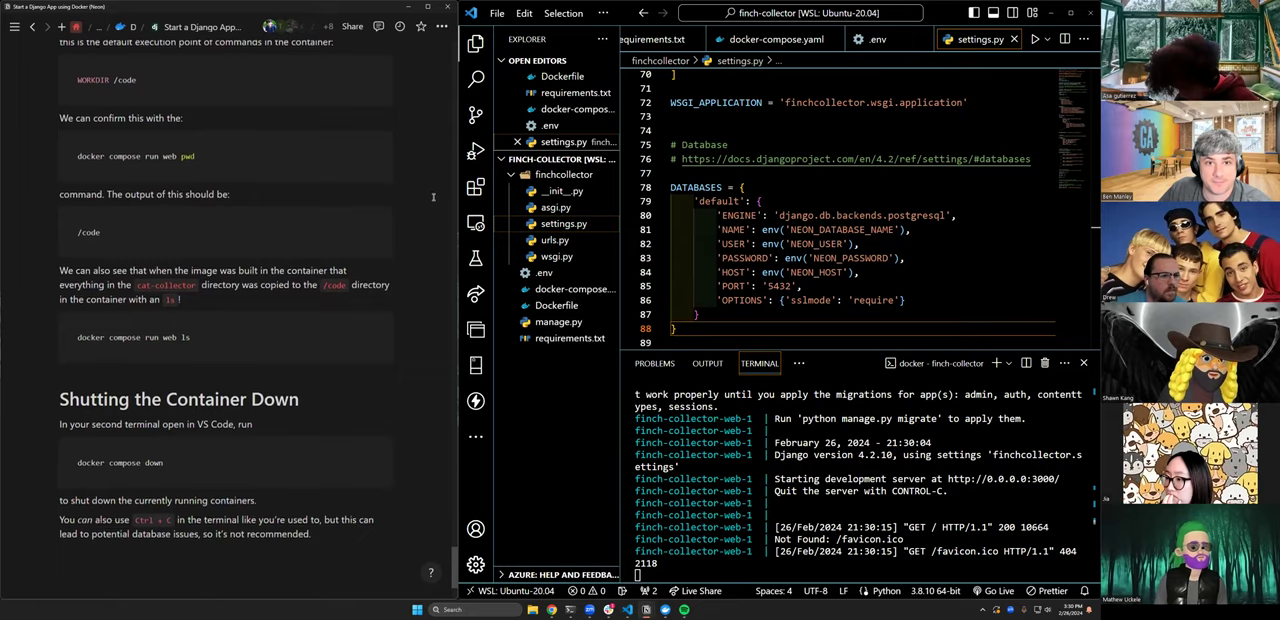
scroll("down", 3)
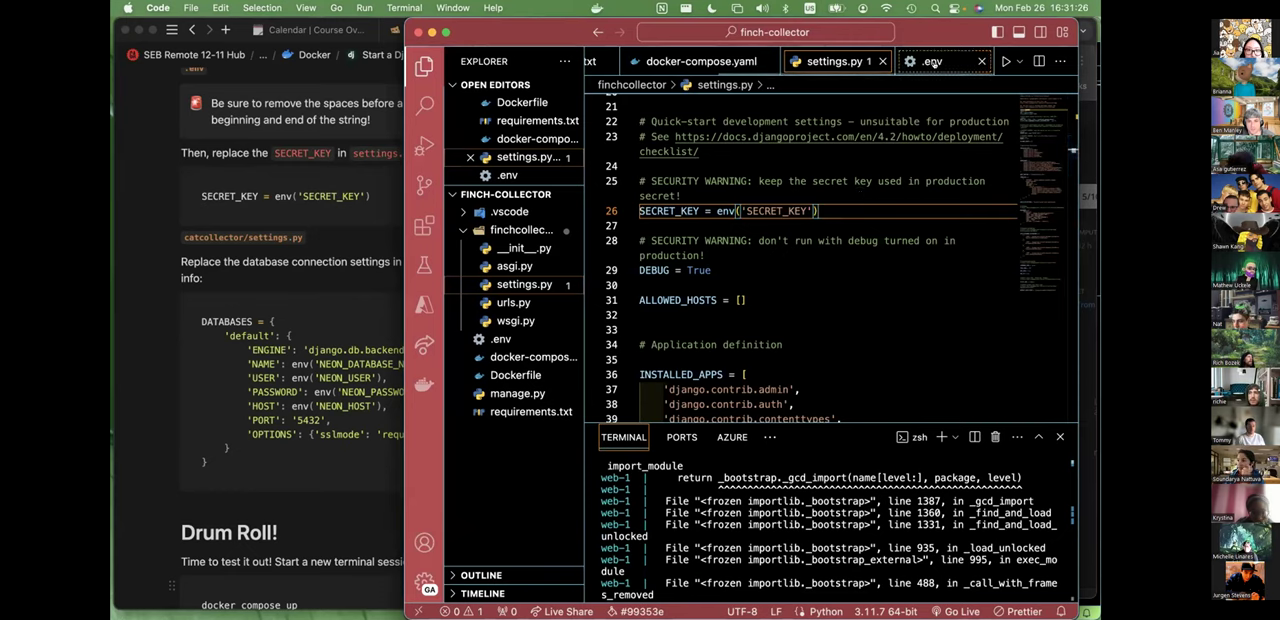
Switch from settings.py to the .env file tab.
left_click(927, 61)
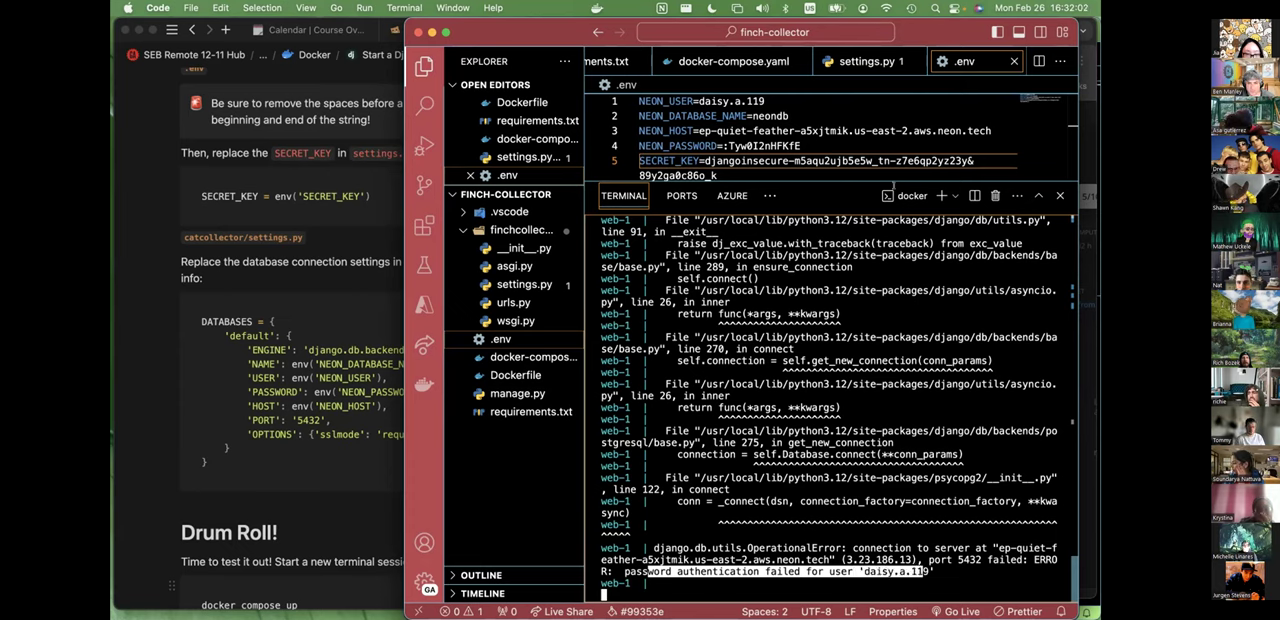
Delete the ':' right after NEON_PASSWORD= on line 4 of .env.
left_click(867, 61)
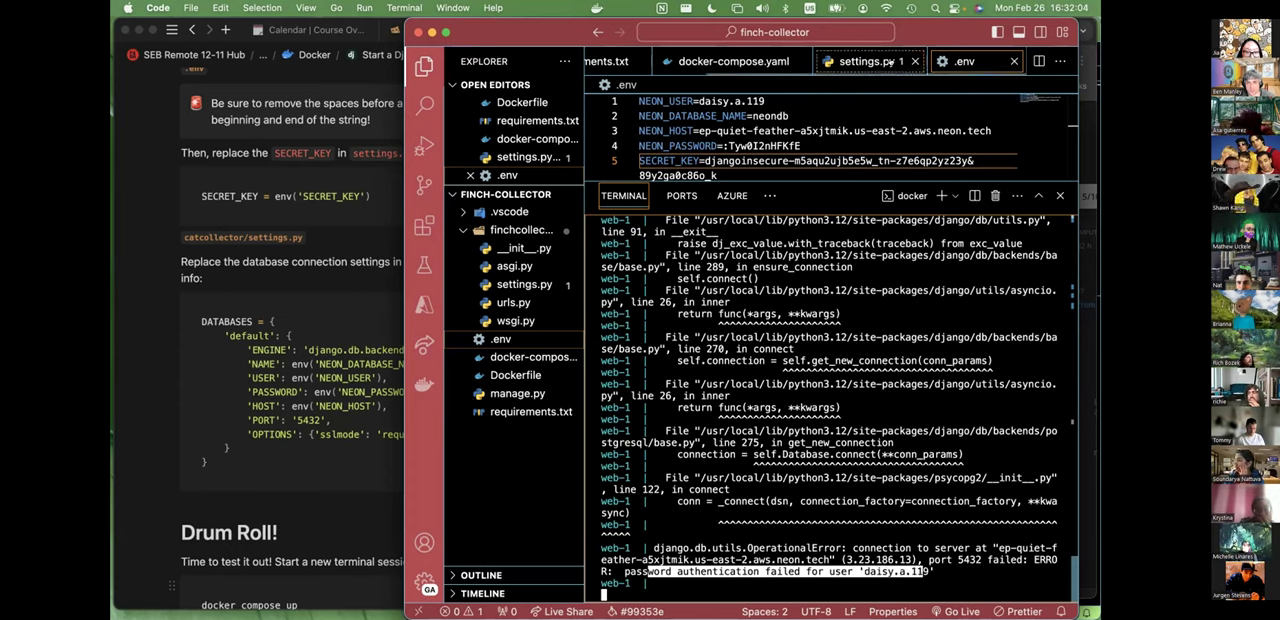
left_click(866, 61)
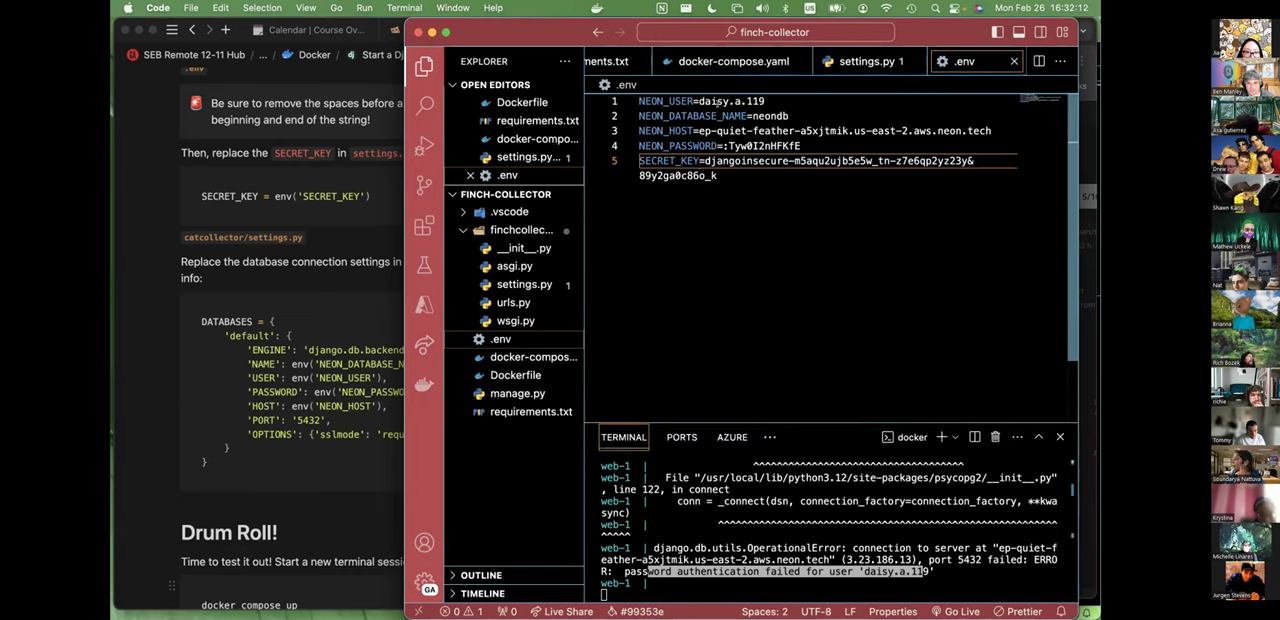
left_click(730, 146)
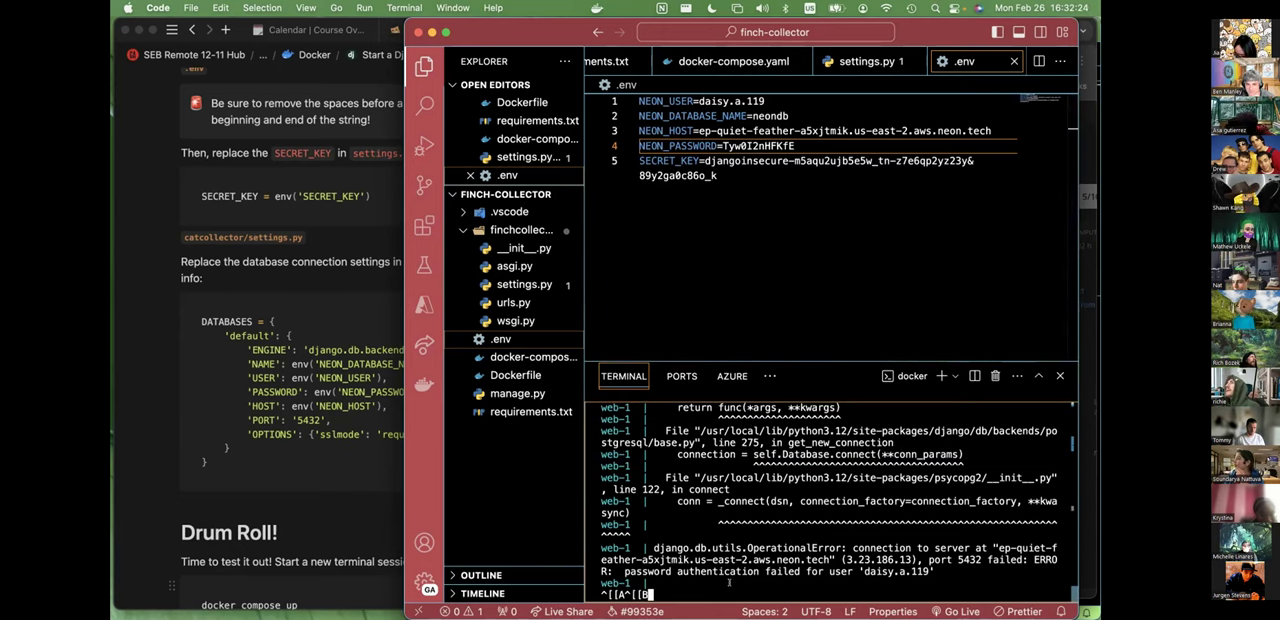
key("ctrl+c")
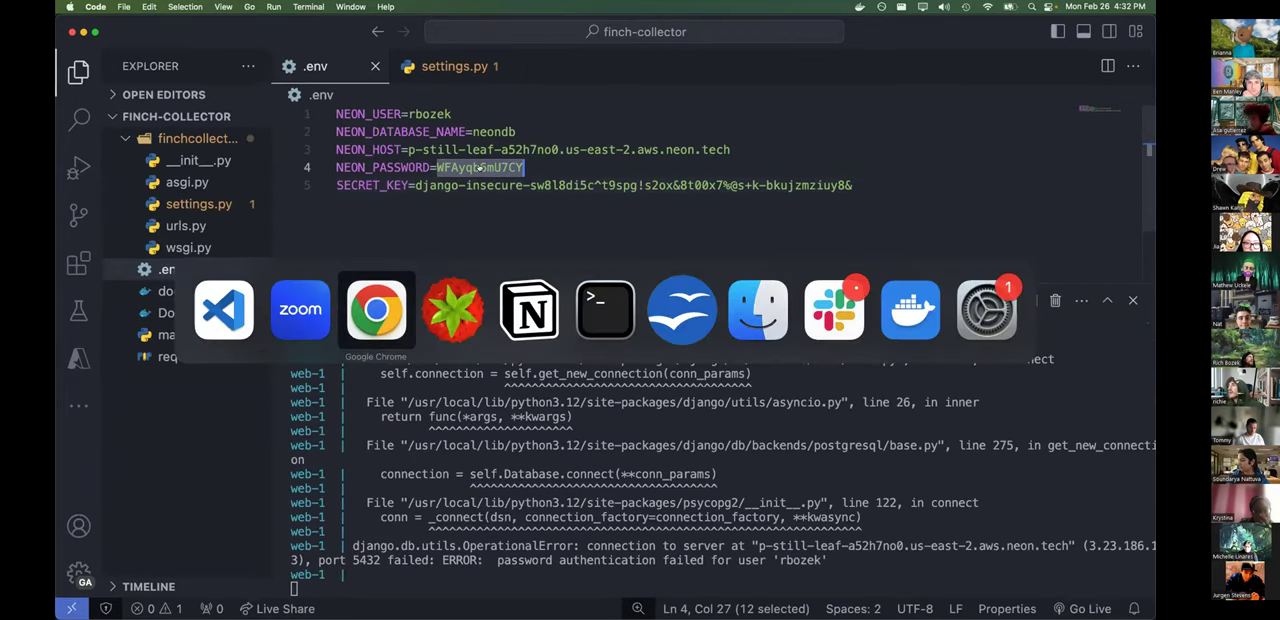
left_click(376, 309)
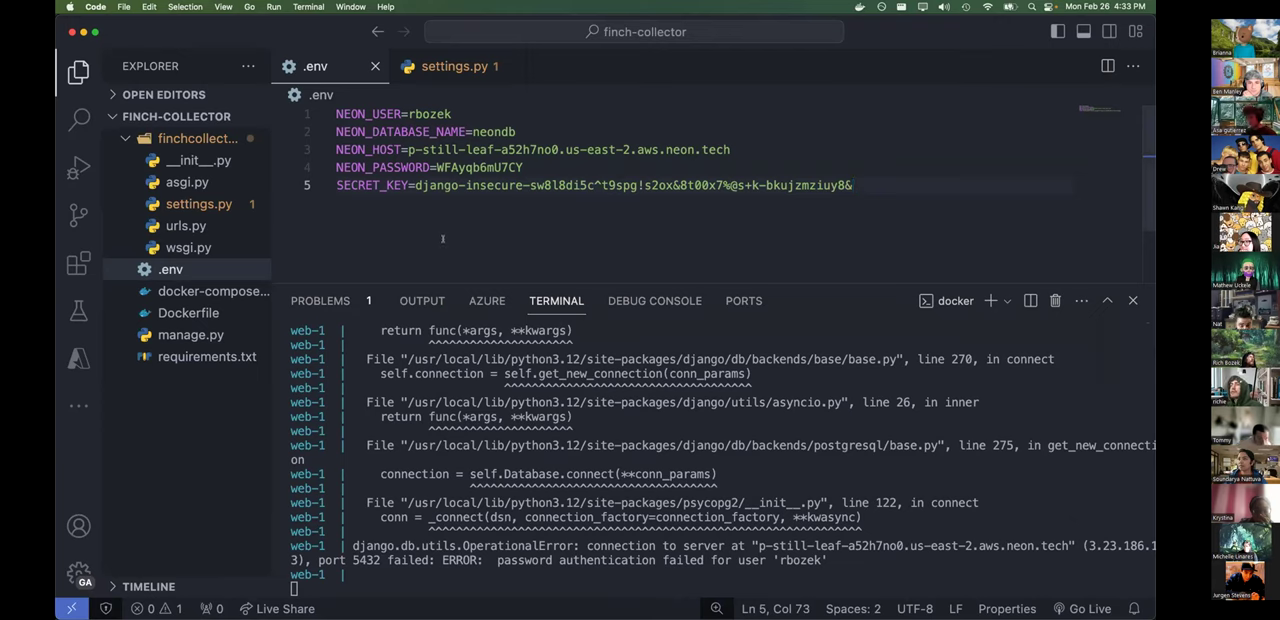
left_click_drag(530, 185, 652, 185)
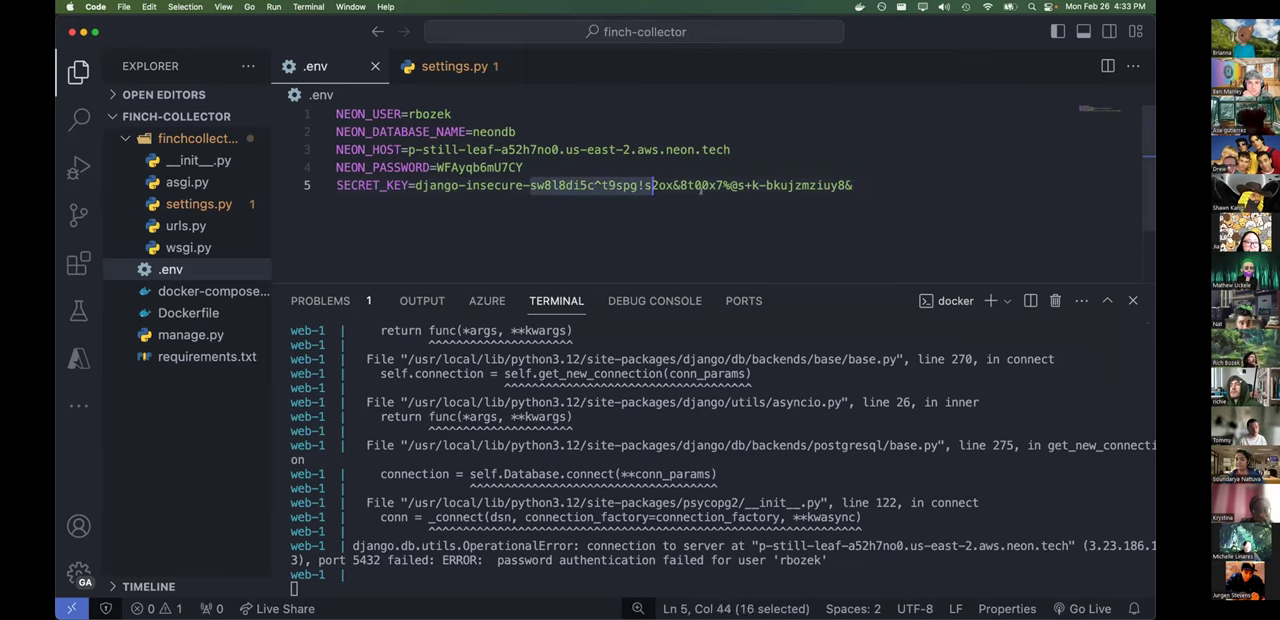
left_click(852, 185)
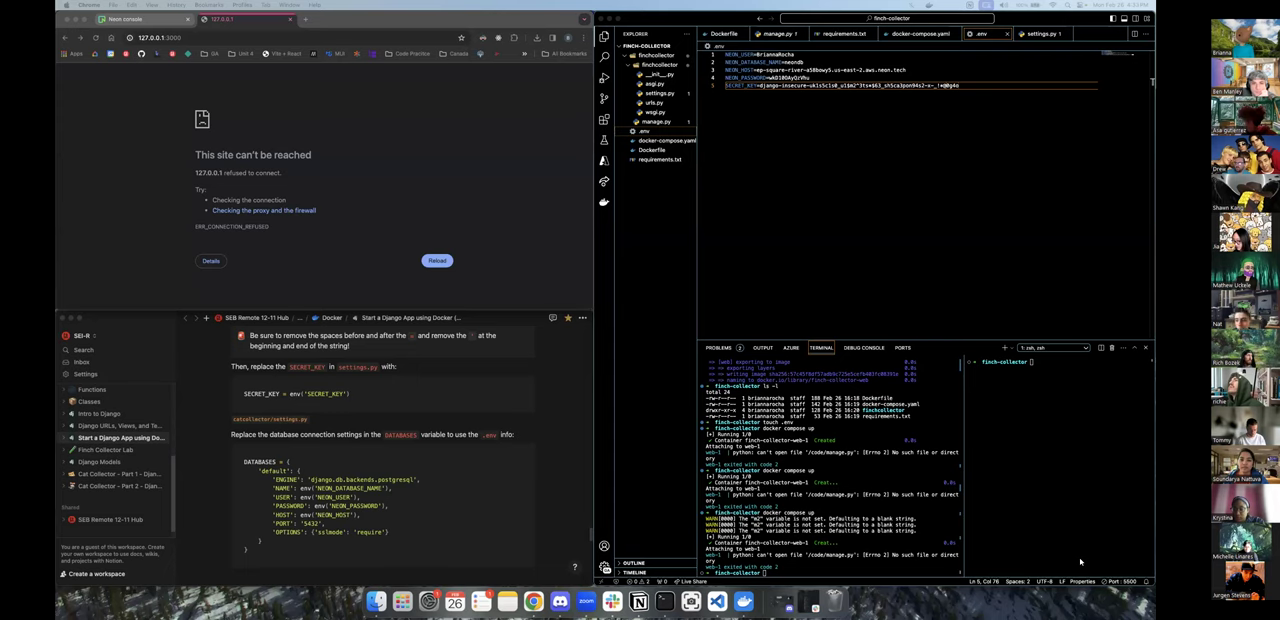
mouse_move(615, 405)
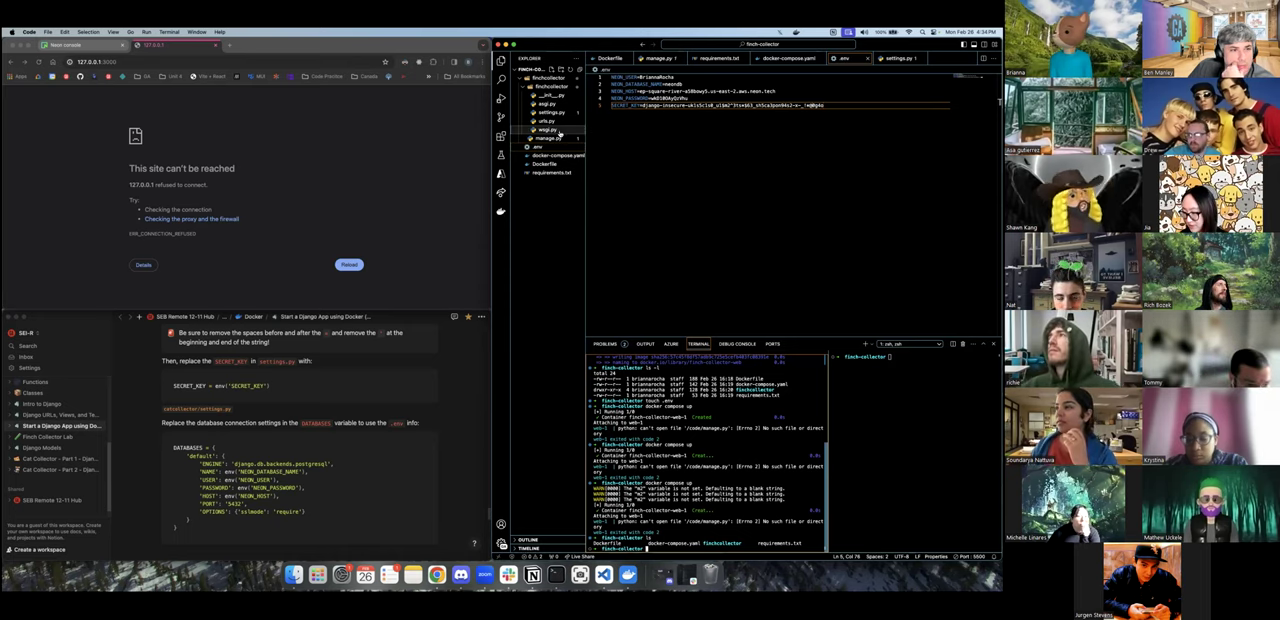
Run ls in the terminal to check the project root for manage.py.
left_click(898, 57)
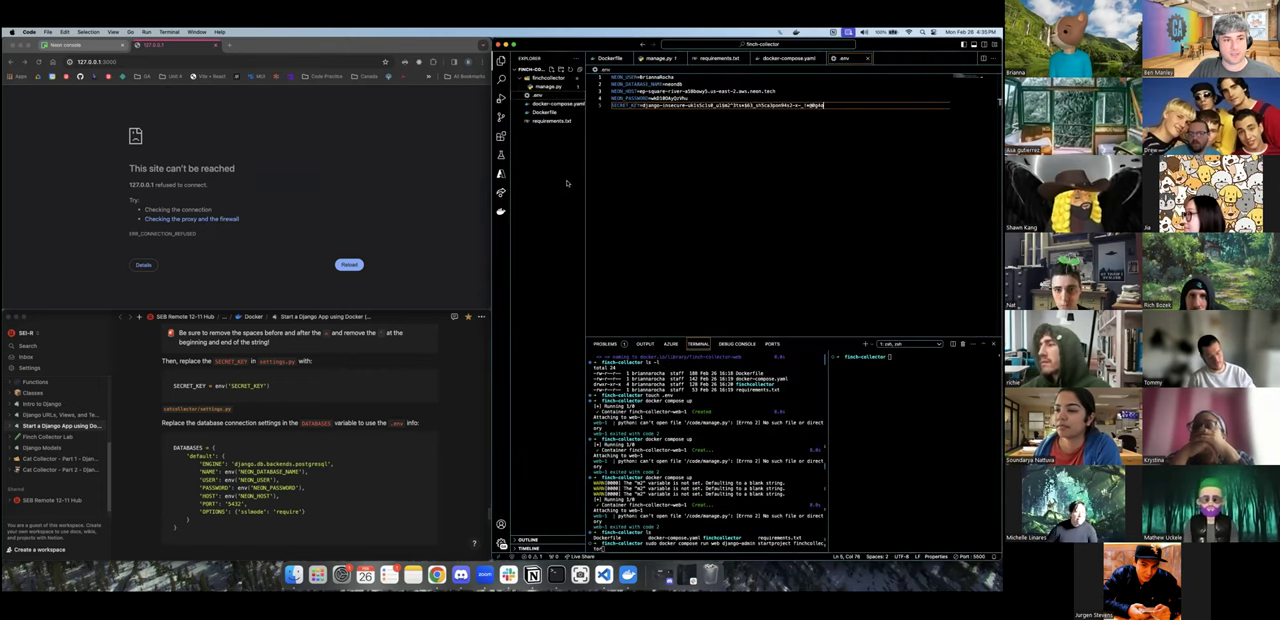
Delete the leftover manage.py file through its Explorer context menu.
right_click(545, 87)
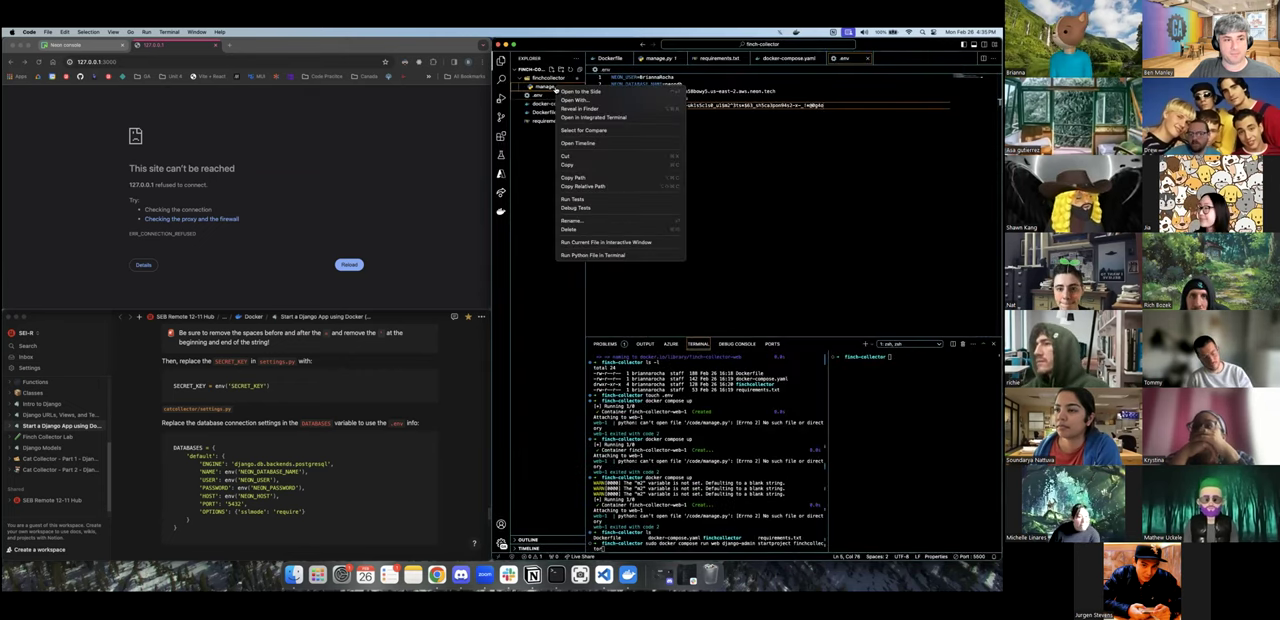
left_click(568, 230)
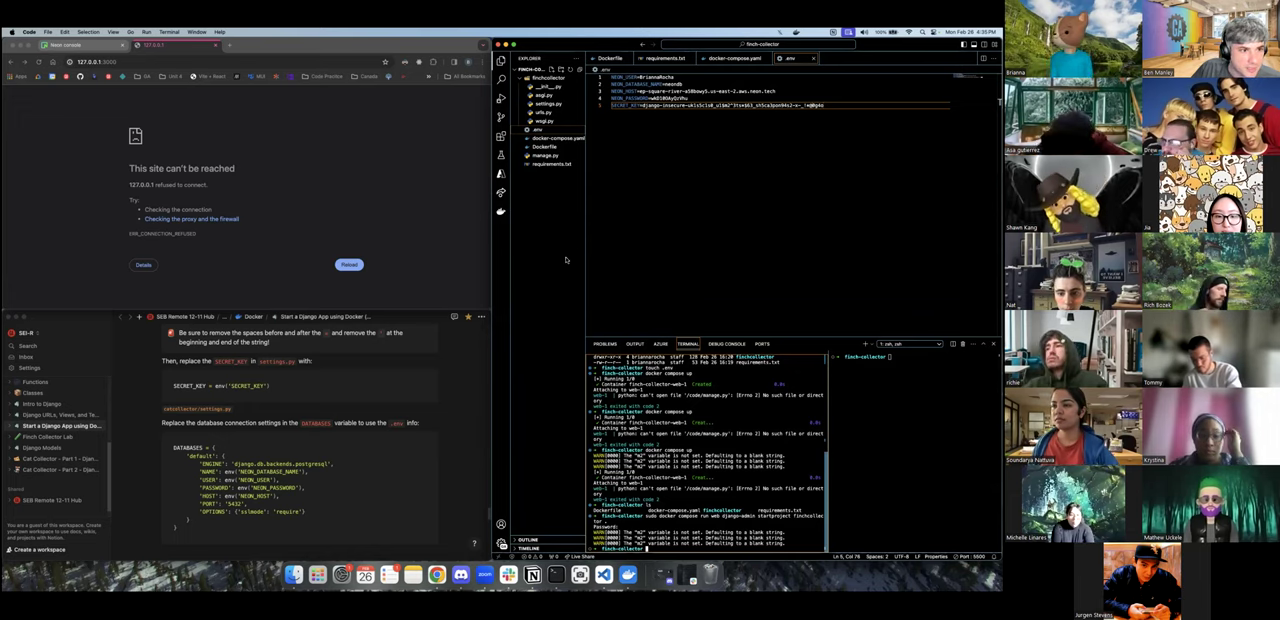
mouse_move(437, 262)
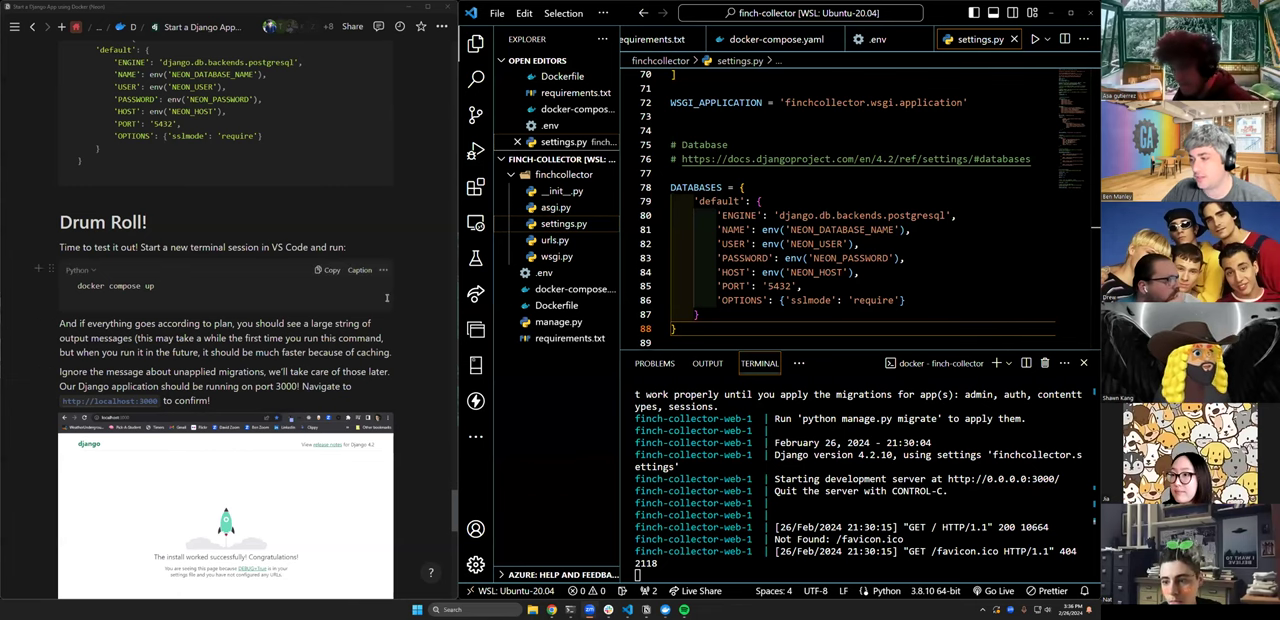
mouse_move(365, 346)
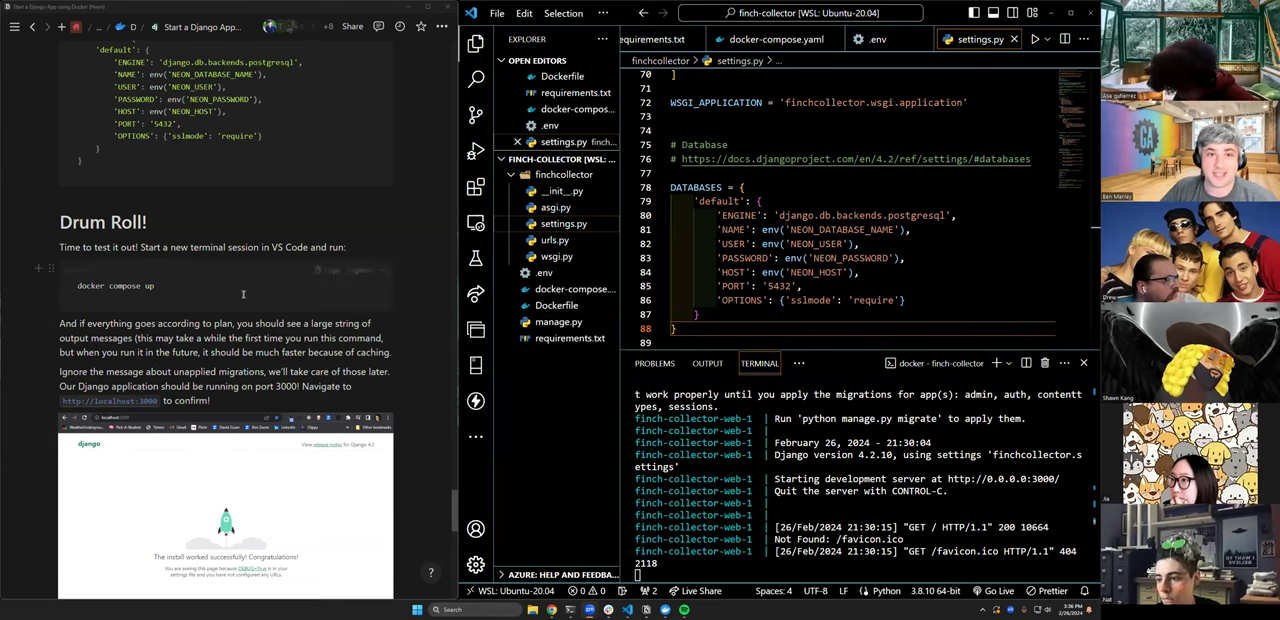
mouse_move(475, 401)
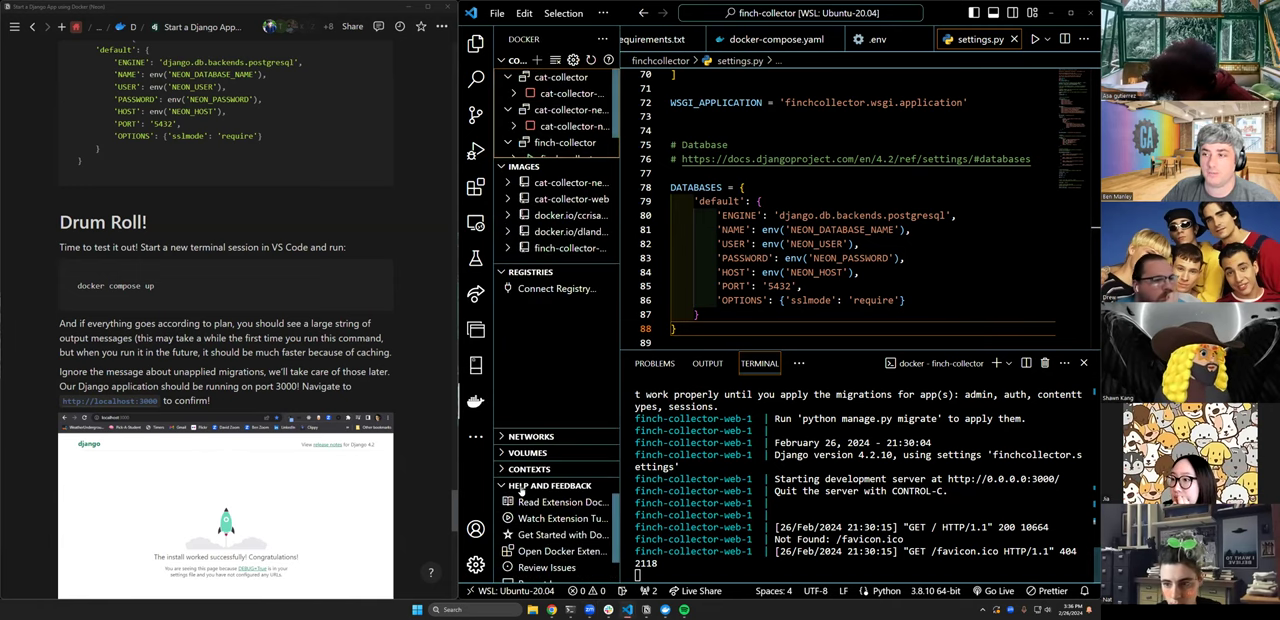
Expand the finch-collector containers group and bring up the web container's actions.
left_click(513, 117)
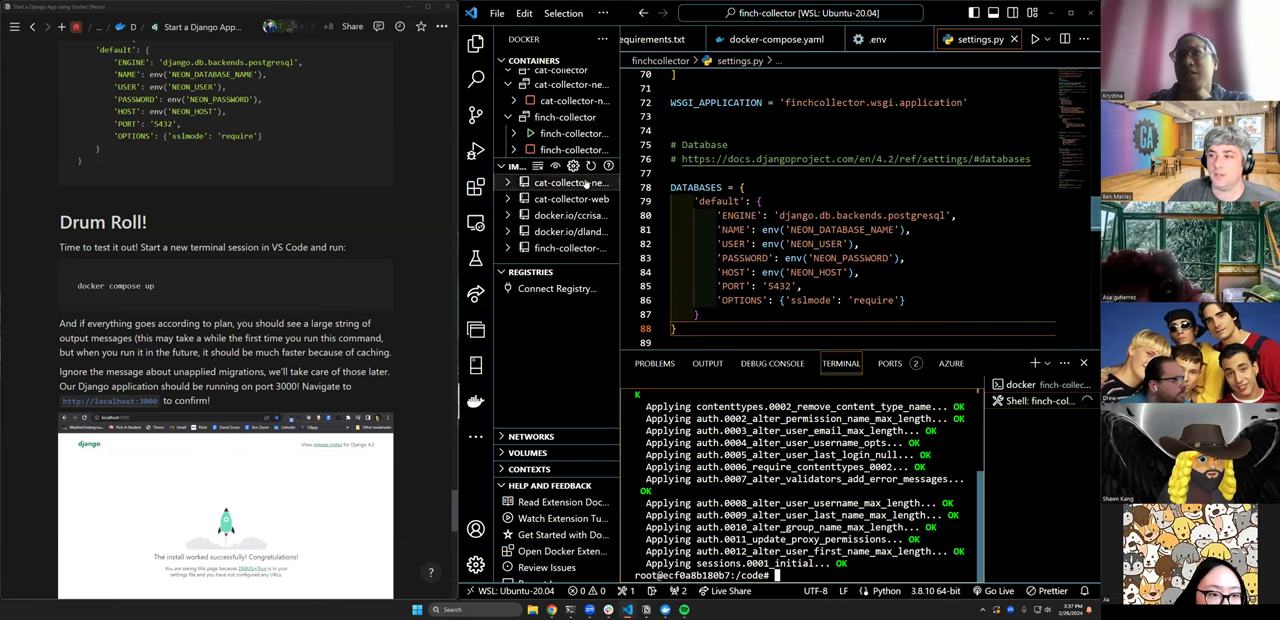
mouse_move(575, 133)
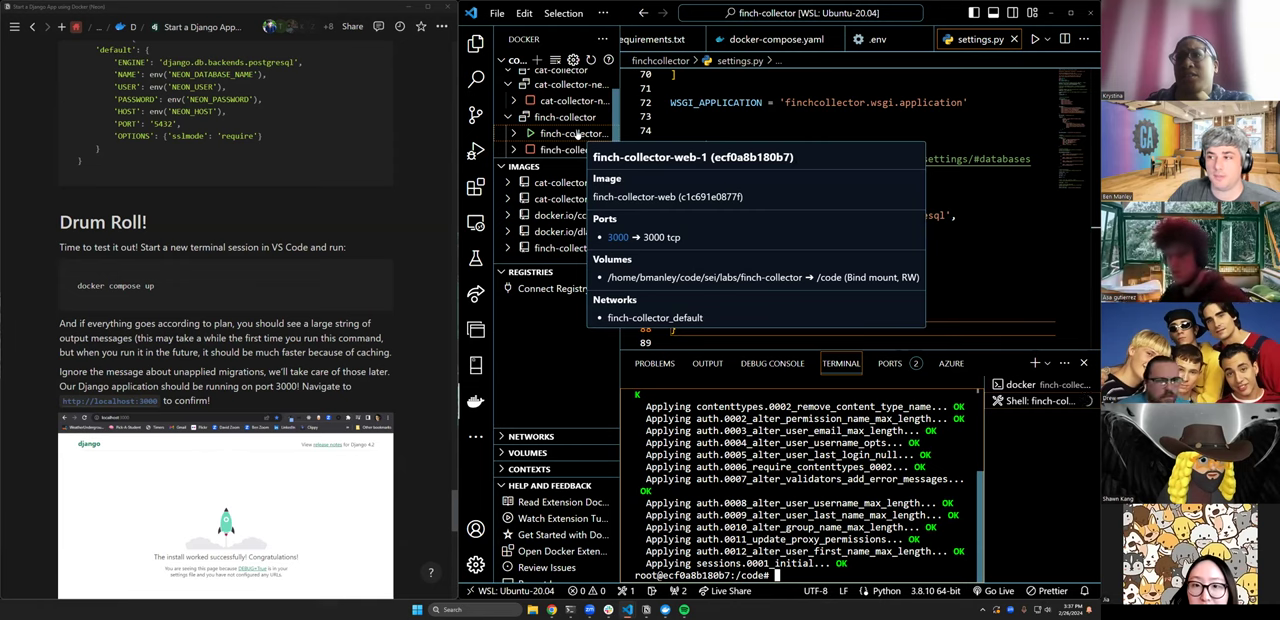
right_click(565, 133)
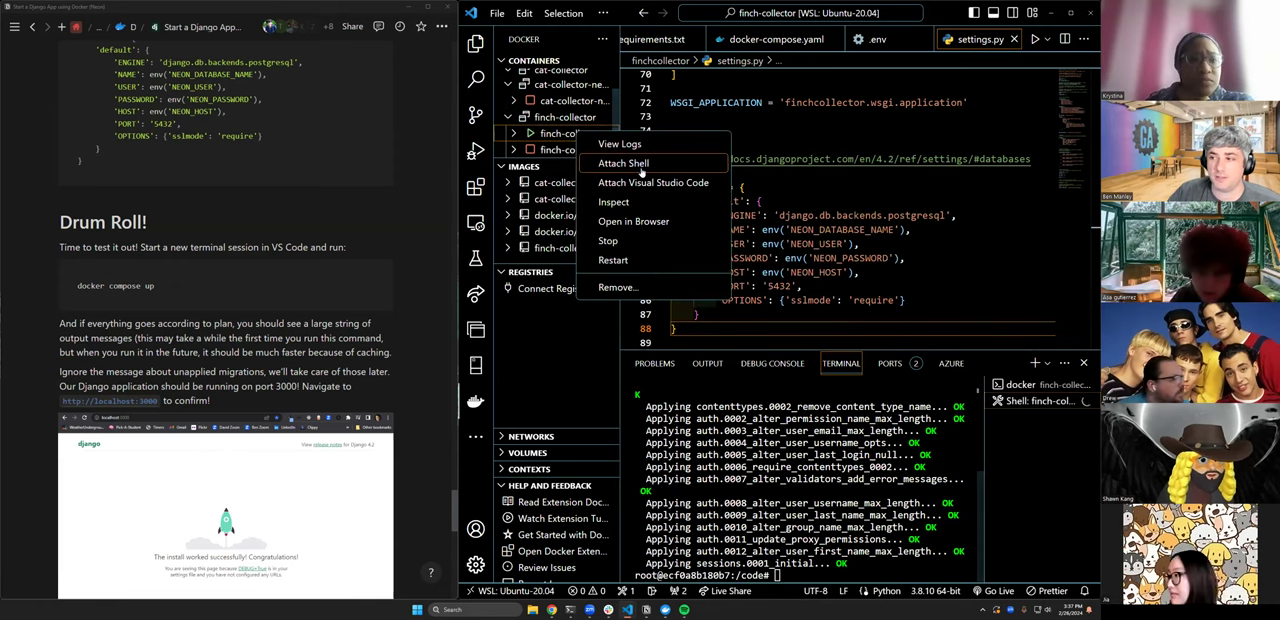